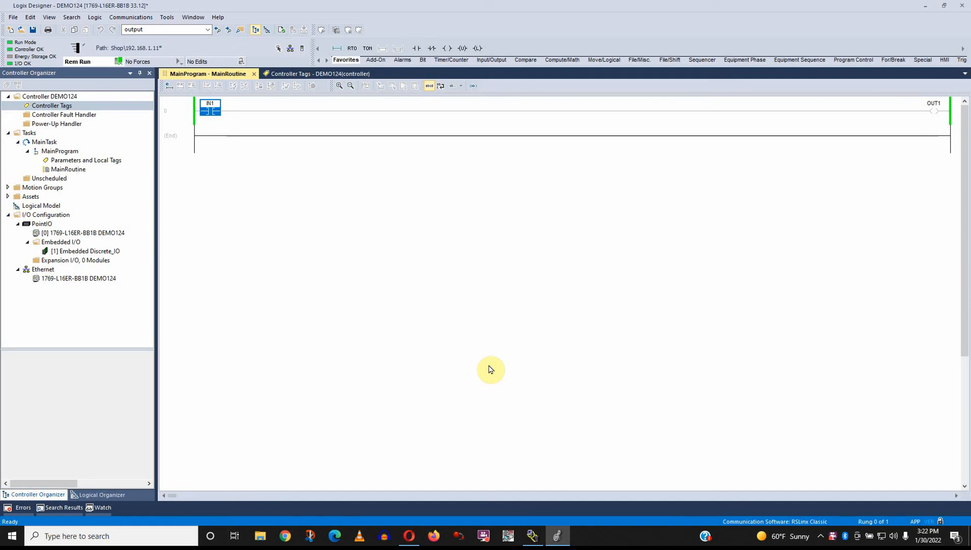
mouse_move(408, 171)
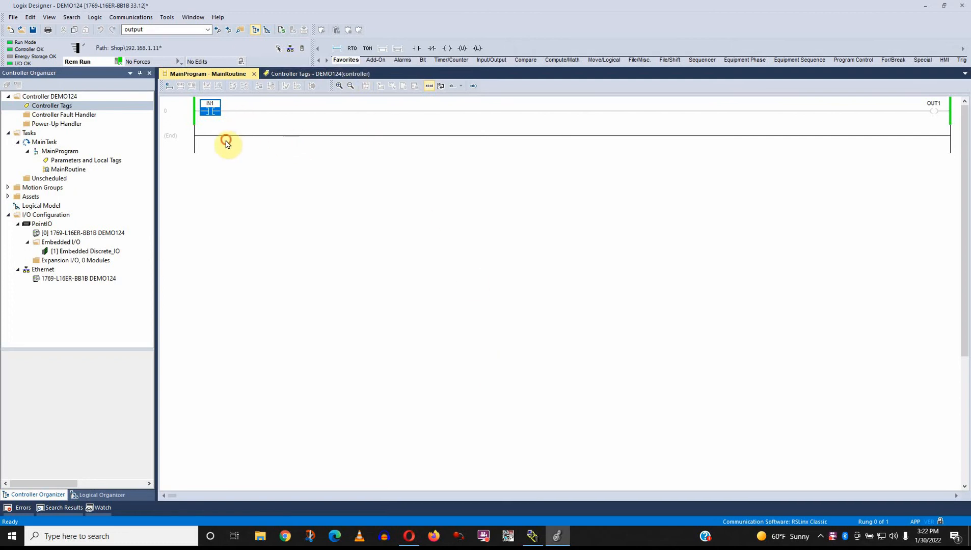
Step: Delete the RESULT tag from Controller Tags and switch the list to Edit Tags view
click(176, 135)
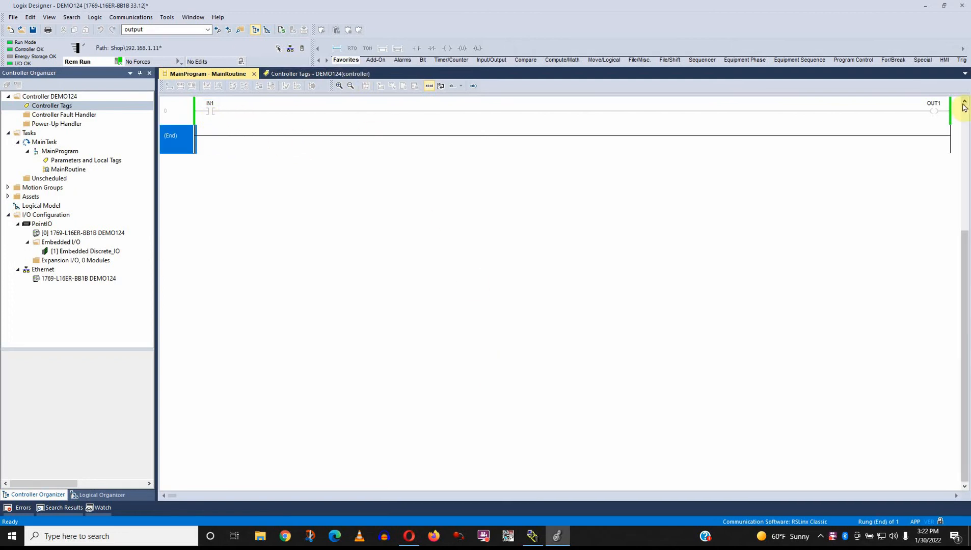
mouse_move(933, 119)
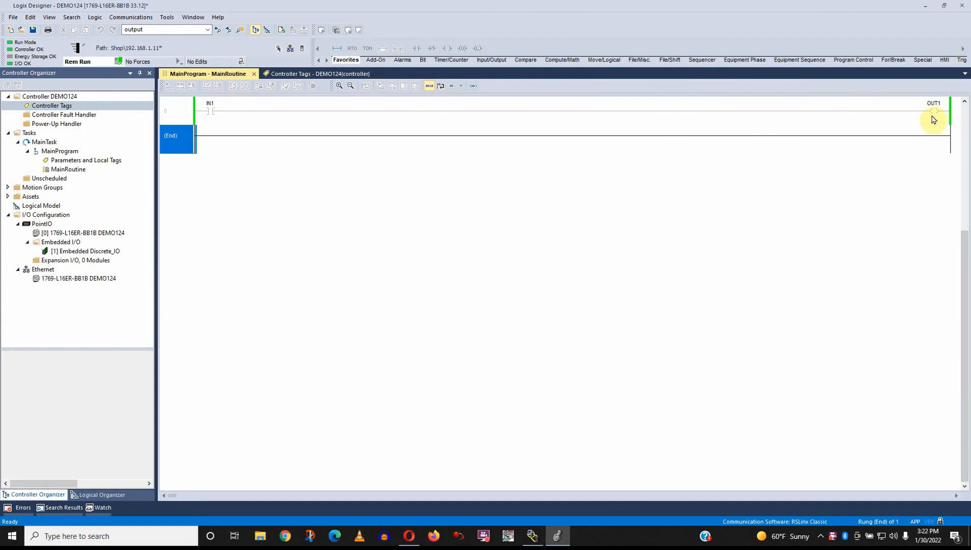
click(280, 73)
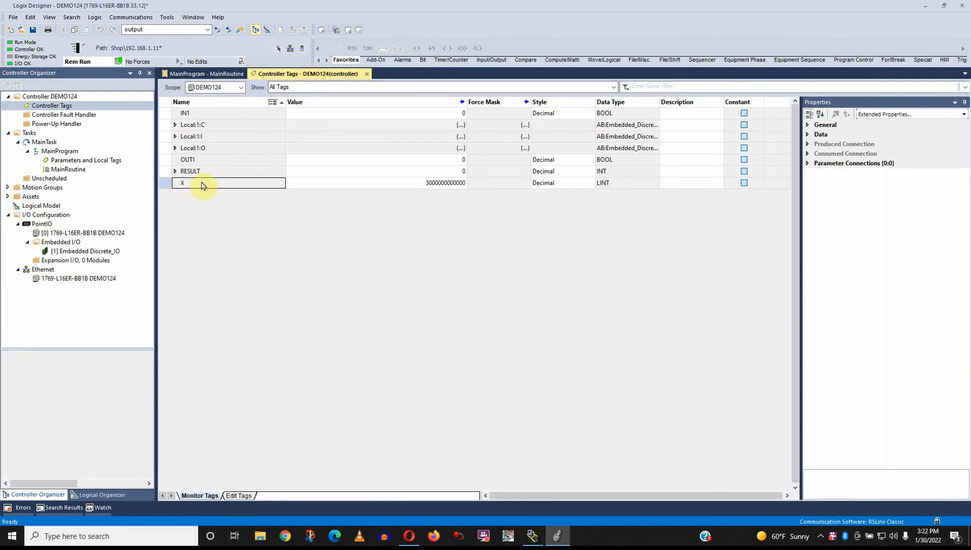
right_click(182, 183)
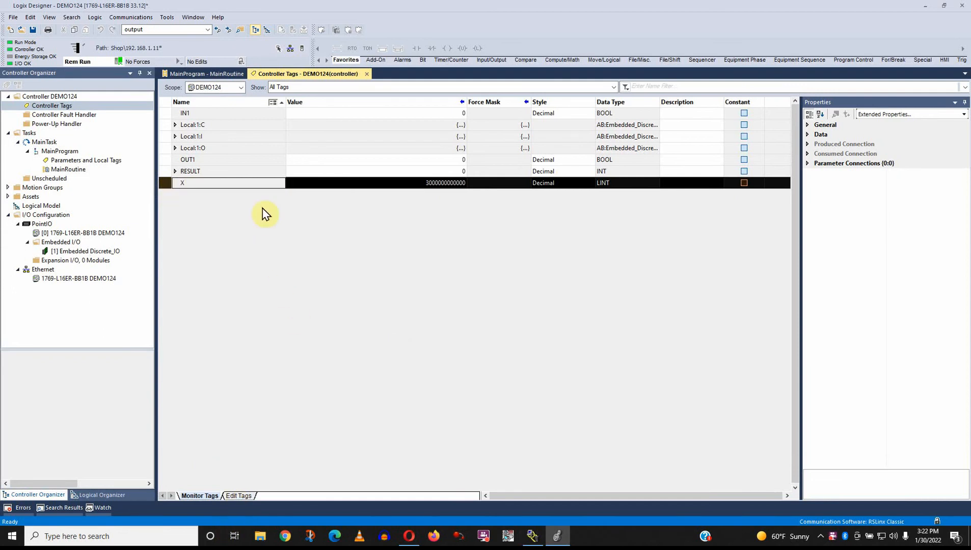
mouse_move(232, 116)
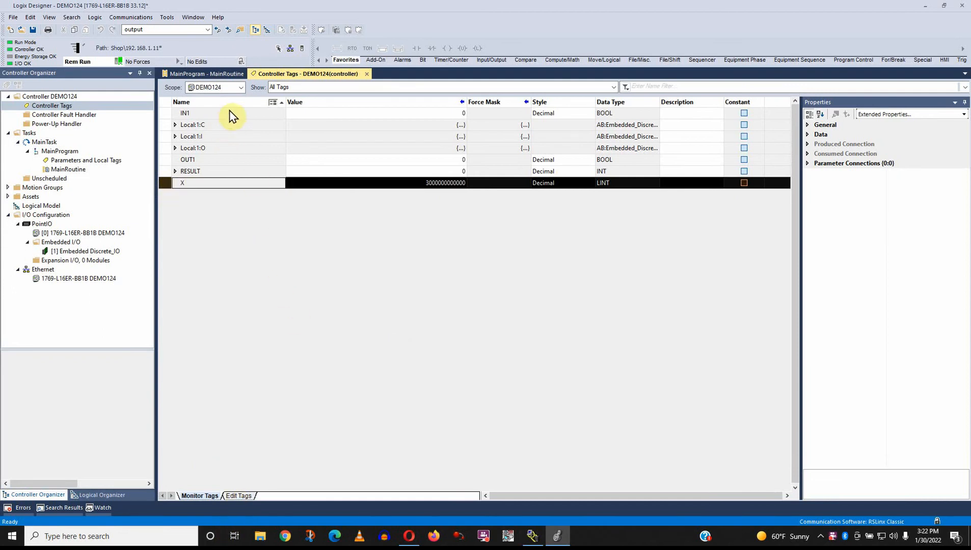
mouse_move(596, 122)
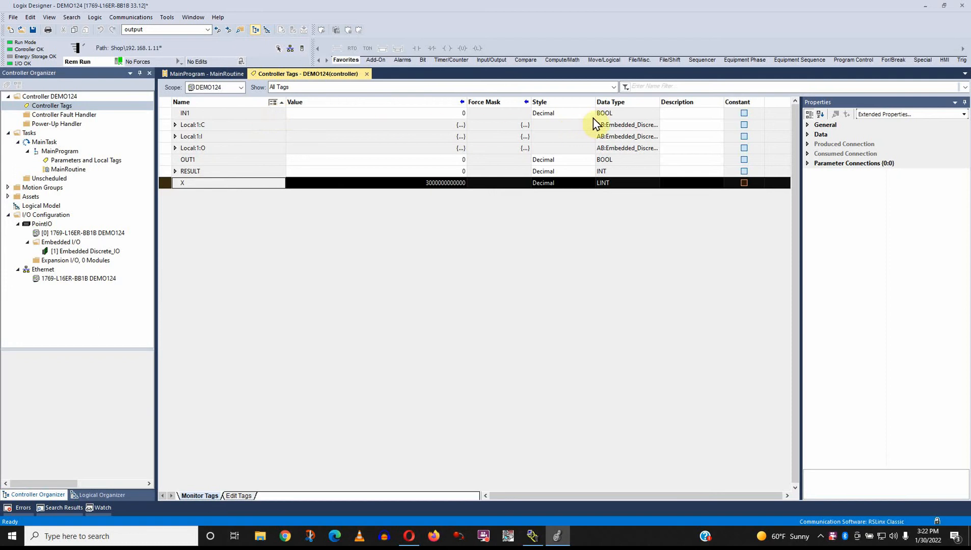
mouse_move(330, 161)
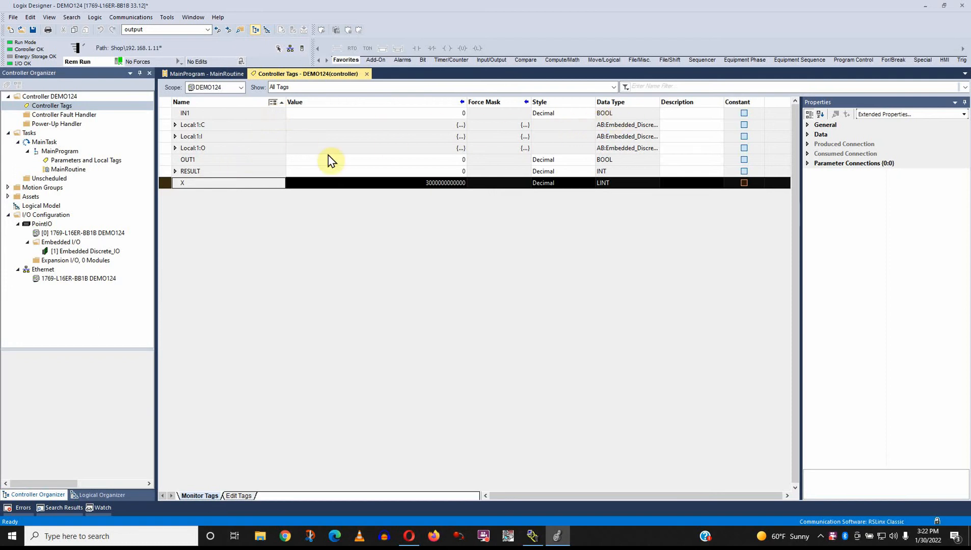
mouse_move(346, 149)
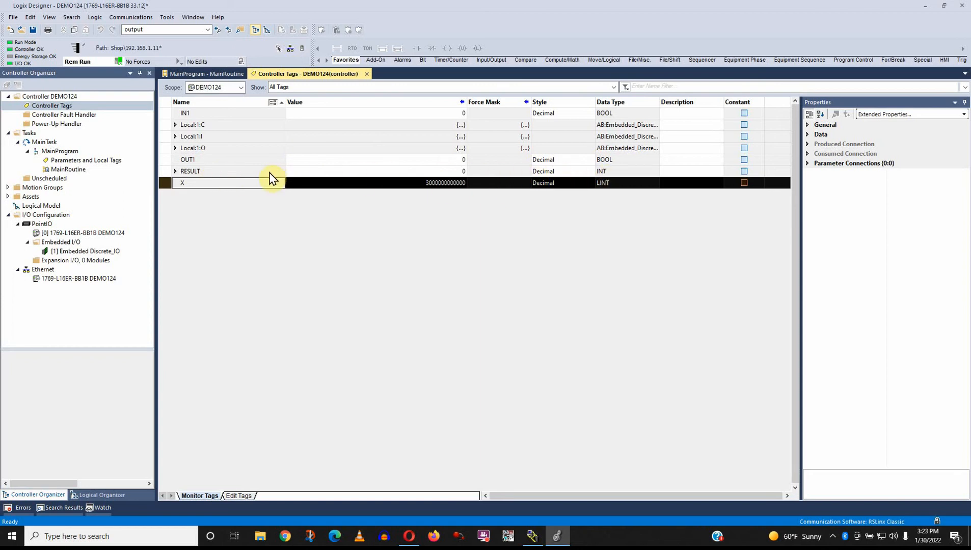
mouse_move(194, 281)
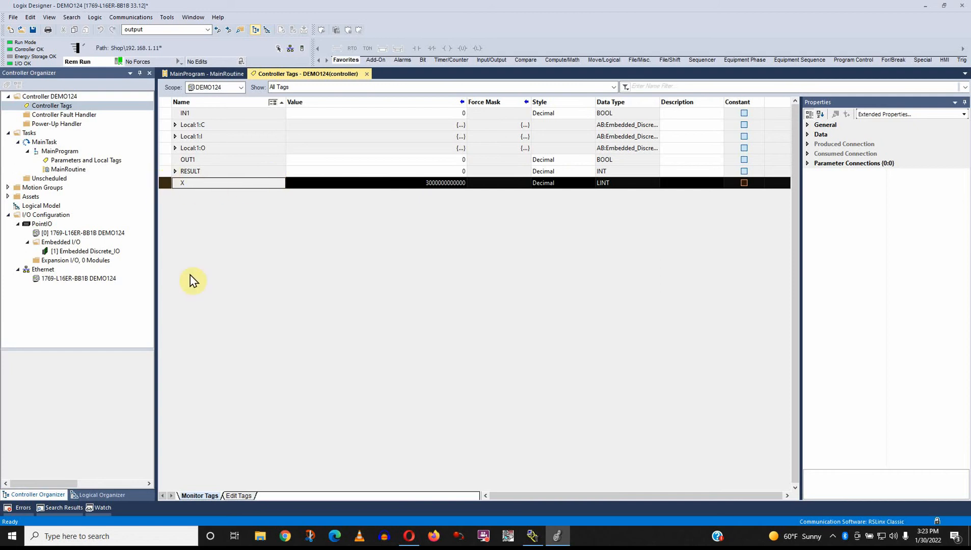
click(237, 495)
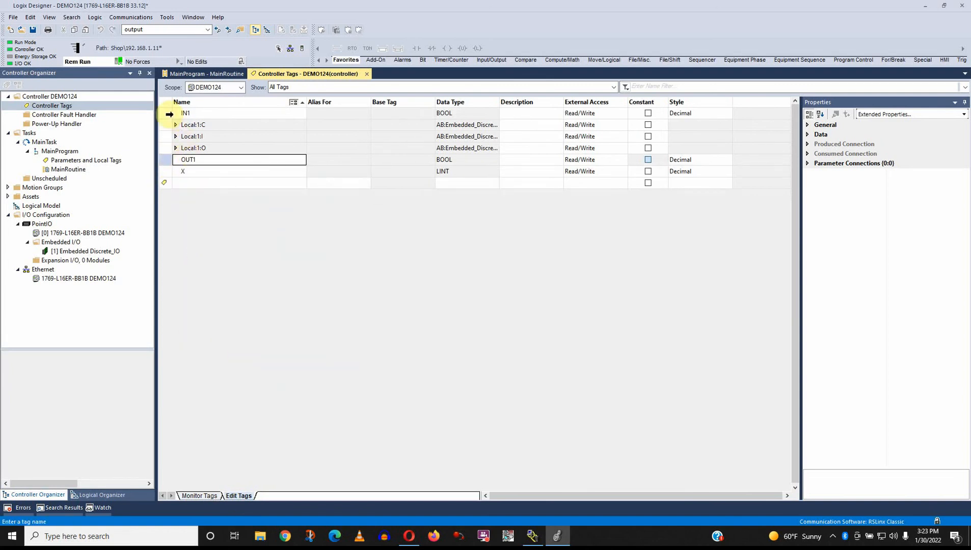
Step: Attempt deleting IN1, accept the refusal, and return to the MainRoutine ladder
key(Delete)
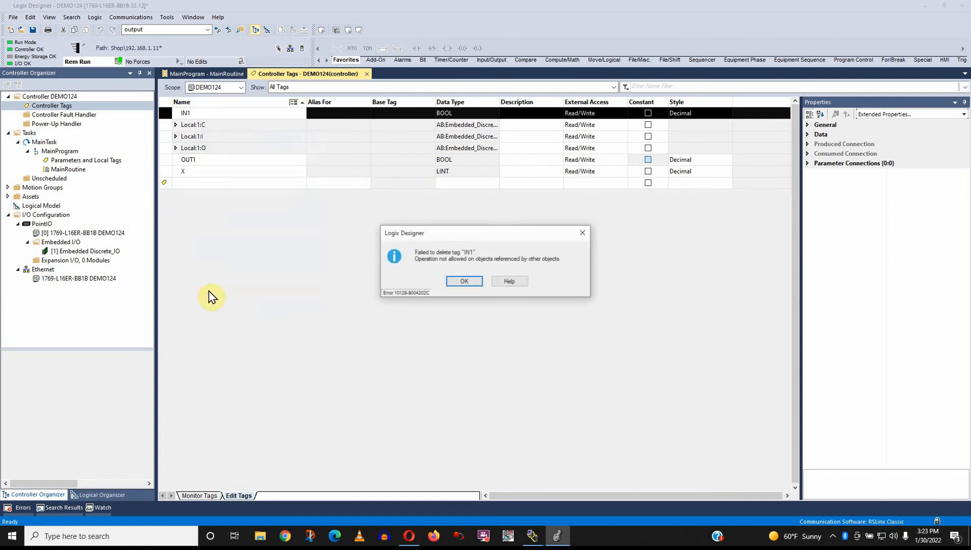
click(463, 281)
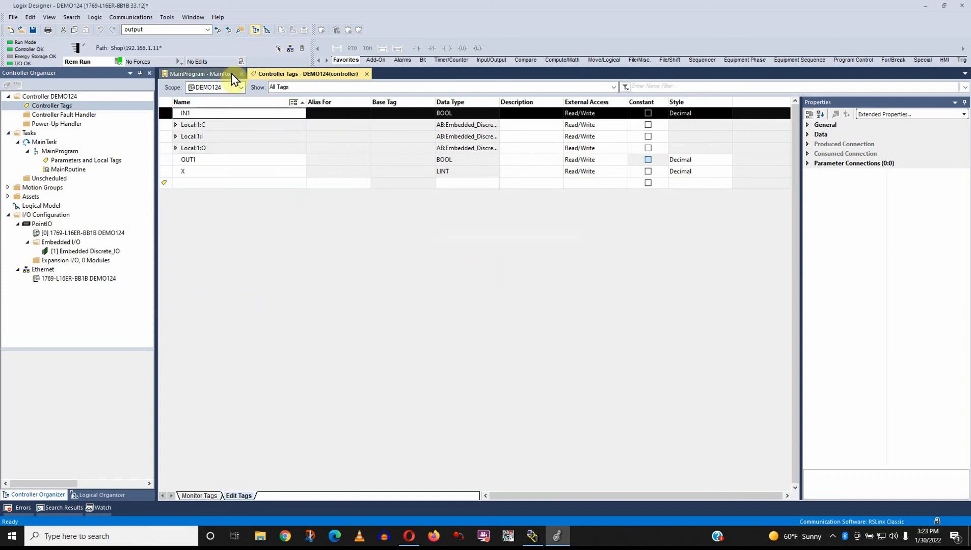
click(197, 73)
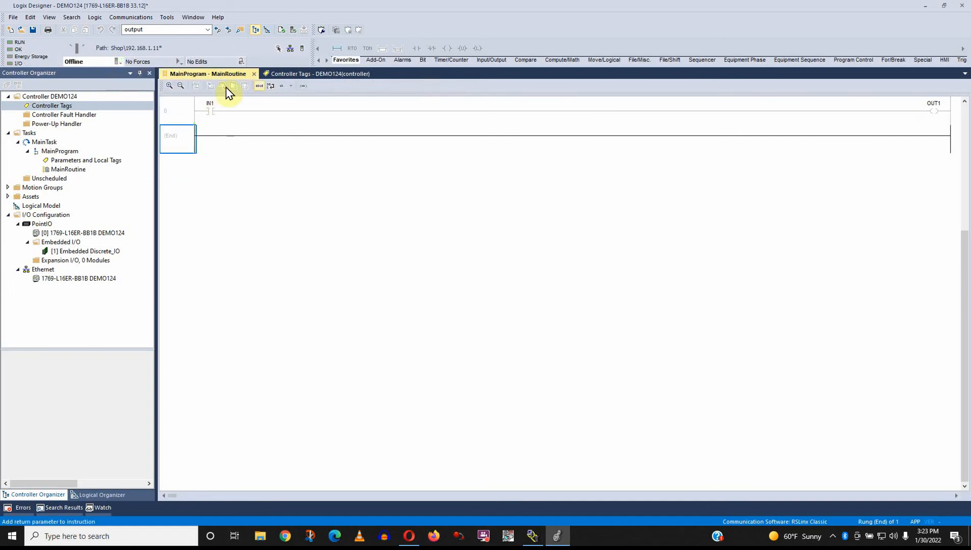
Step: Delete the IN1 tag from Edit Tags while offline and return to the ladder routine
right_click(191, 113)
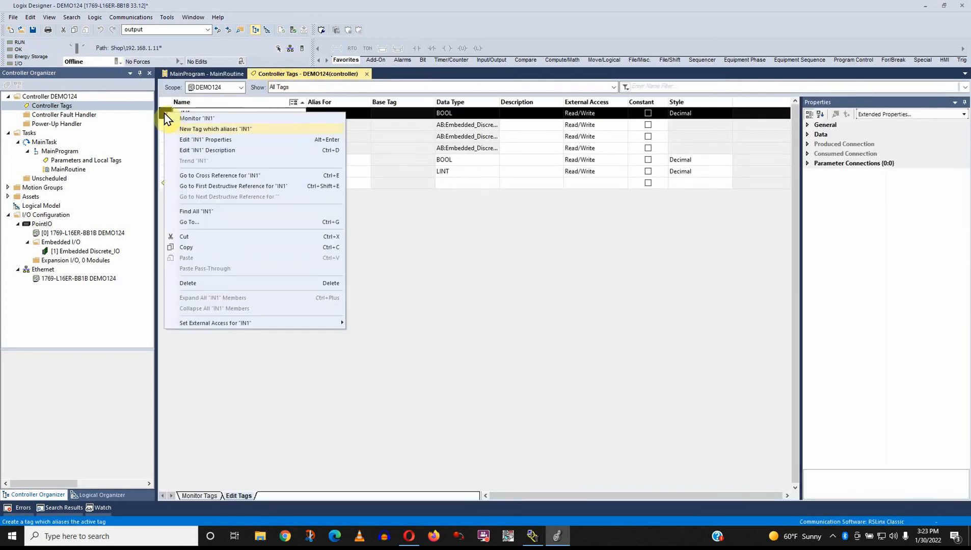
click(215, 129)
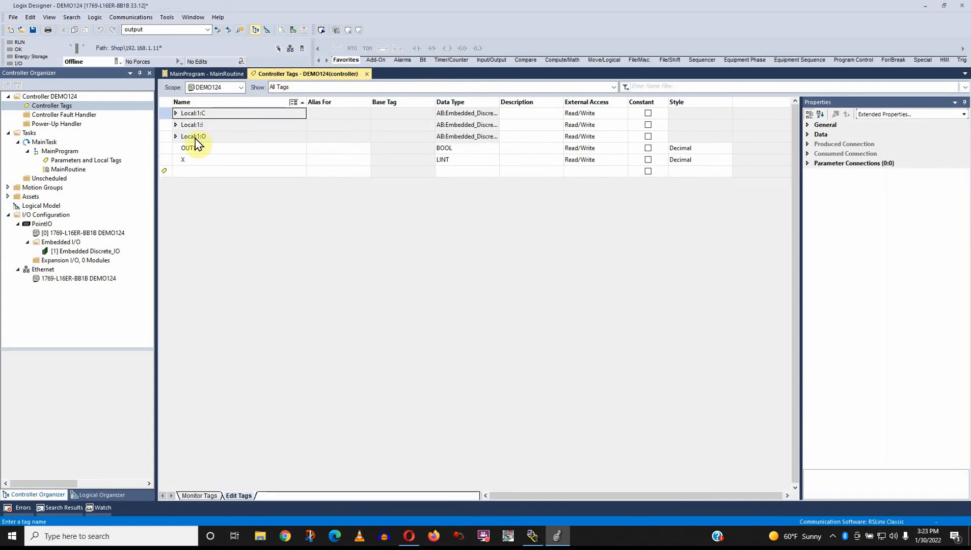
click(208, 73)
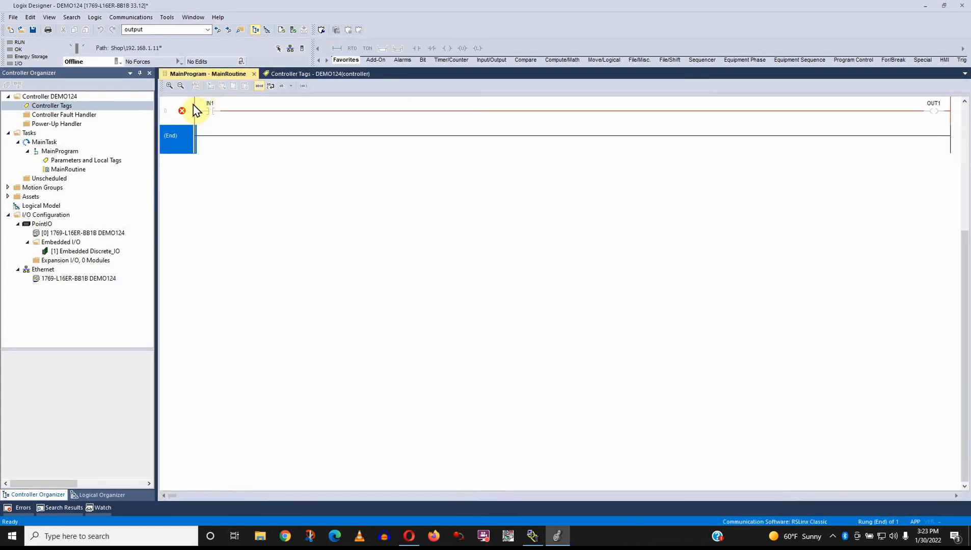
mouse_move(225, 124)
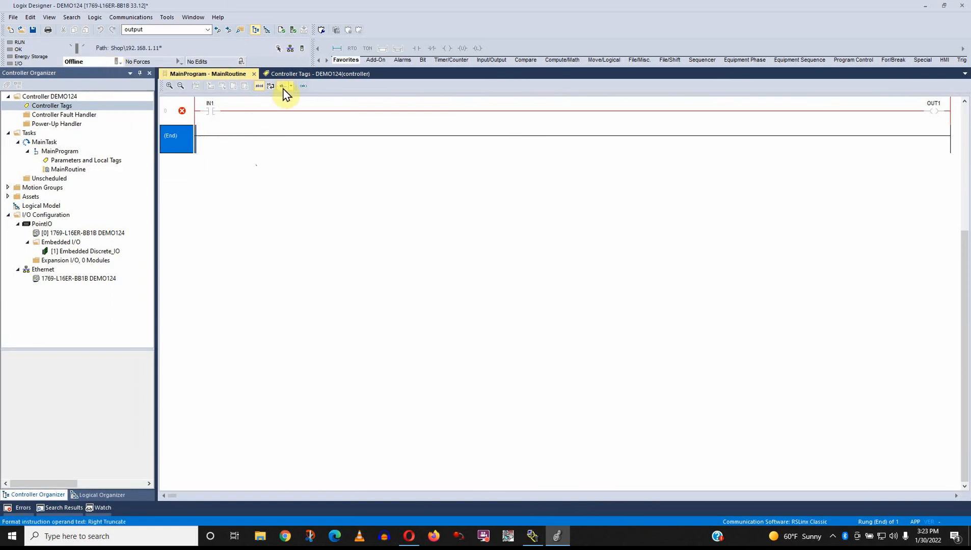
click(304, 73)
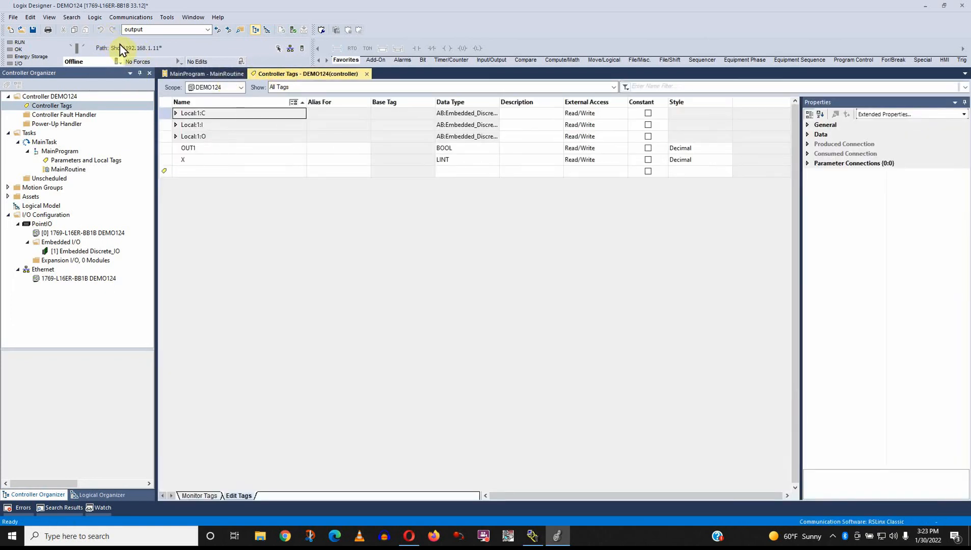
click(205, 74)
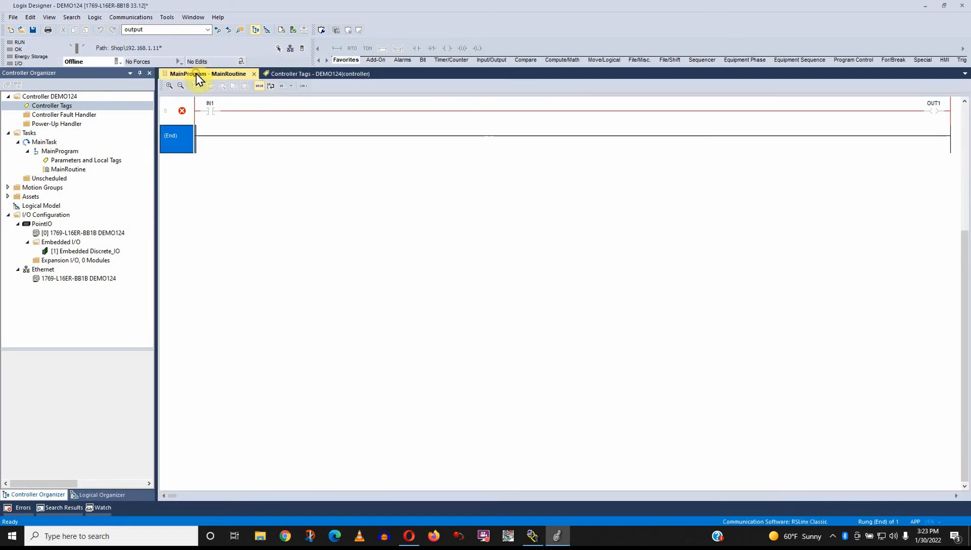
Step: Recreate IN1 as a new BOOL tag from the undefined contact on the rung
right_click(209, 110)
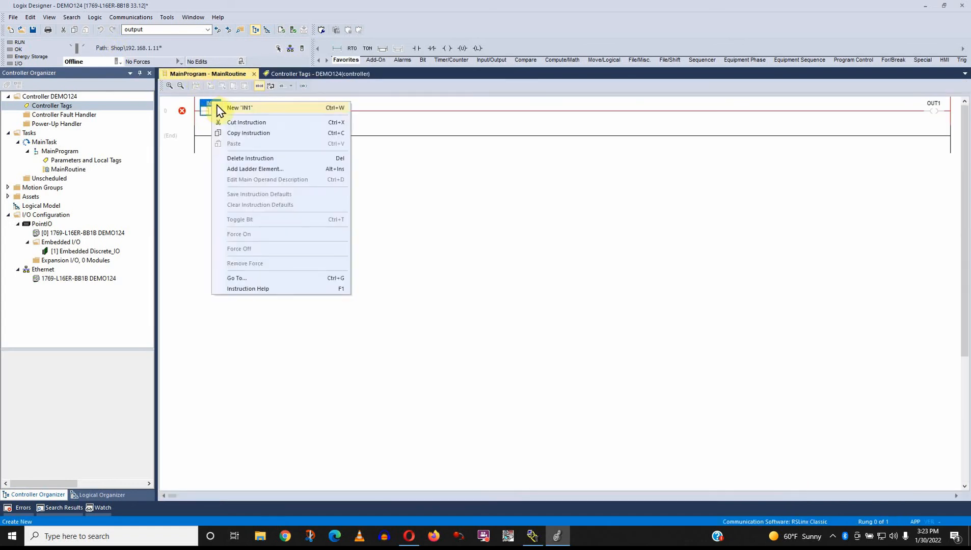
click(240, 107)
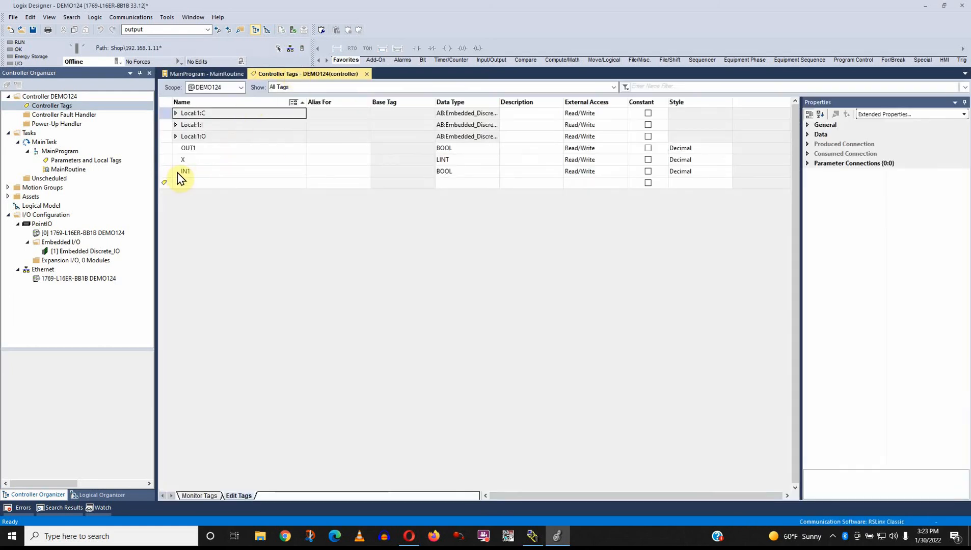
Step: Download the project to the controller and return it to Remote Run
click(103, 62)
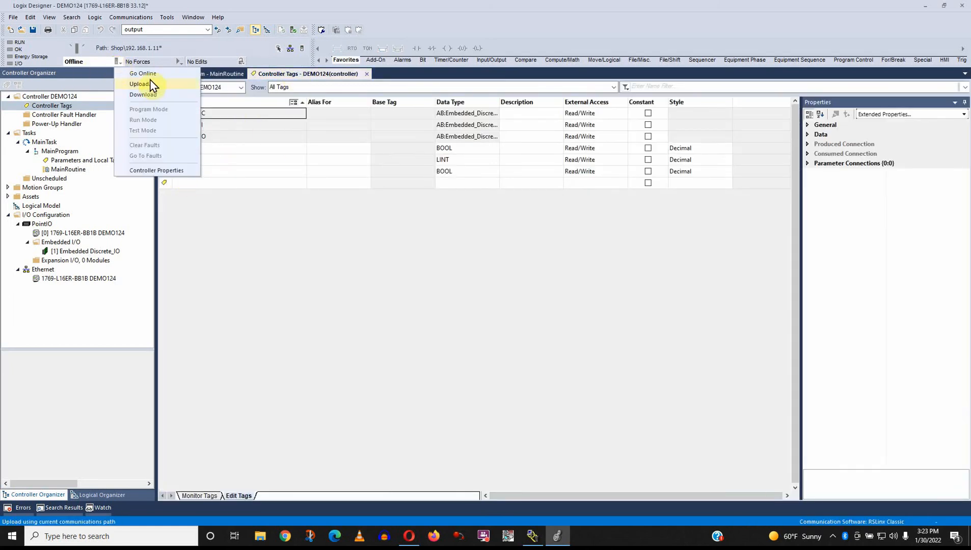
click(139, 84)
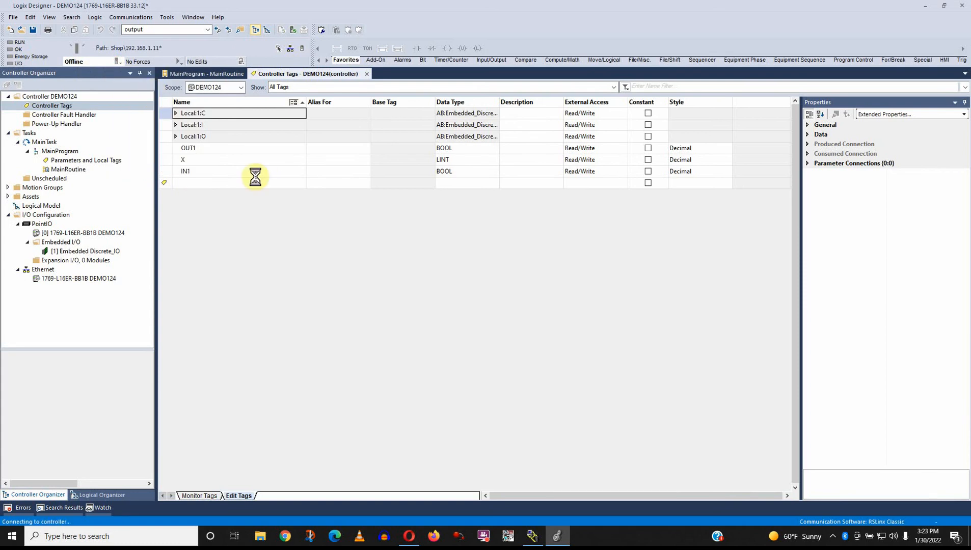
mouse_move(440, 393)
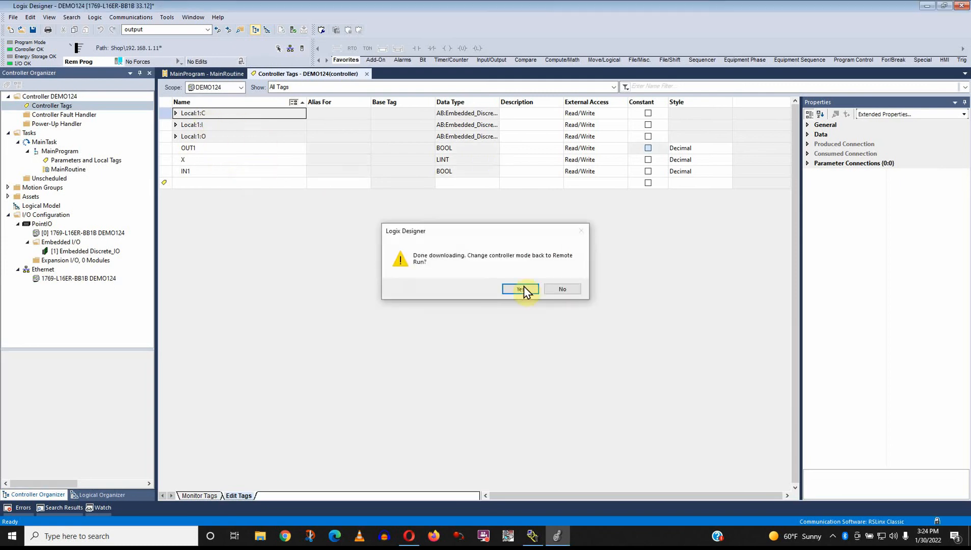
click(518, 289)
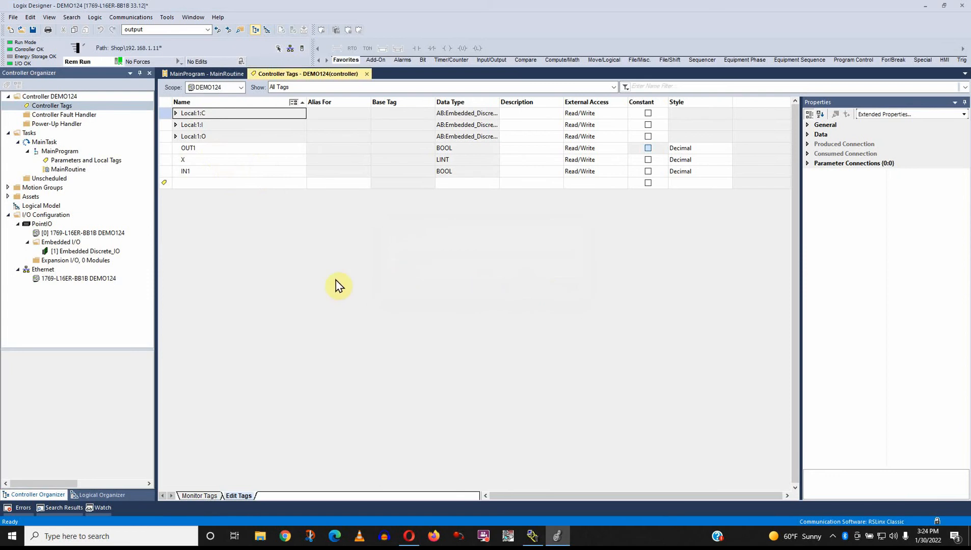
mouse_move(226, 170)
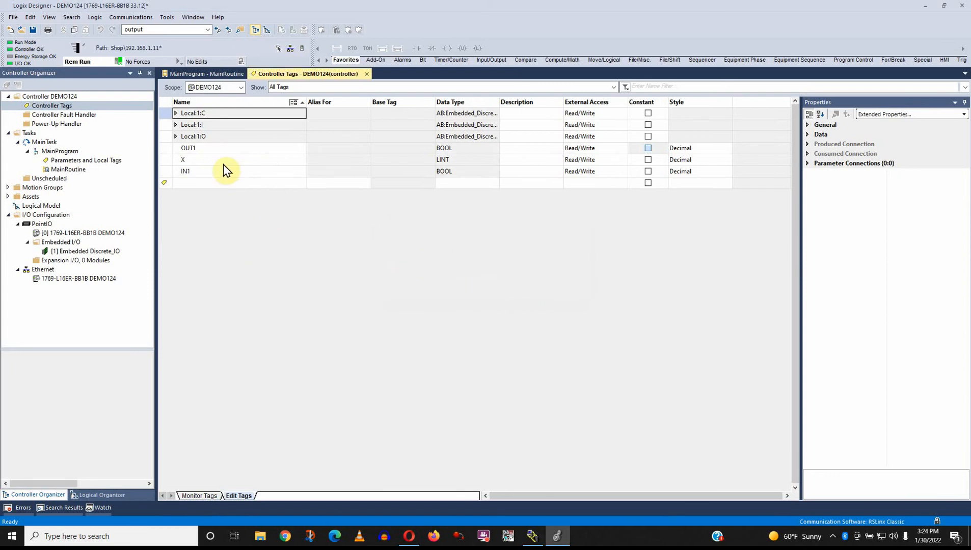
mouse_move(223, 178)
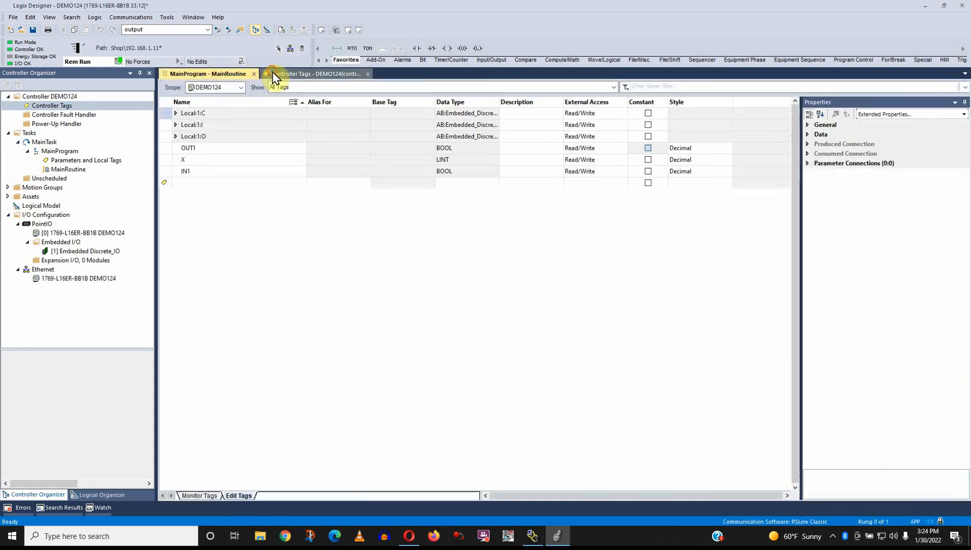
Step: Select tag X in Controller Tags, then view the IN1–OUT1 rung in MainRoutine
click(316, 73)
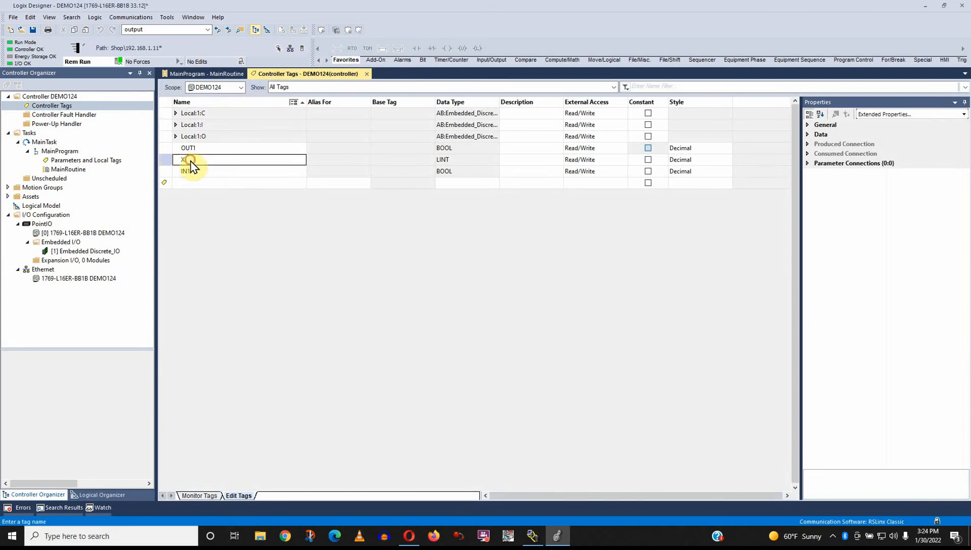
click(166, 160)
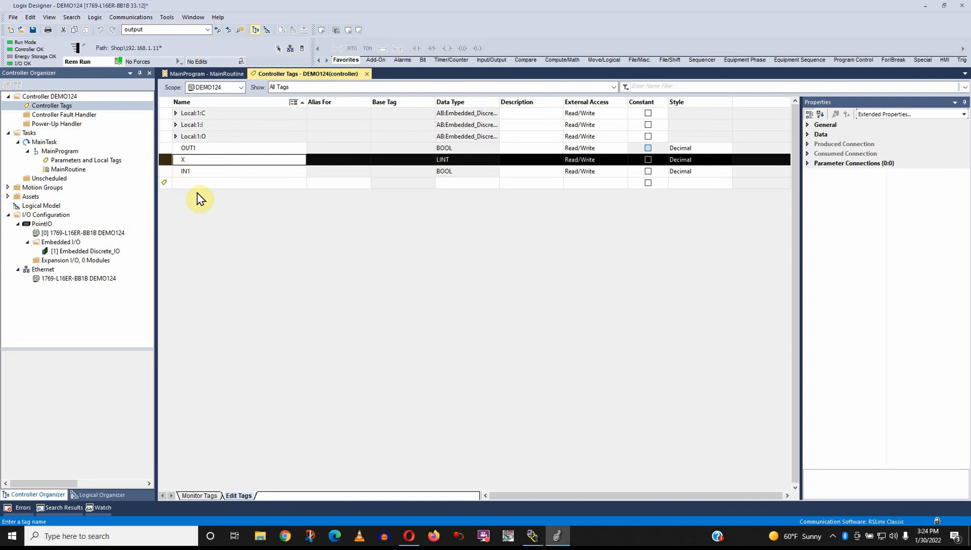
mouse_move(172, 162)
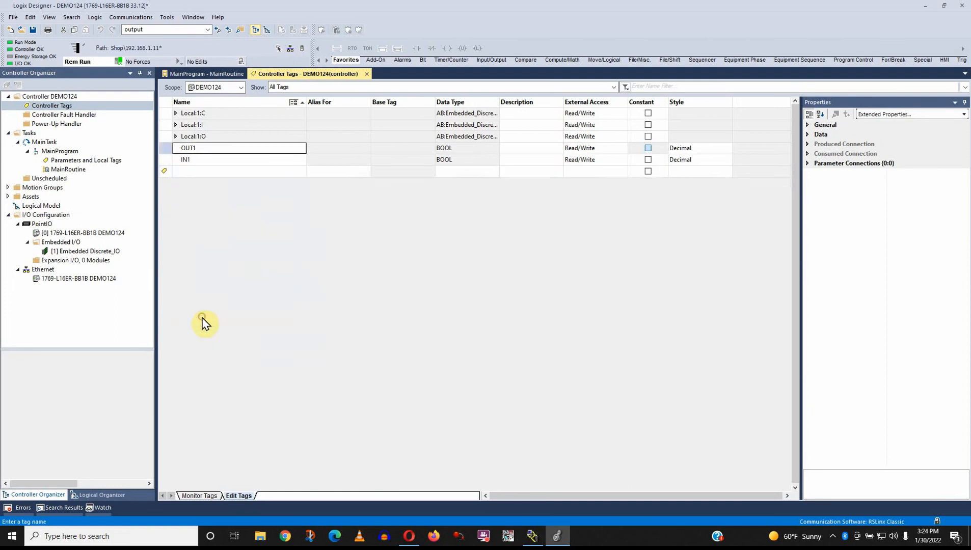
mouse_move(217, 143)
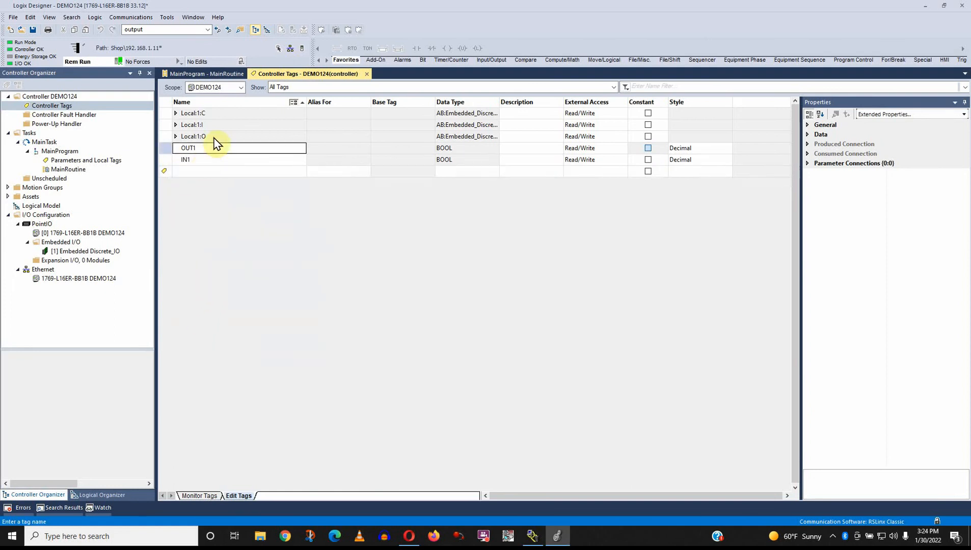
click(208, 73)
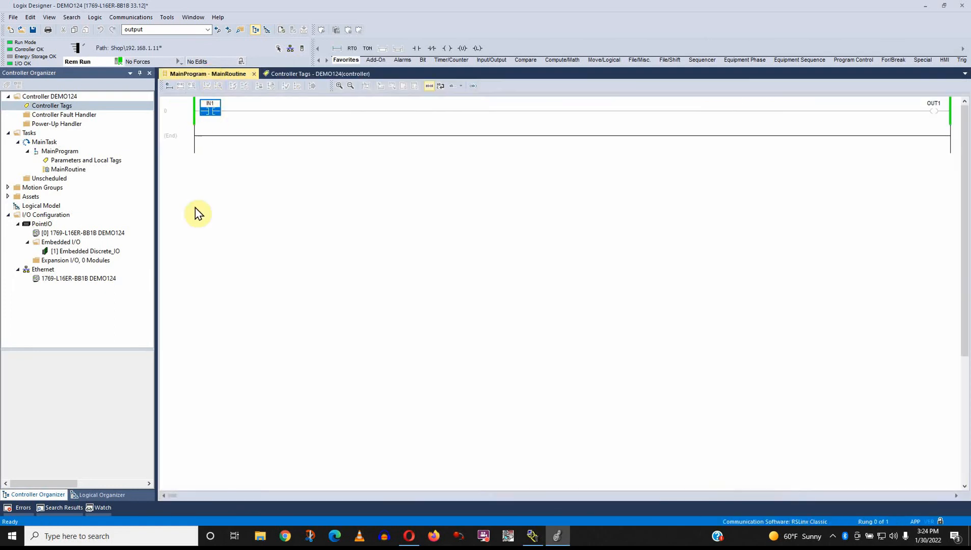
mouse_move(213, 313)
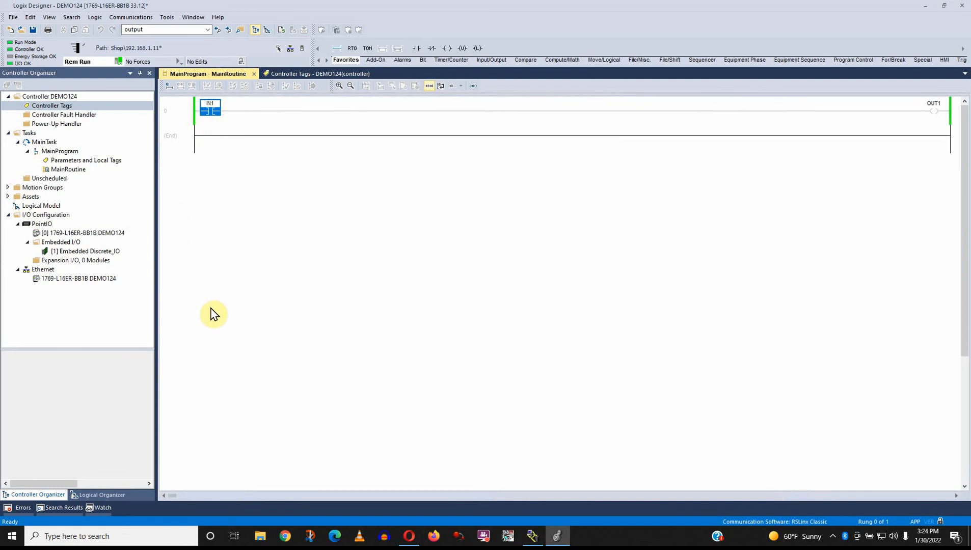
Step: Filter the controller tag list to show only unused tags
click(304, 74)
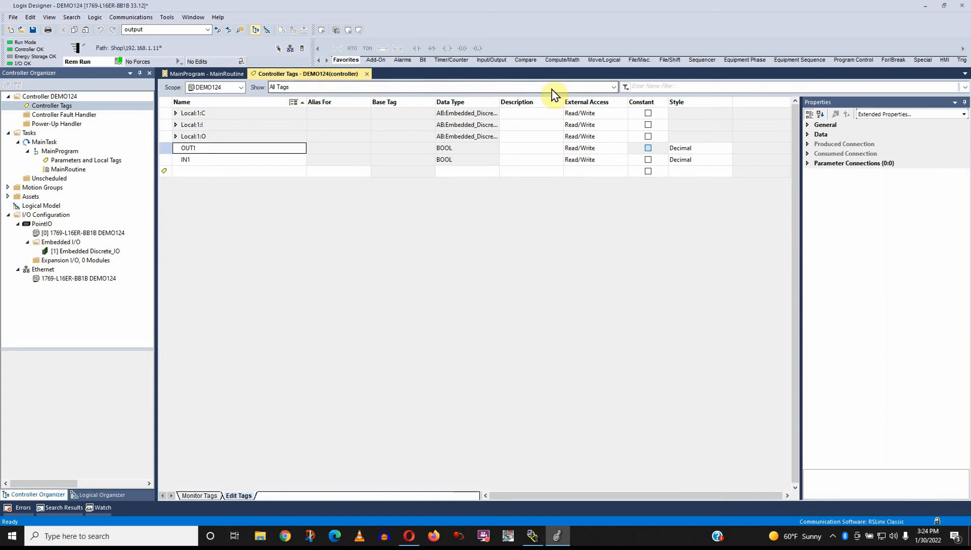
click(611, 87)
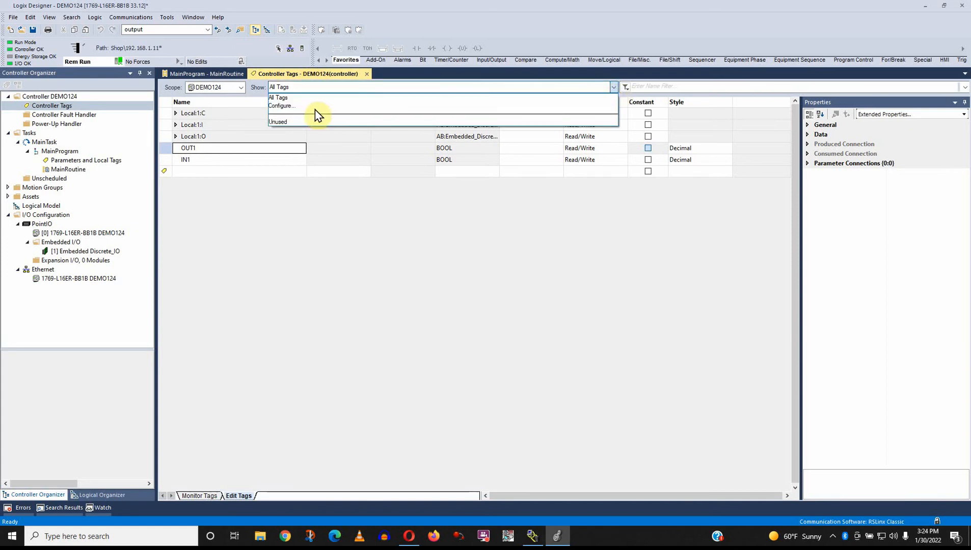
click(278, 122)
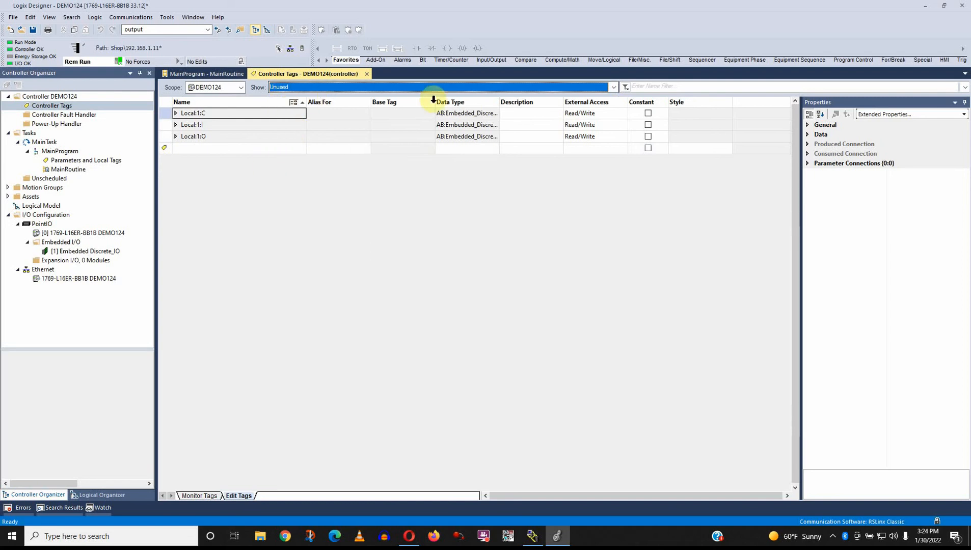
Step: Look at the Configure filter dialog without changes and show all tags again
click(612, 86)
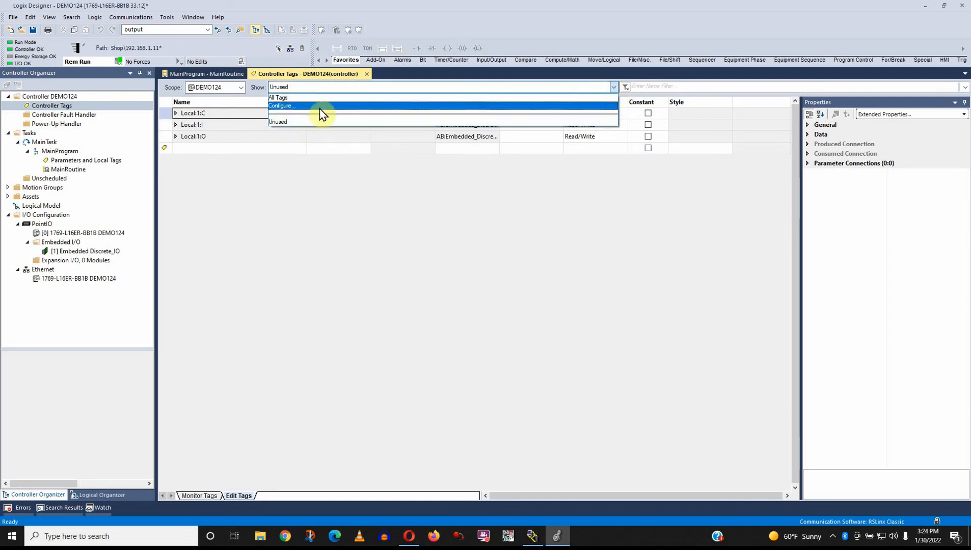
click(280, 105)
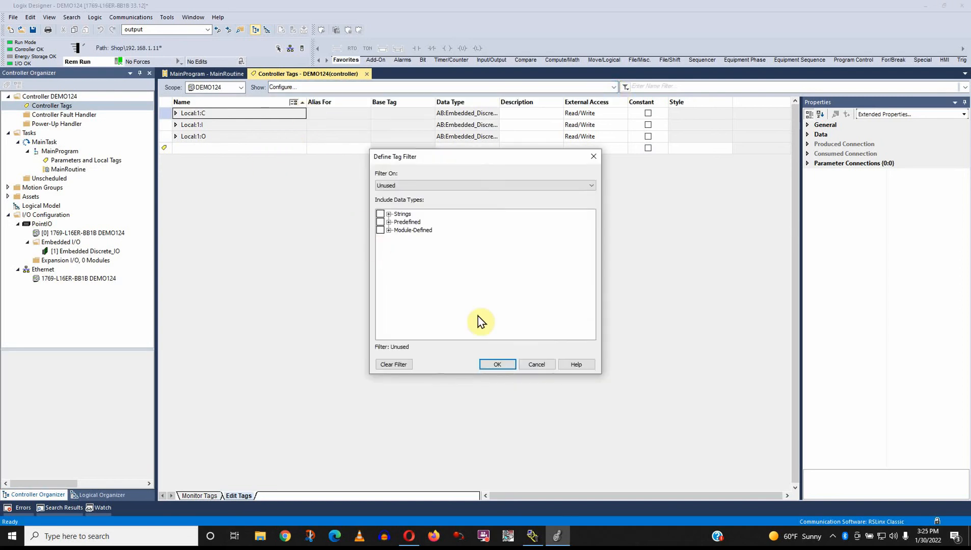
click(496, 364)
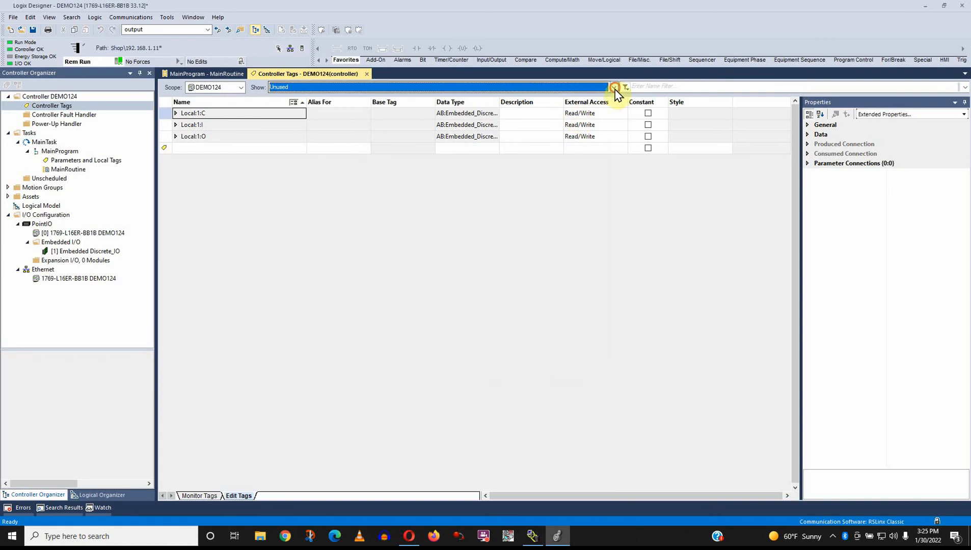
click(617, 86)
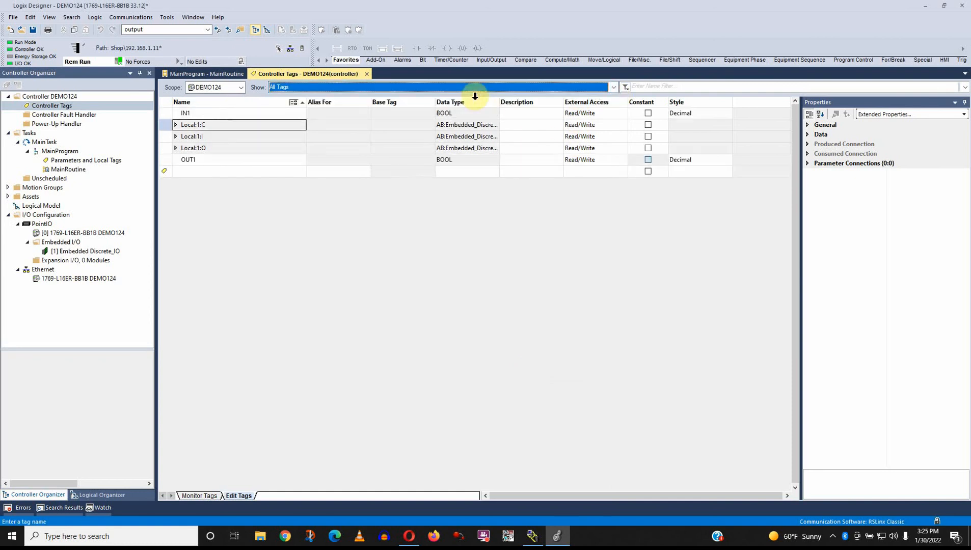
mouse_move(208, 179)
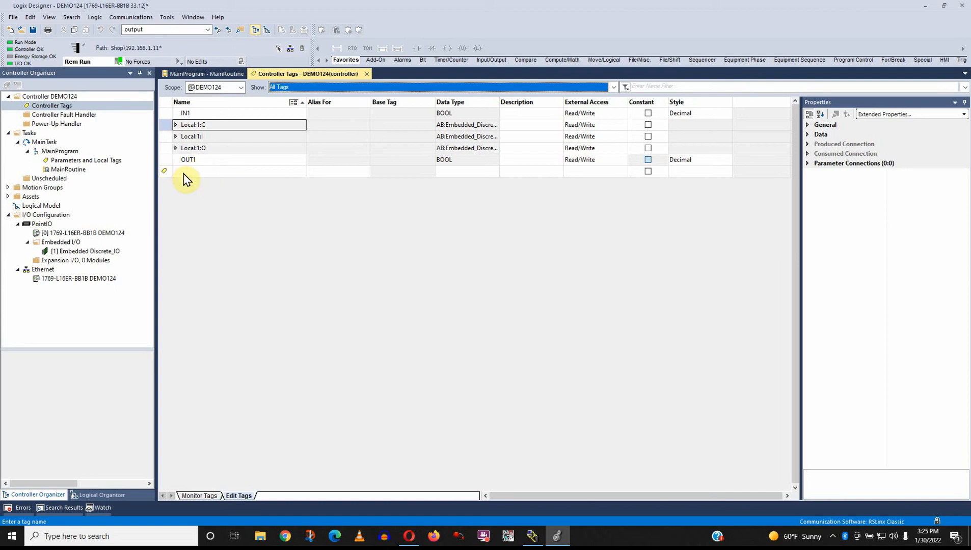
mouse_move(334, 207)
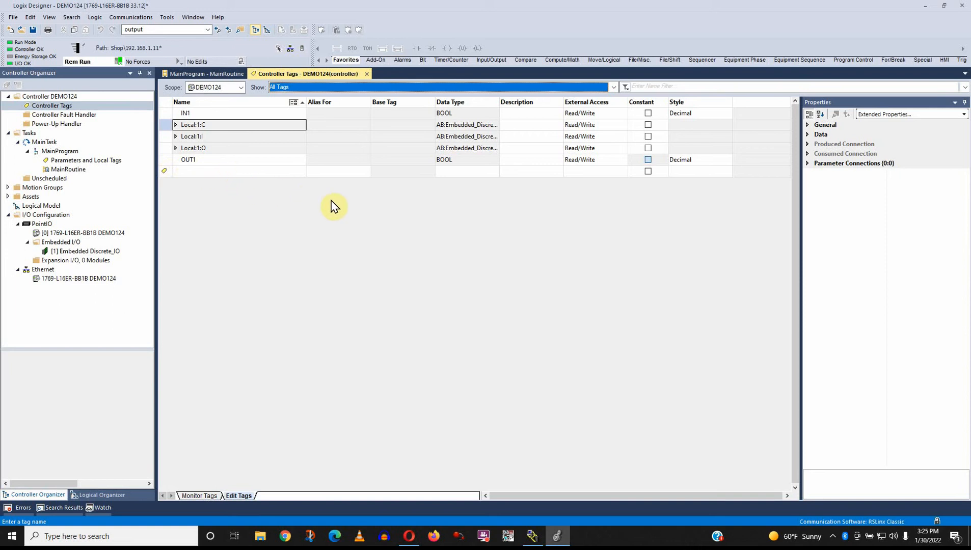
mouse_move(232, 205)
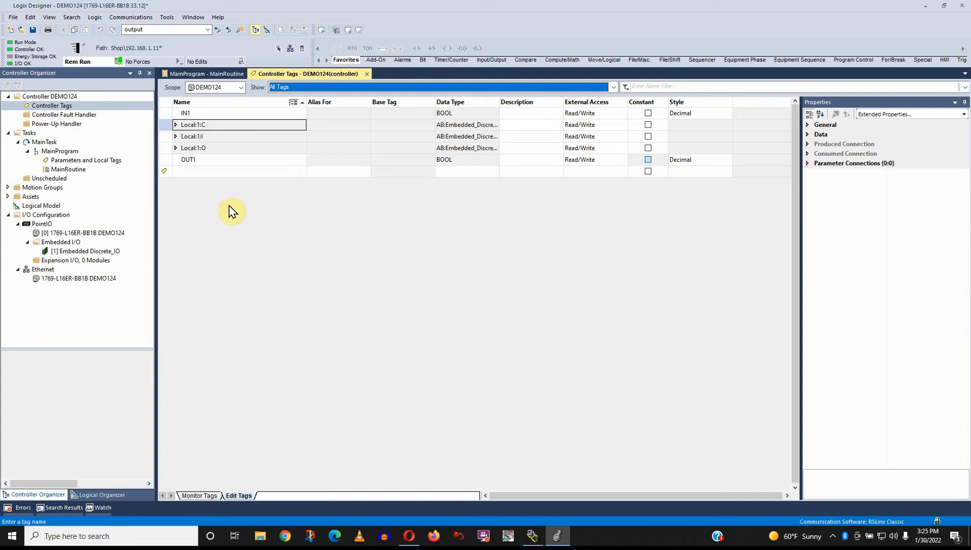
mouse_move(240, 233)
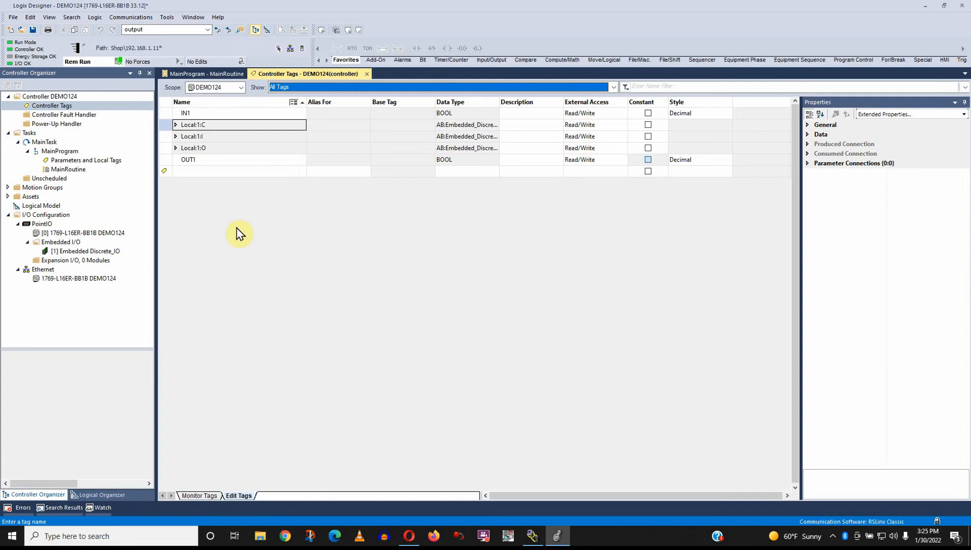
mouse_move(241, 229)
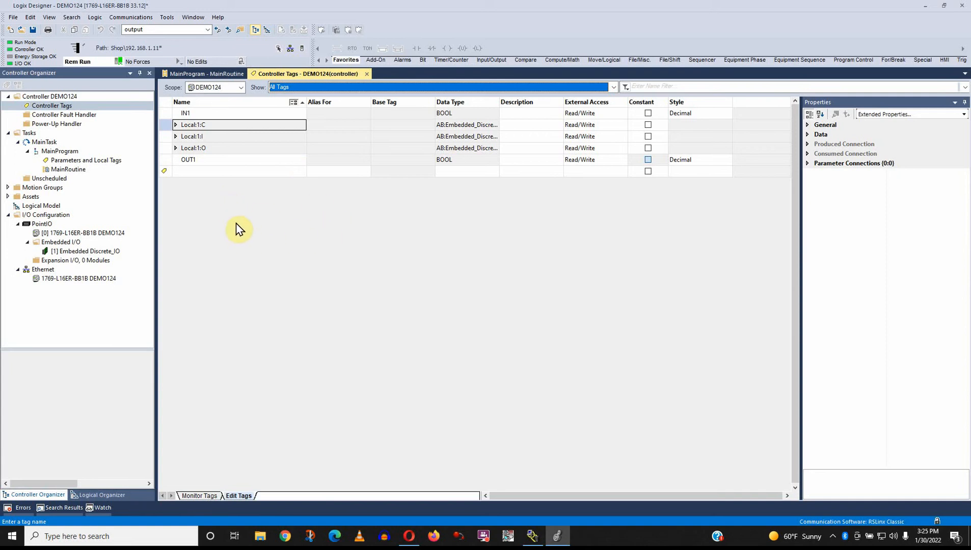
mouse_move(242, 194)
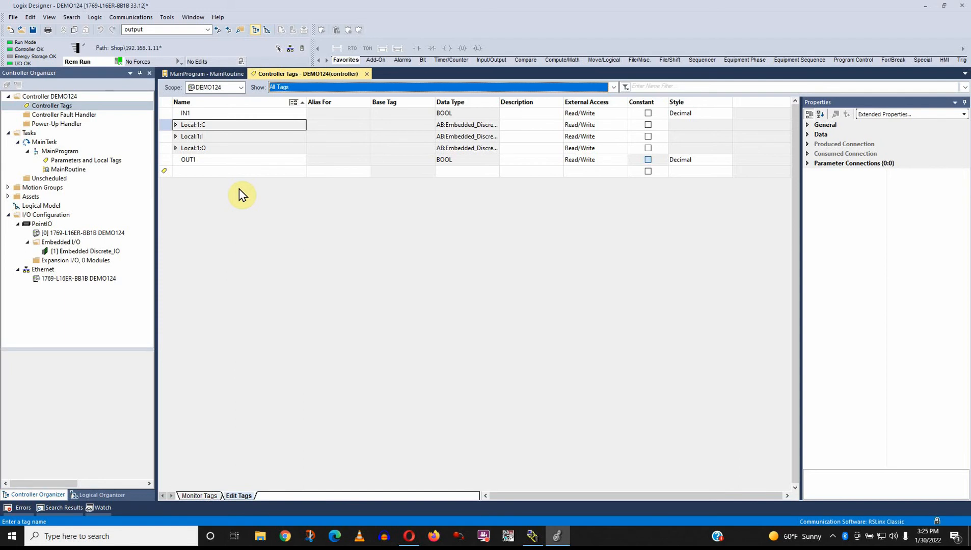
double_click(80, 232)
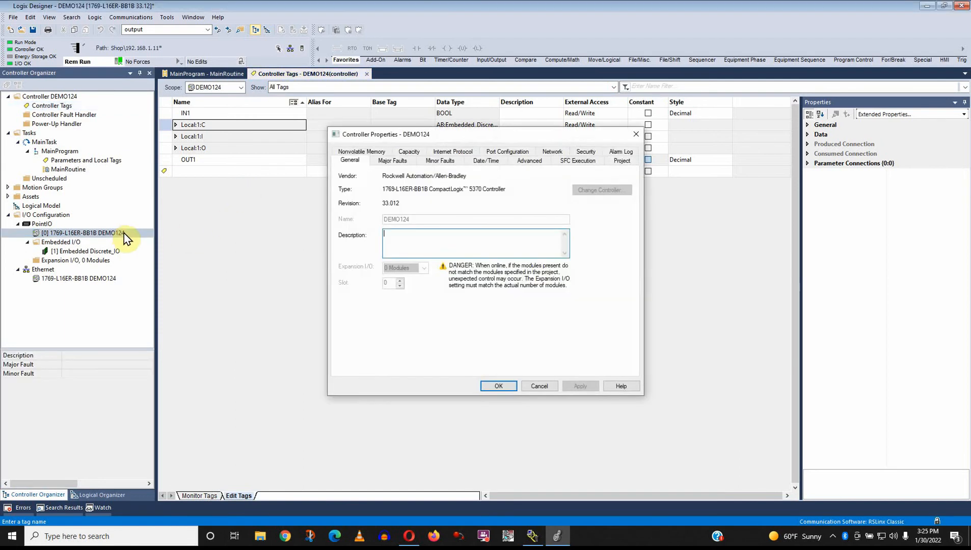
click(408, 161)
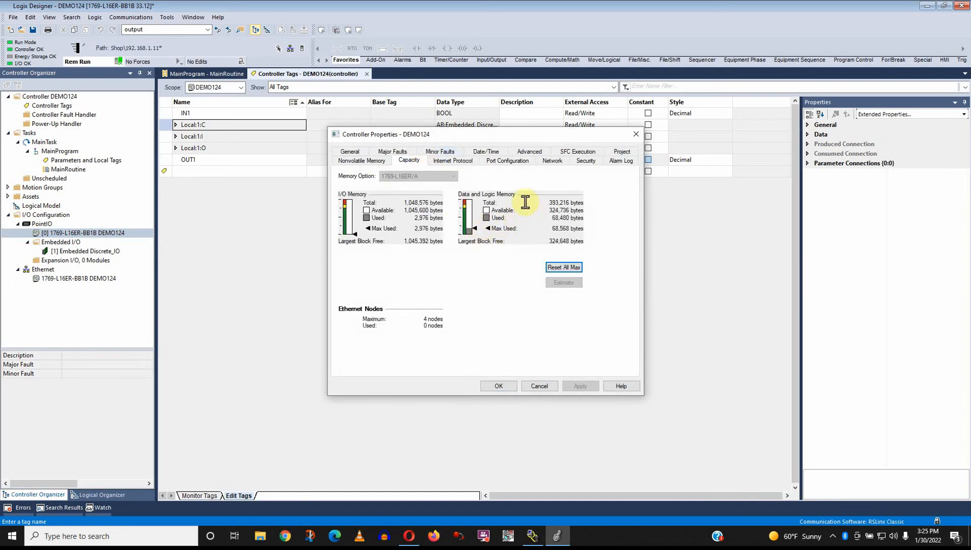
mouse_move(513, 199)
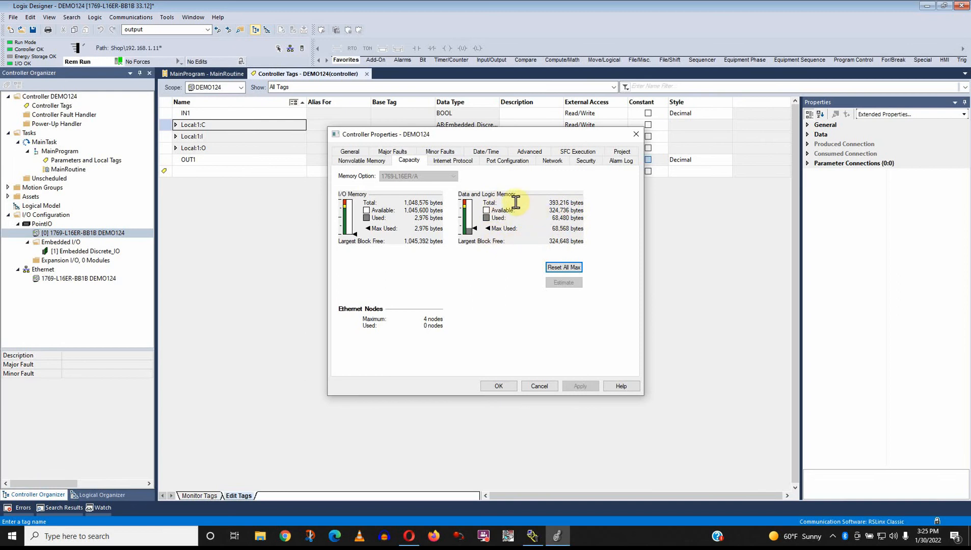
mouse_move(546, 214)
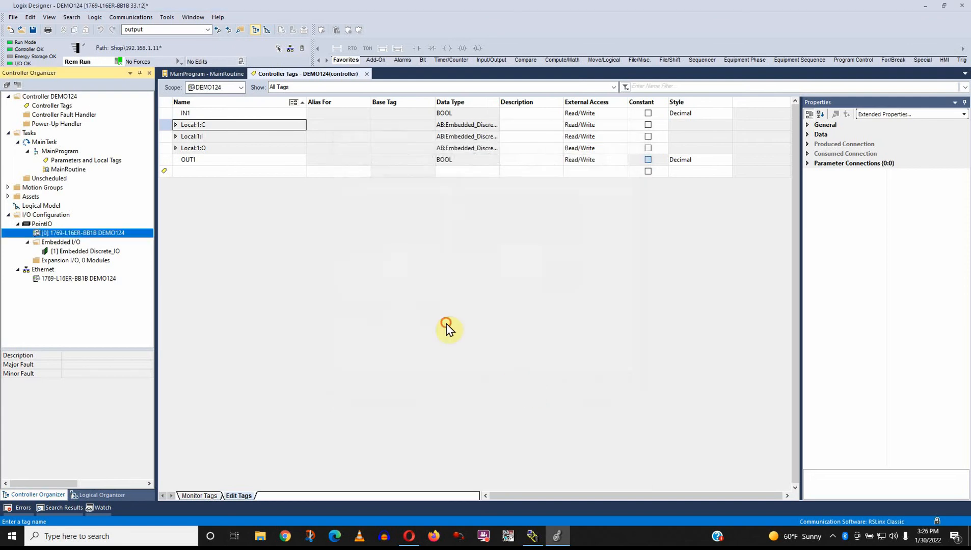
mouse_move(228, 172)
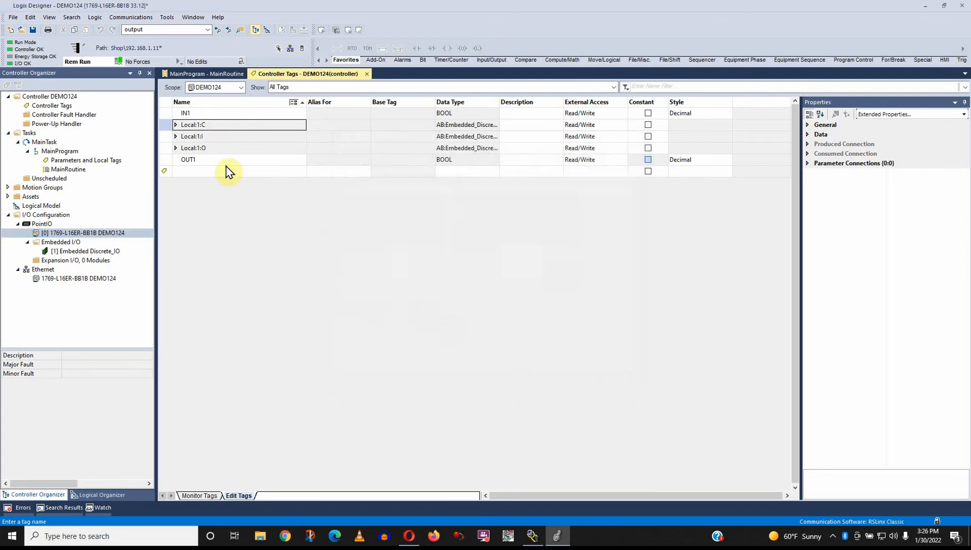
mouse_move(225, 159)
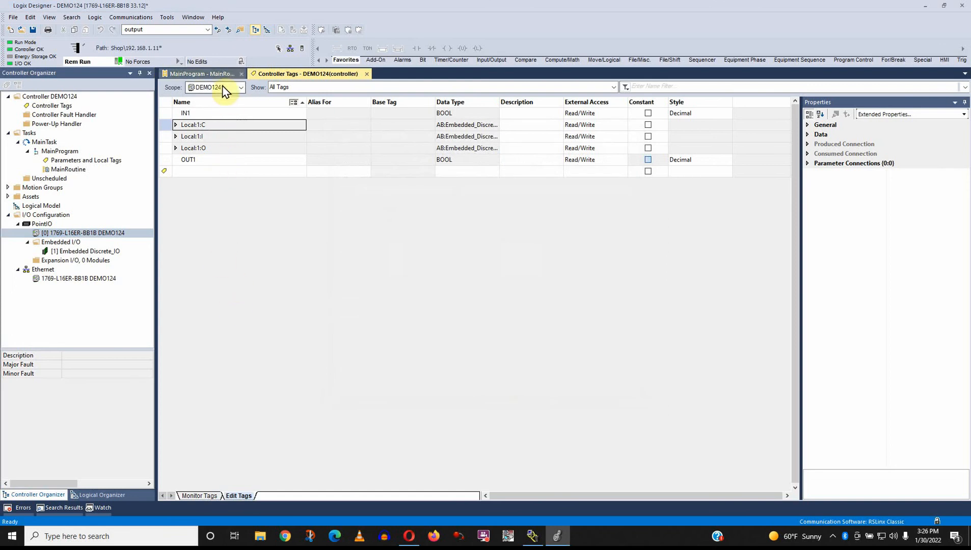
Step: Start a new controller tag by entering RESULT in the new row's Name cell
click(205, 73)
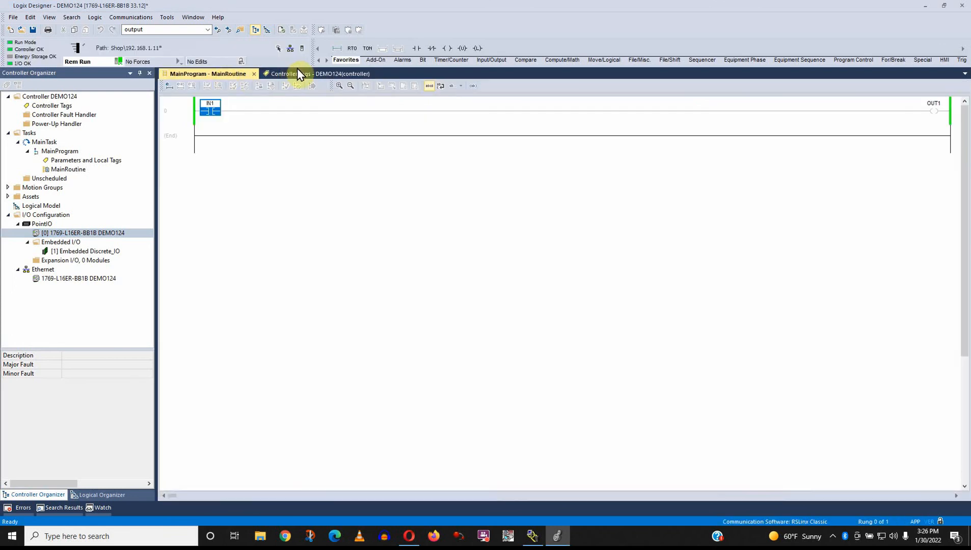
click(306, 74)
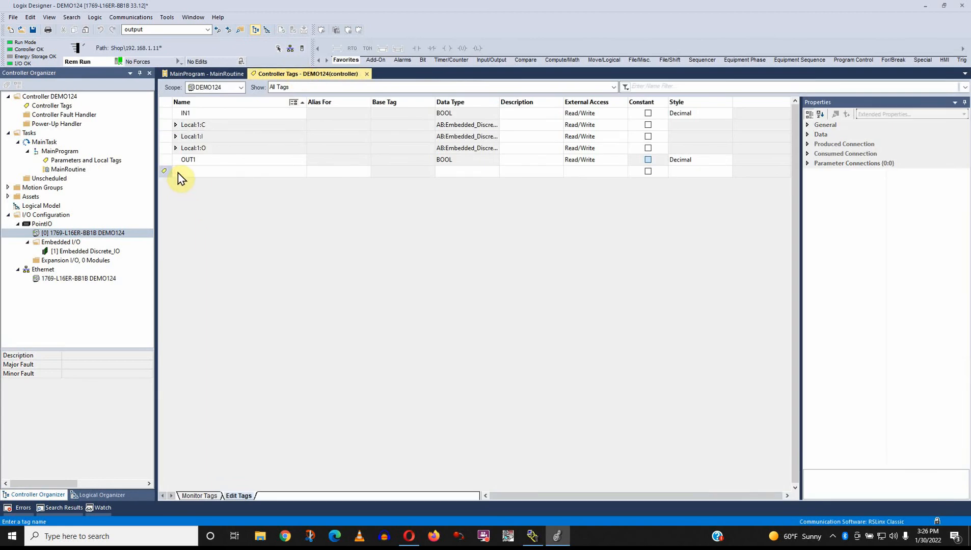
text(RESULT1)
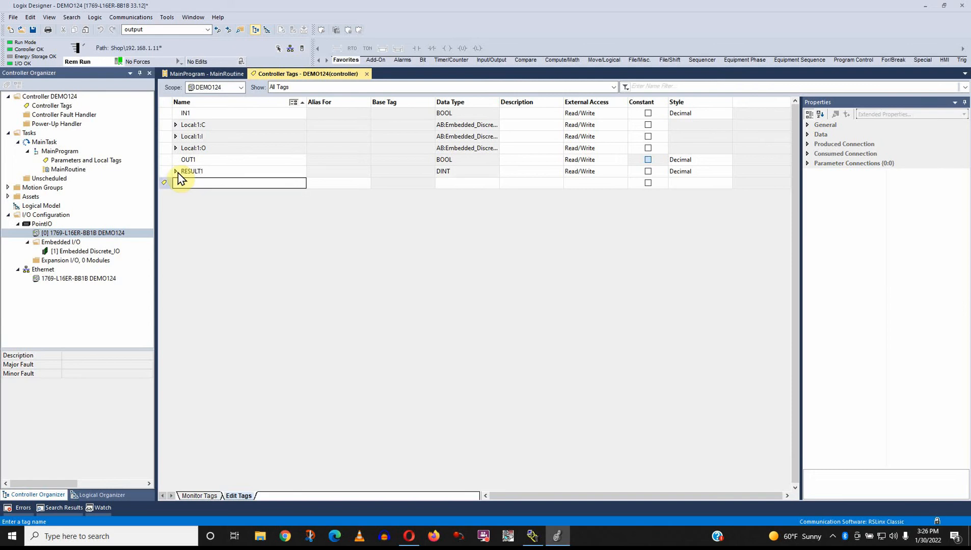
mouse_move(459, 179)
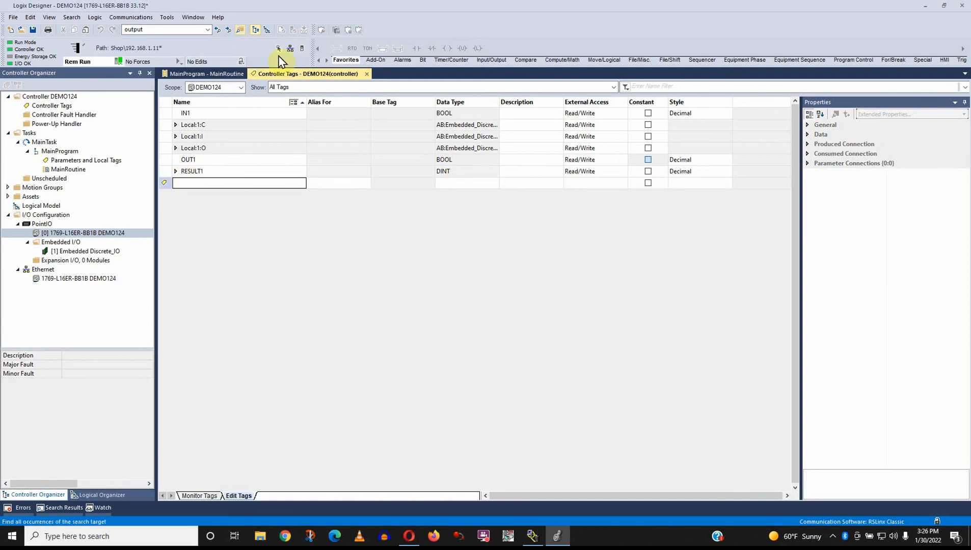
Step: Open Logix Designer Help contents and begin searching for DINT
click(218, 17)
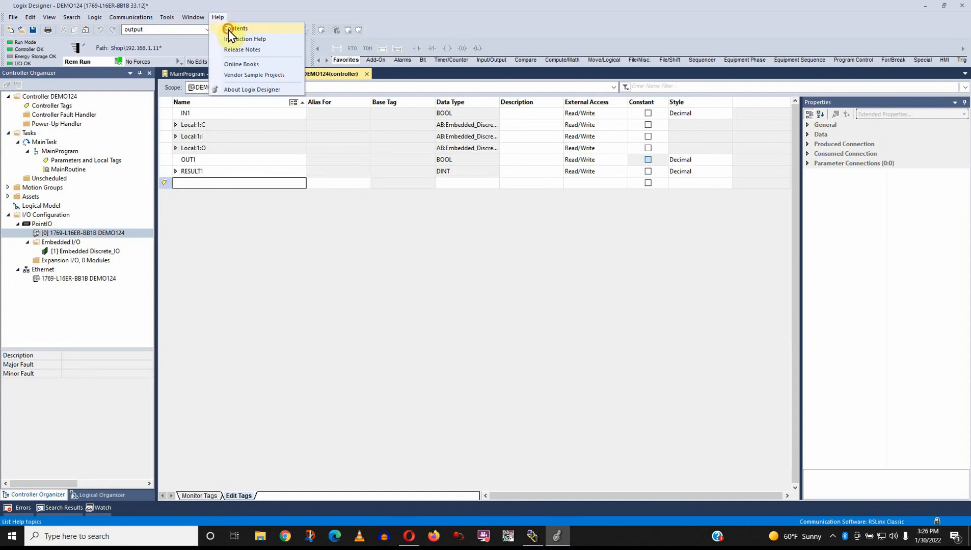
click(238, 28)
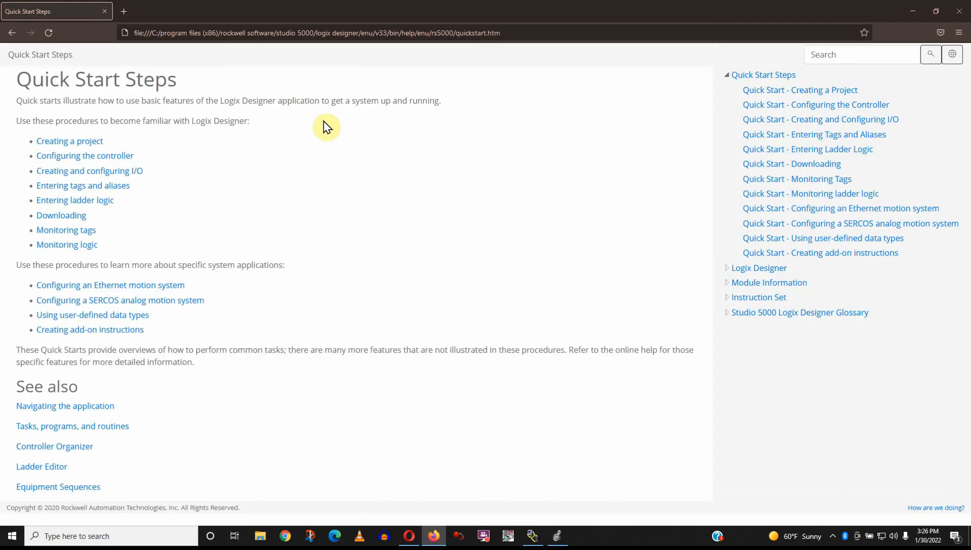
mouse_move(763, 74)
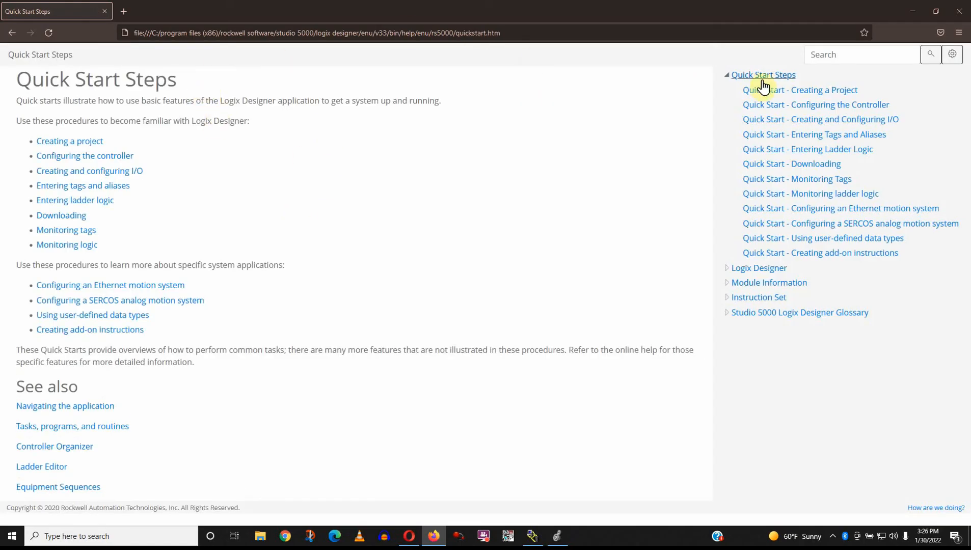
click(861, 55)
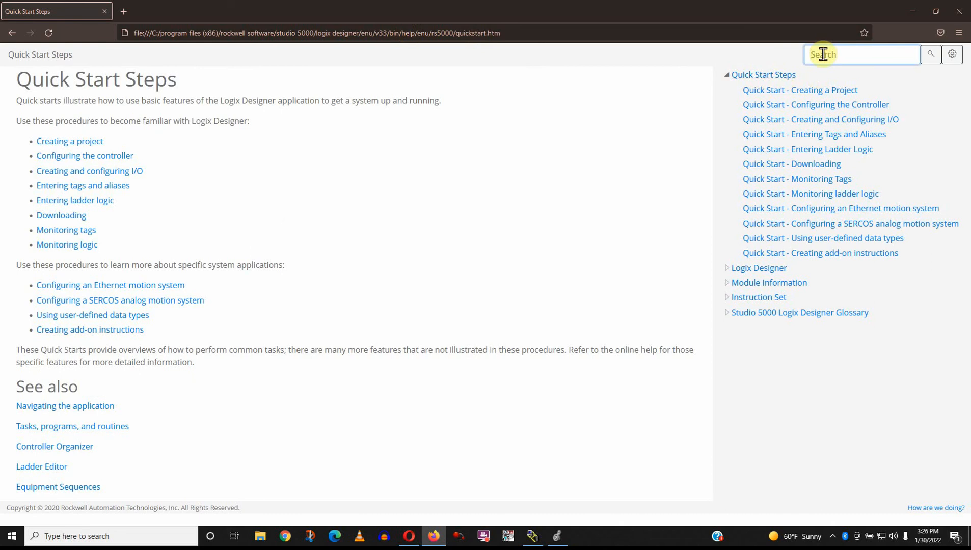
text(DI)
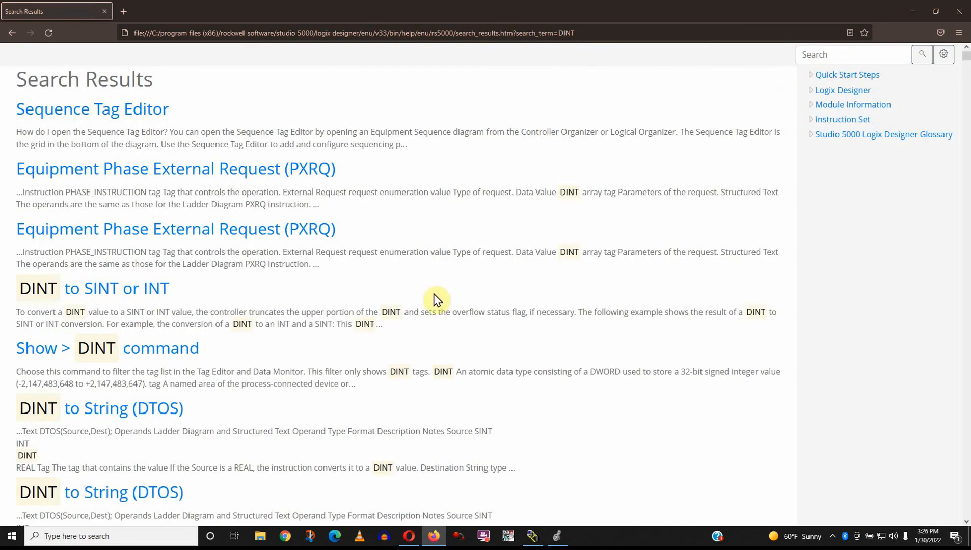
Step: Highlight the DINT, INT, SINT and LINT range values on the Min and Max help page
scroll(down, 3)
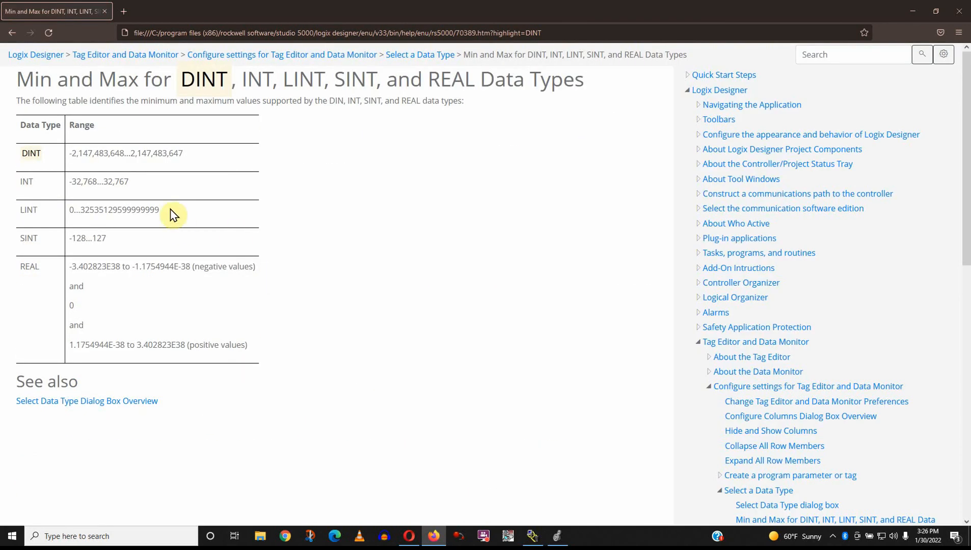
mouse_move(36, 153)
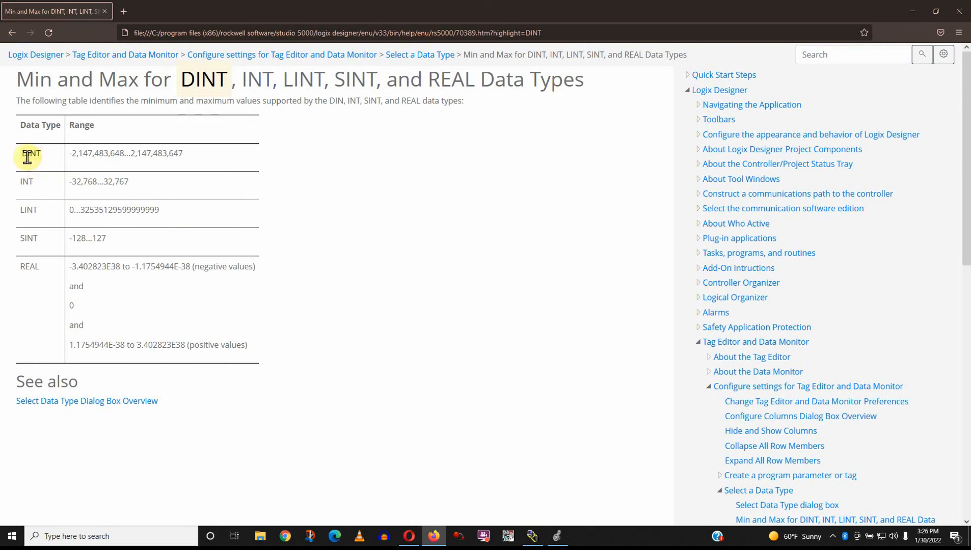
mouse_move(139, 153)
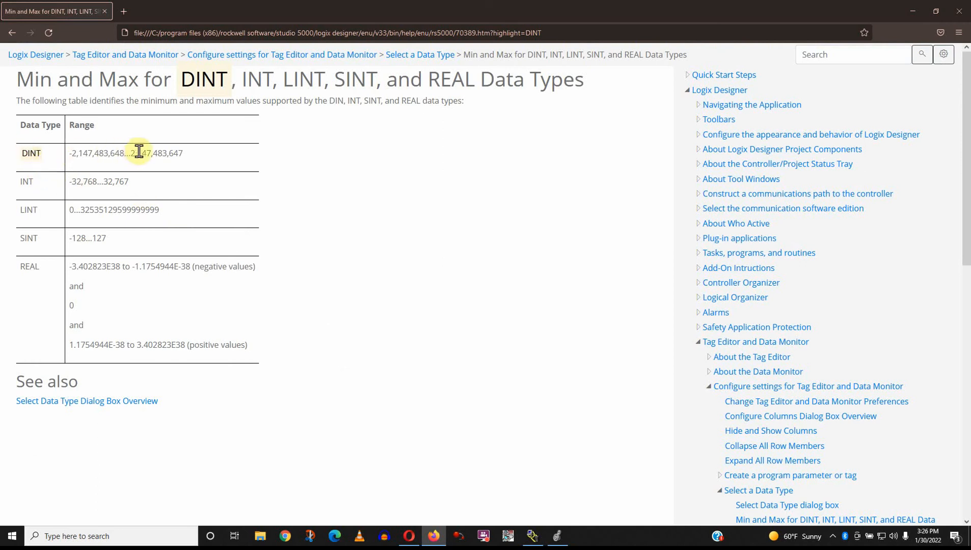
double_click(156, 152)
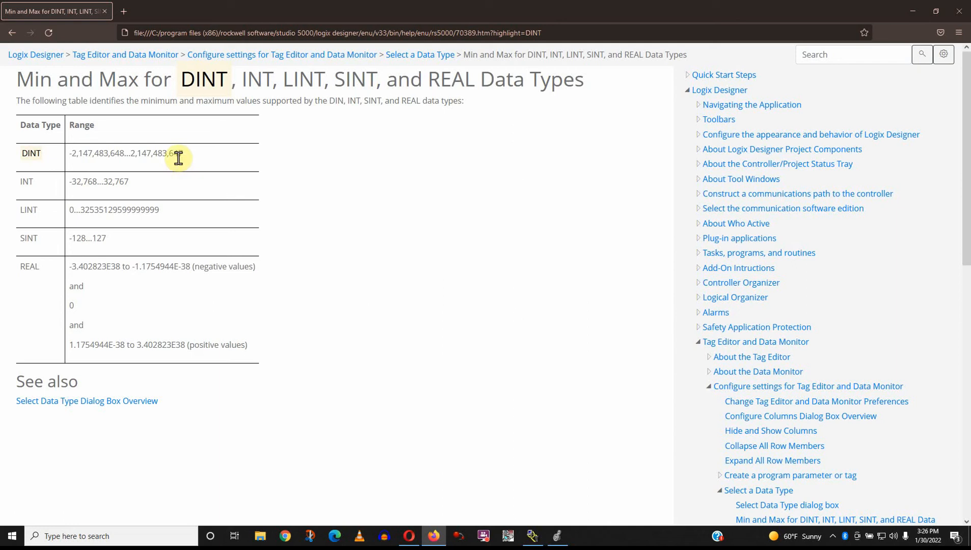
mouse_move(202, 160)
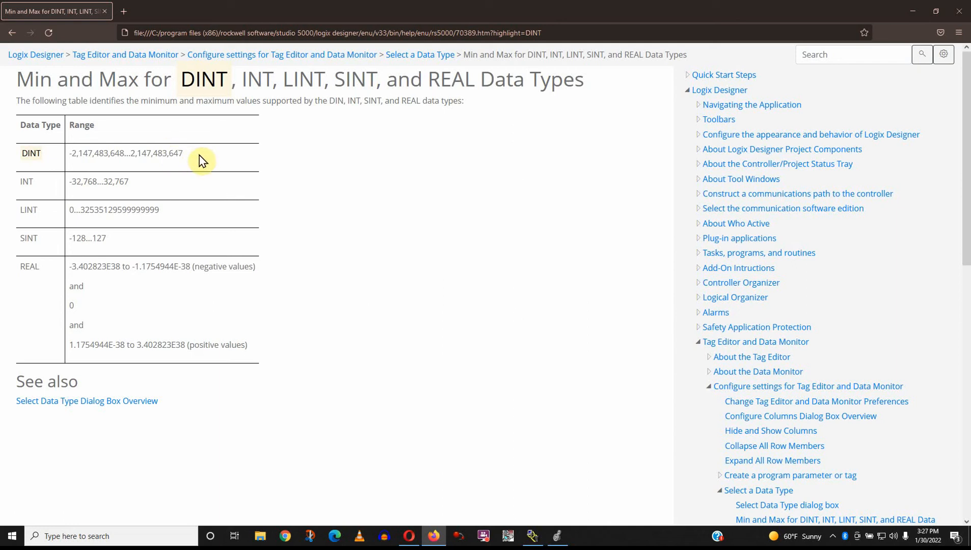
mouse_move(195, 171)
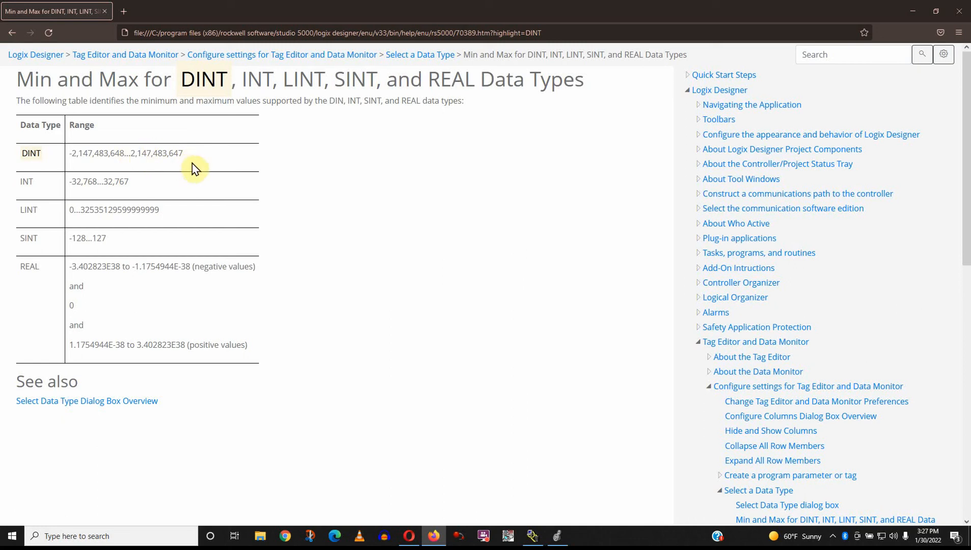
mouse_move(130, 154)
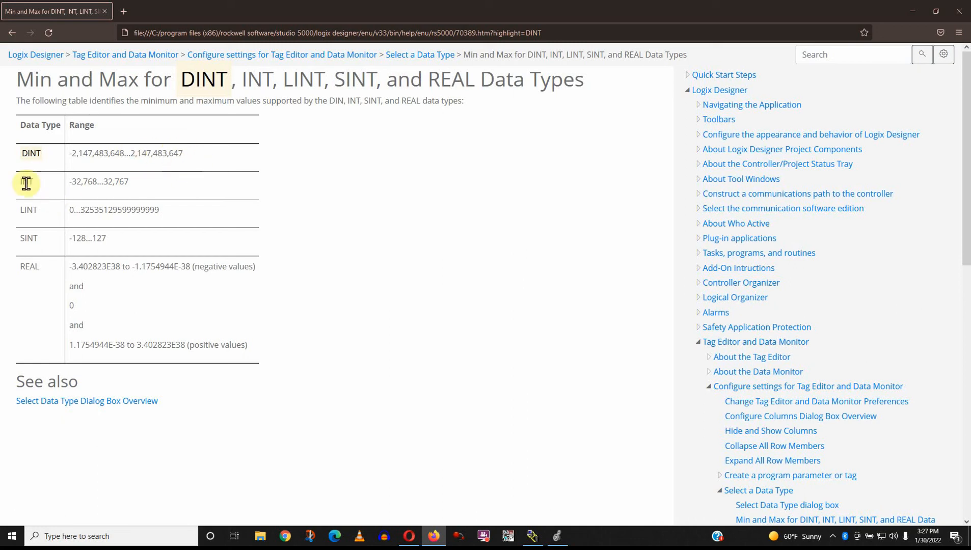
double_click(27, 181)
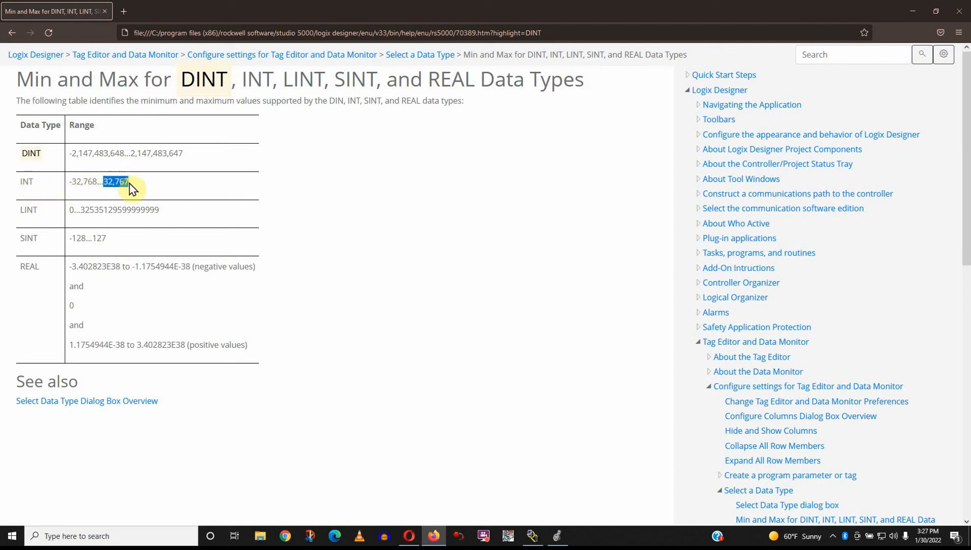
mouse_move(80, 232)
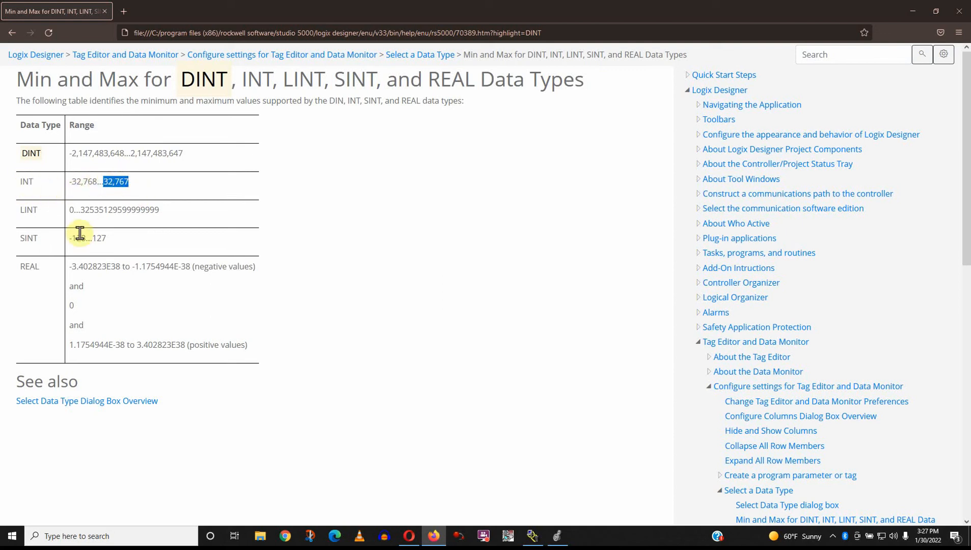
double_click(29, 210)
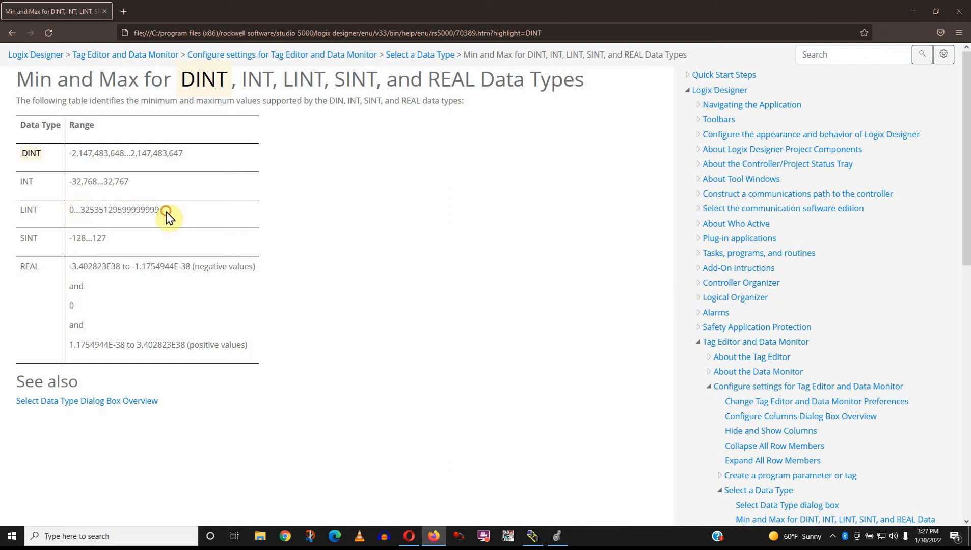
mouse_move(136, 234)
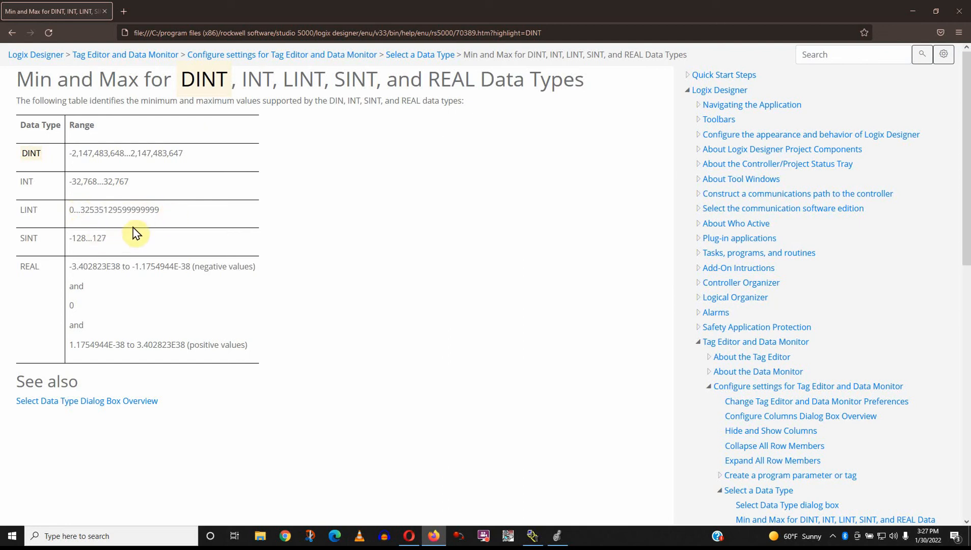
mouse_move(171, 219)
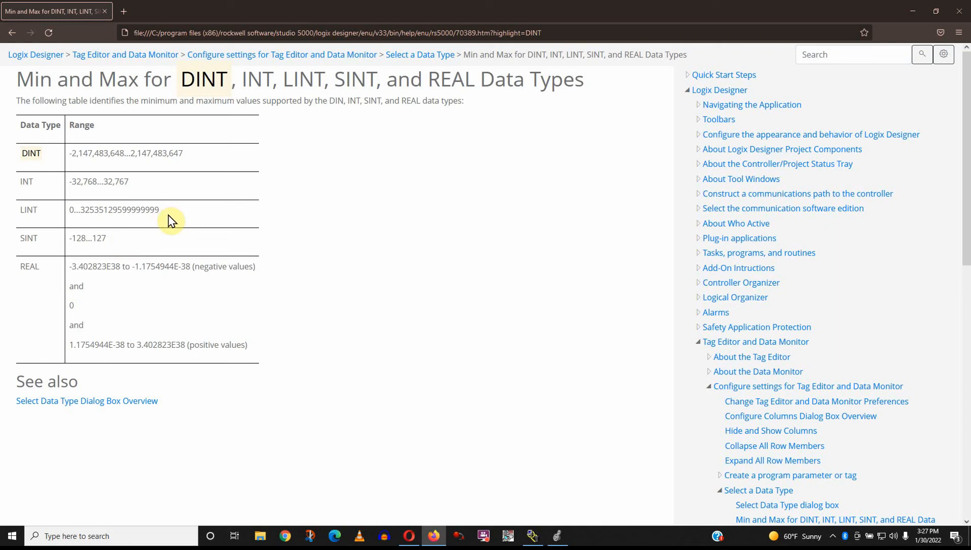
mouse_move(176, 227)
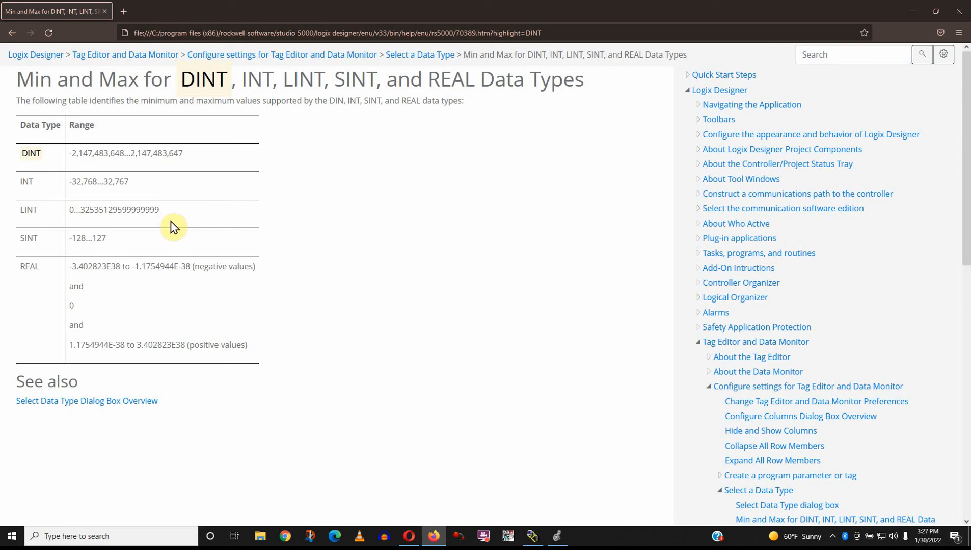
double_click(114, 210)
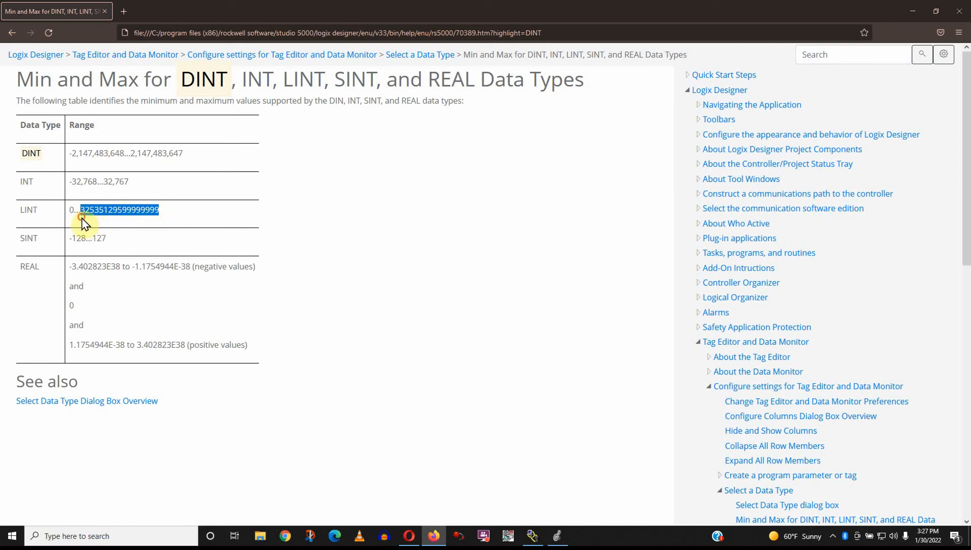
mouse_move(163, 218)
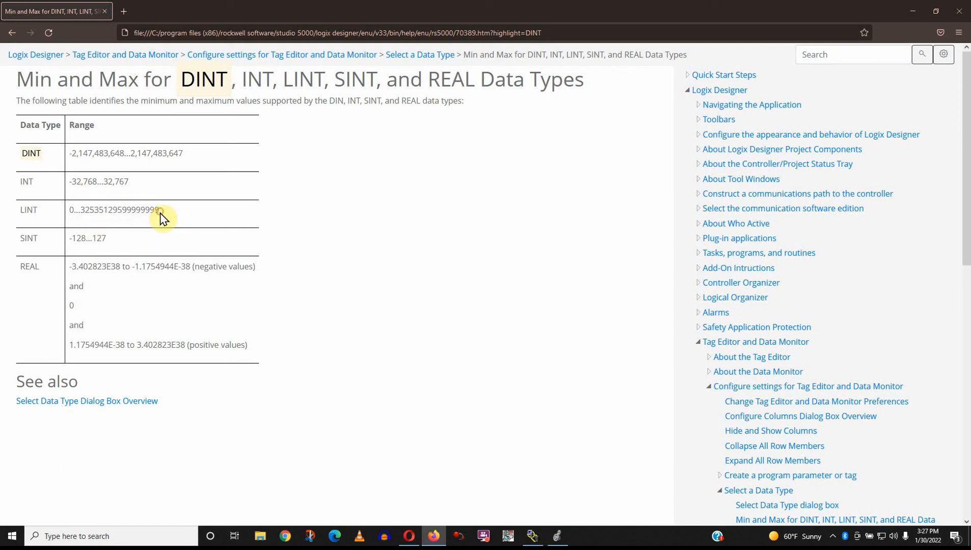
mouse_move(48, 253)
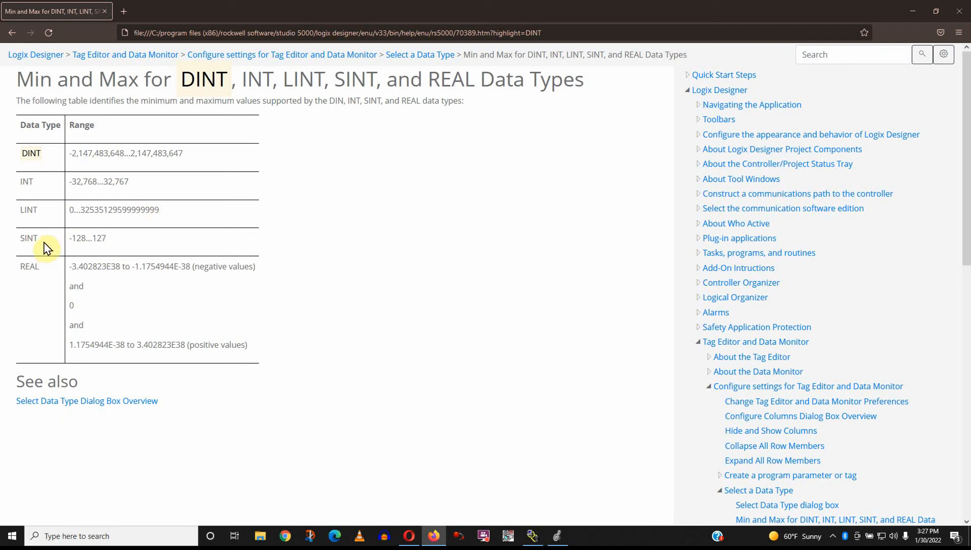
double_click(30, 238)
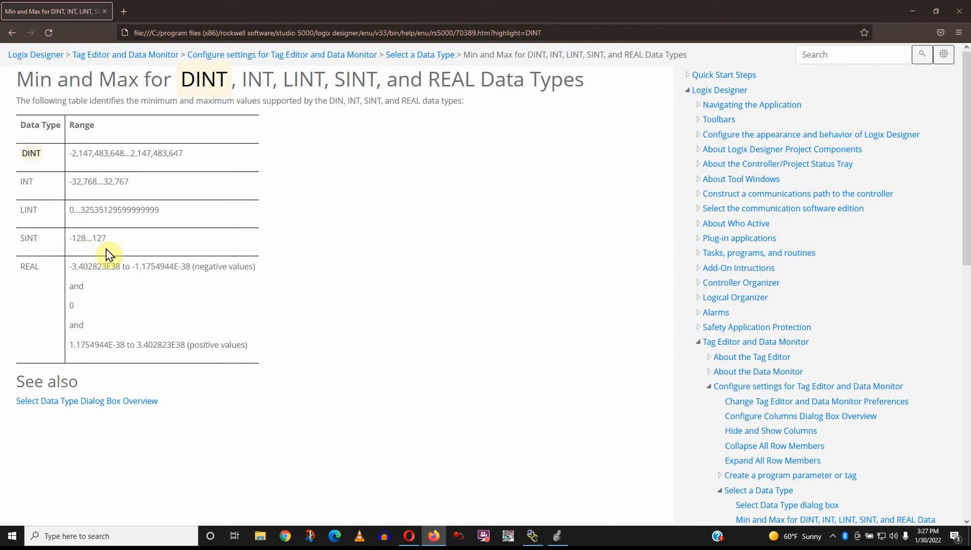
mouse_move(62, 282)
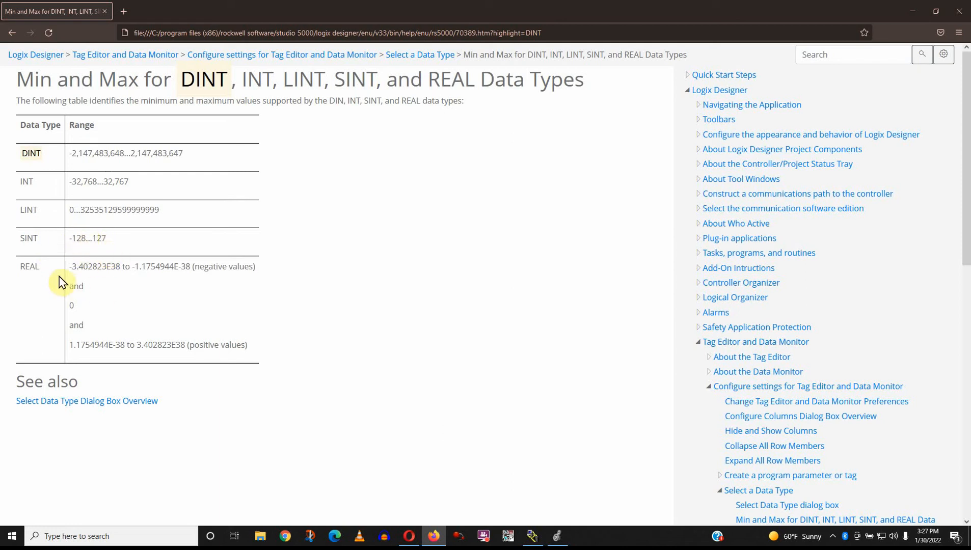
mouse_move(72, 273)
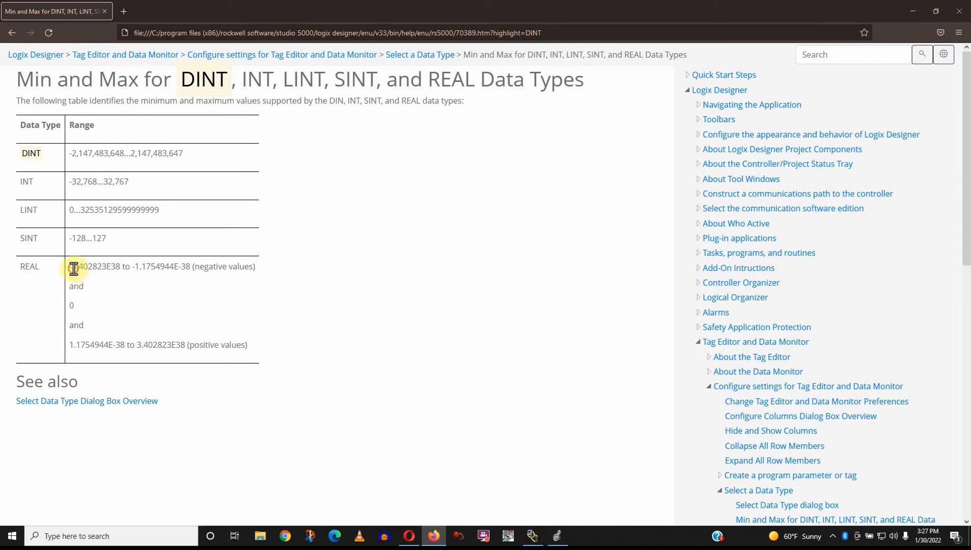
mouse_move(124, 291)
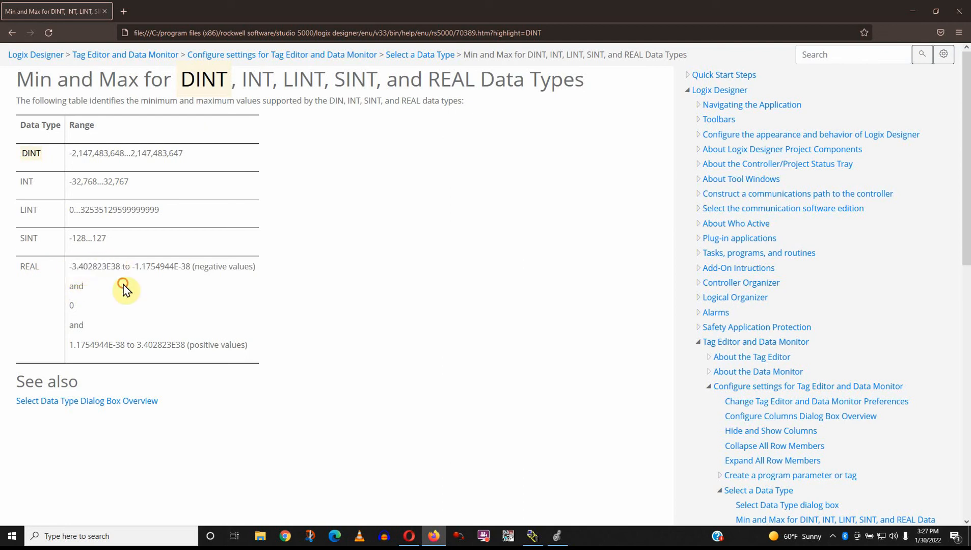
mouse_move(153, 284)
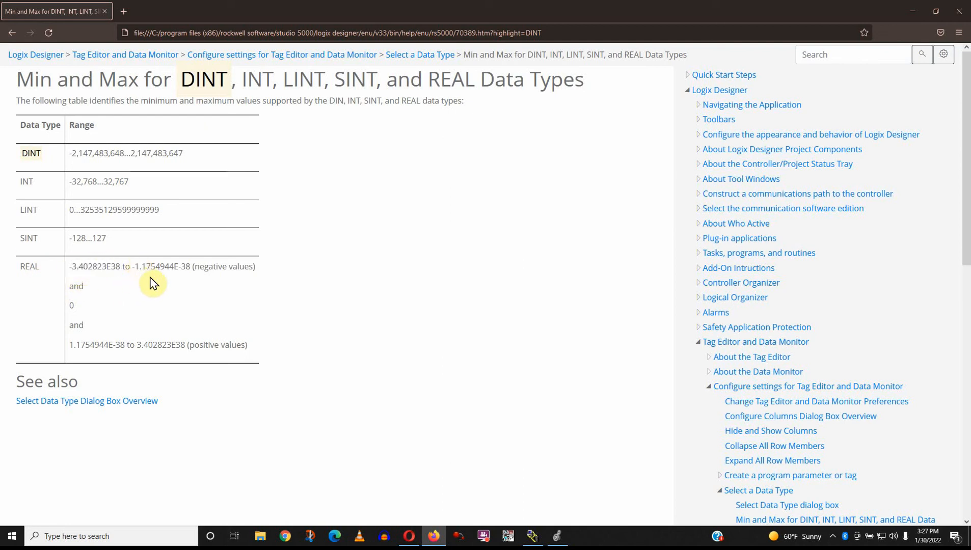
mouse_move(159, 291)
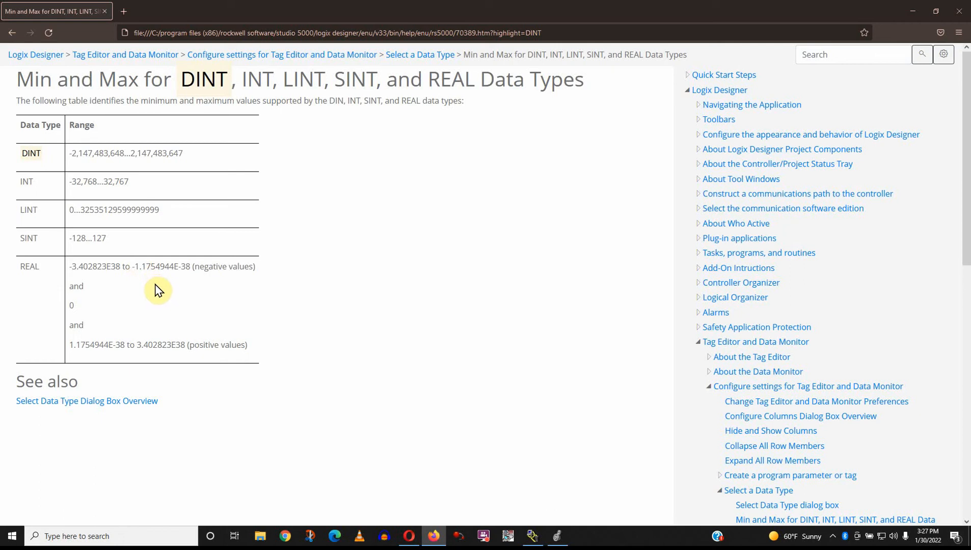
mouse_move(168, 292)
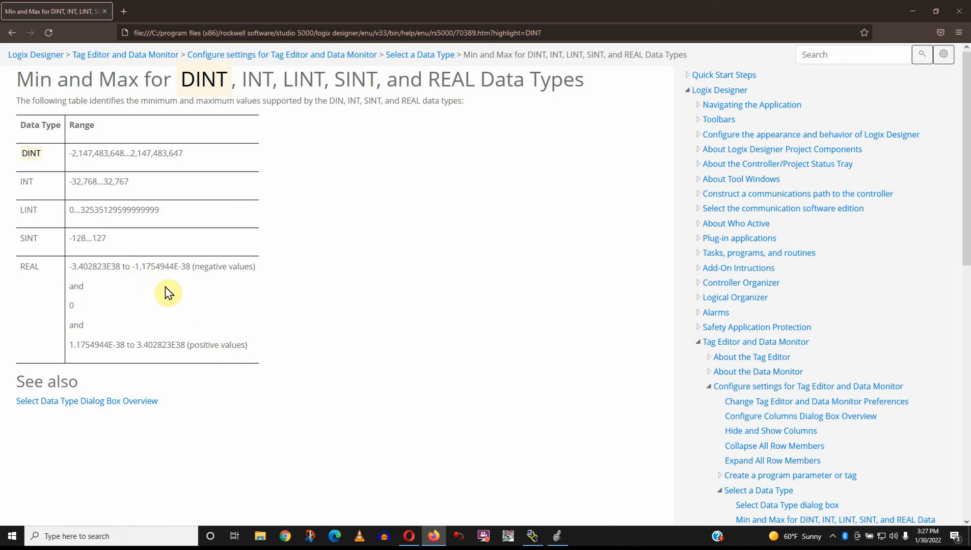
mouse_move(76, 271)
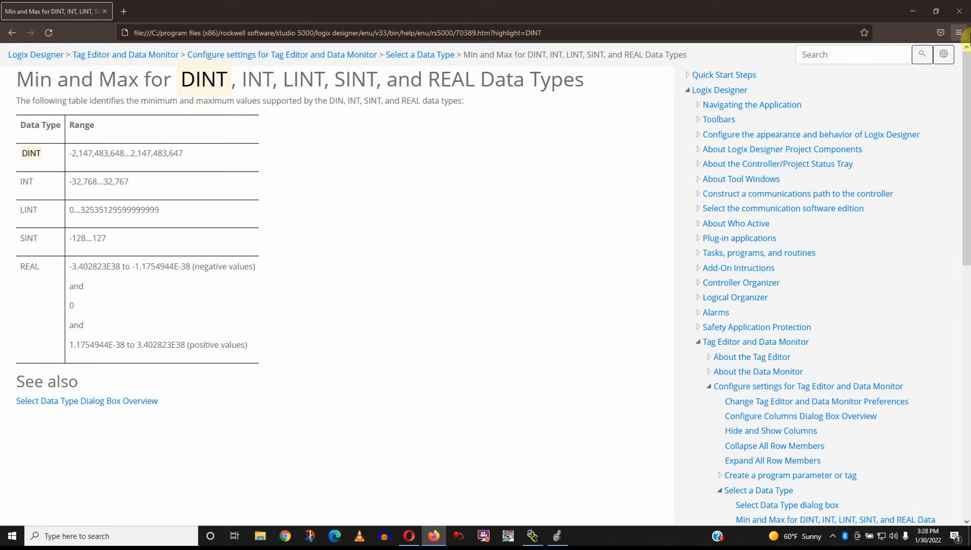
Step: Create a new tag named PERCENT and edit its data type
click(531, 536)
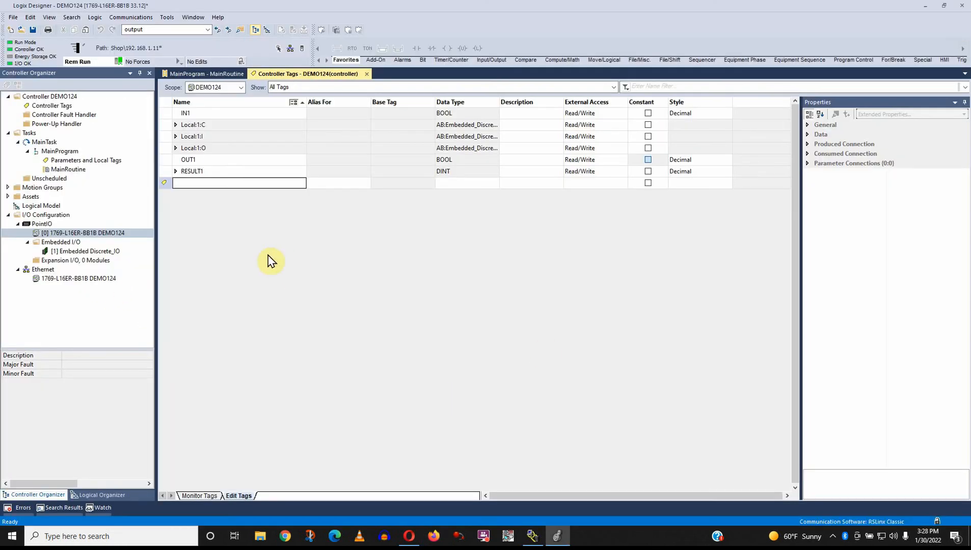
text(P)
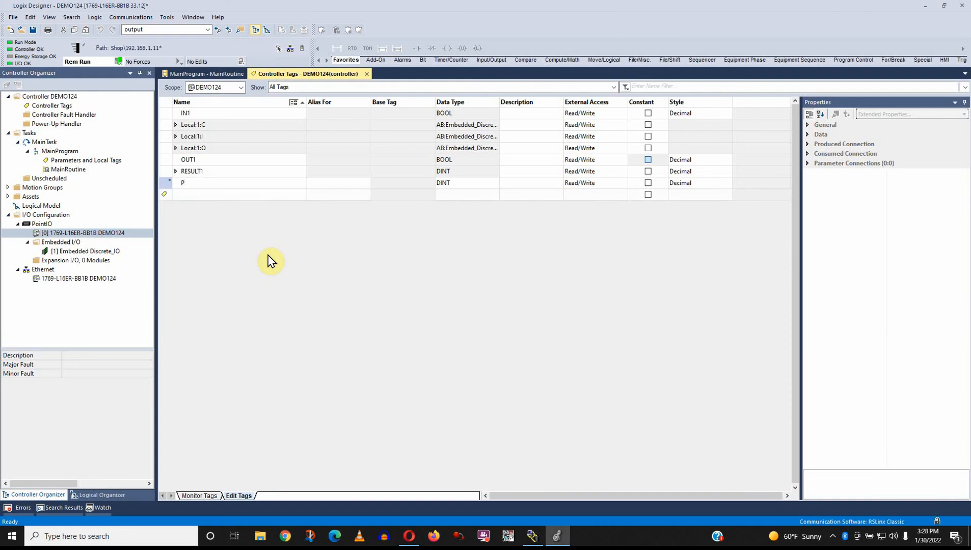
text(PERCENT)
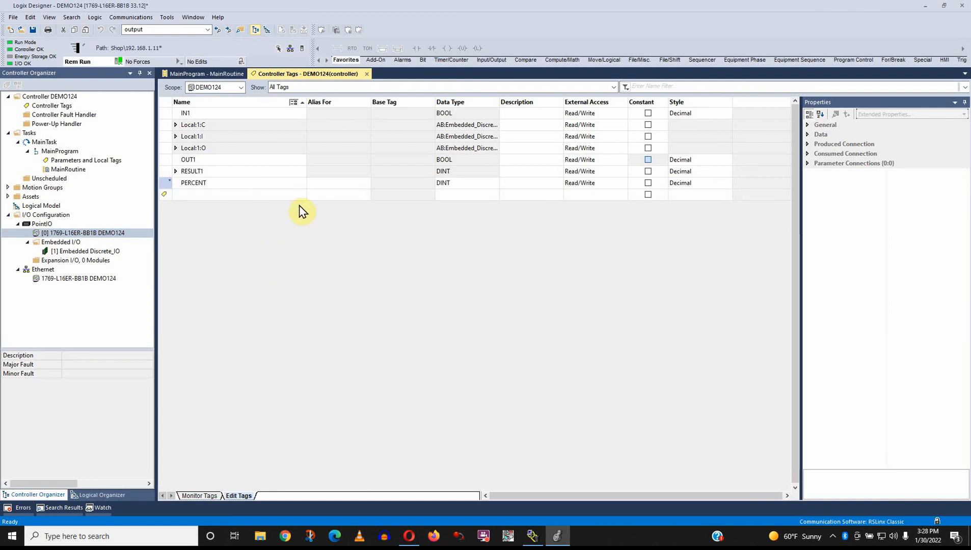
double_click(443, 182)
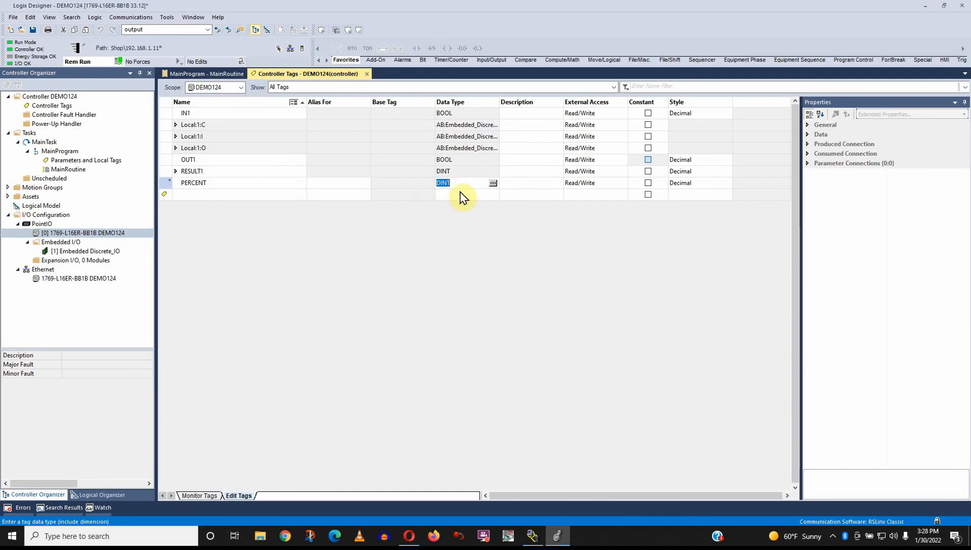
text(RAMP_SOAK)
text(REAL)
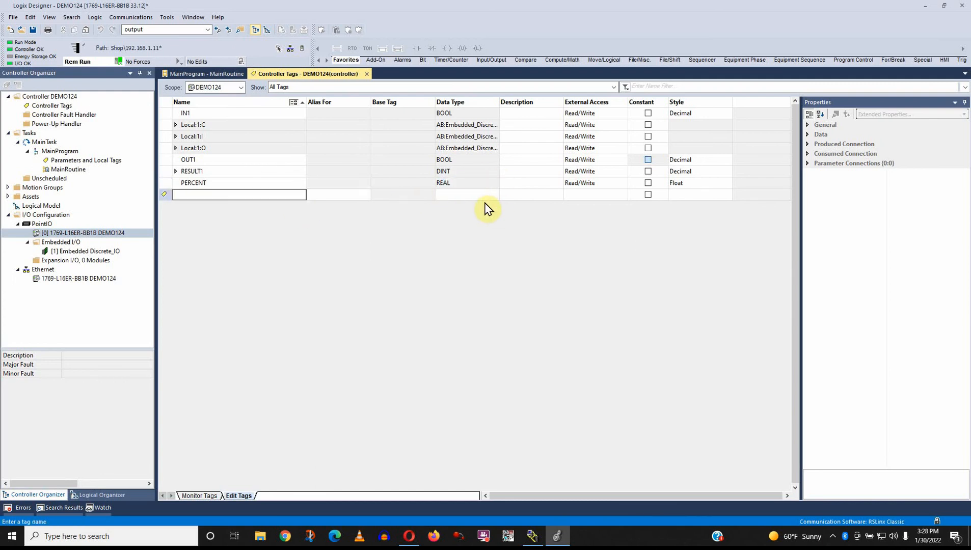
mouse_move(495, 220)
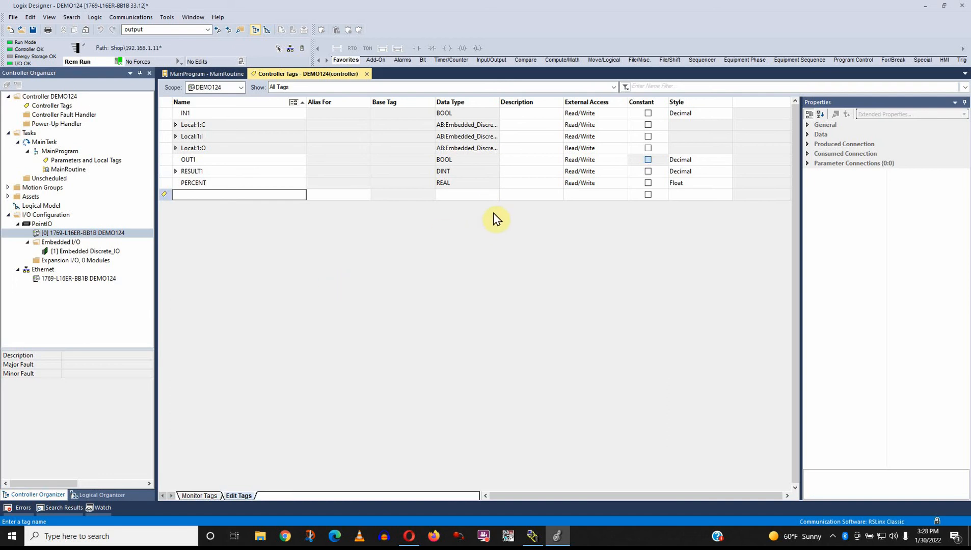
Step: Set PERCENT's display style to Float and switch to Monitor Tags
click(680, 182)
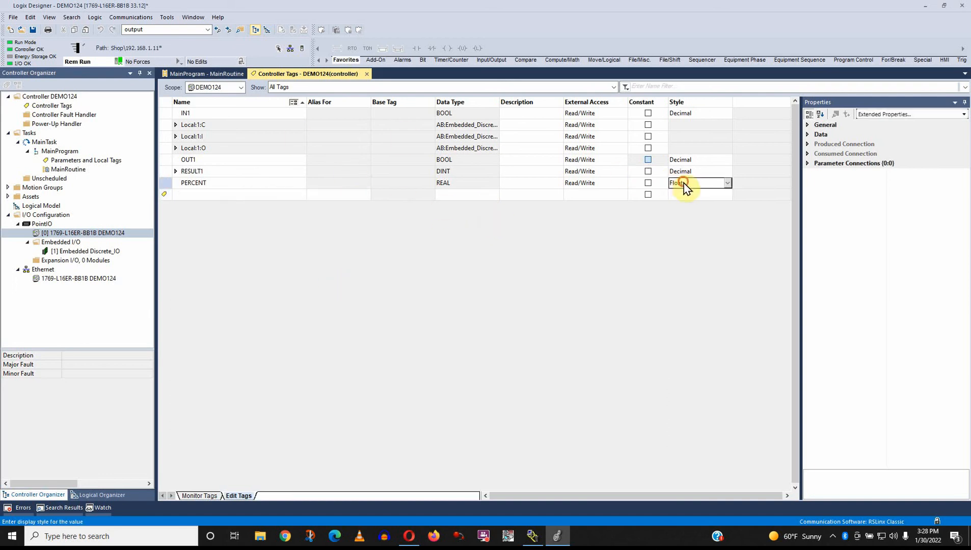
click(728, 182)
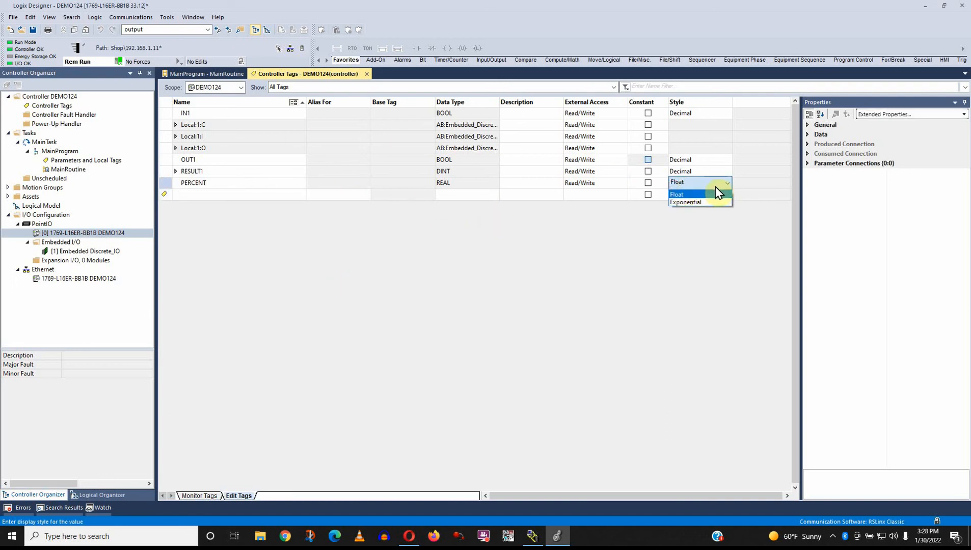
click(677, 194)
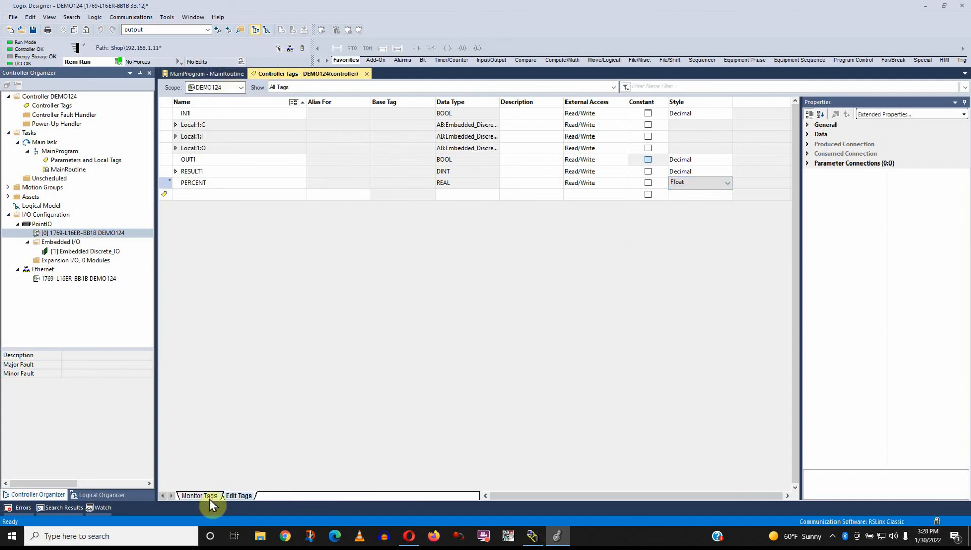
click(200, 495)
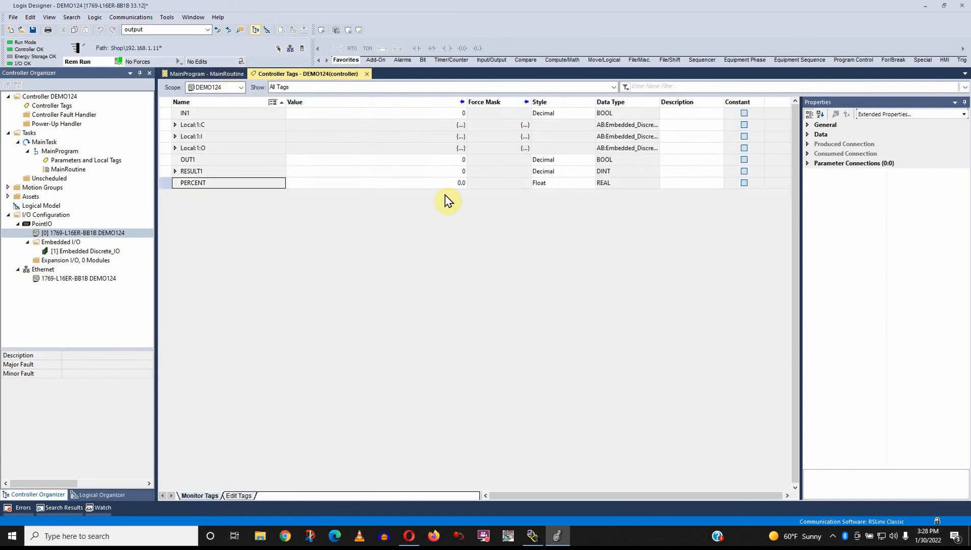
mouse_move(458, 189)
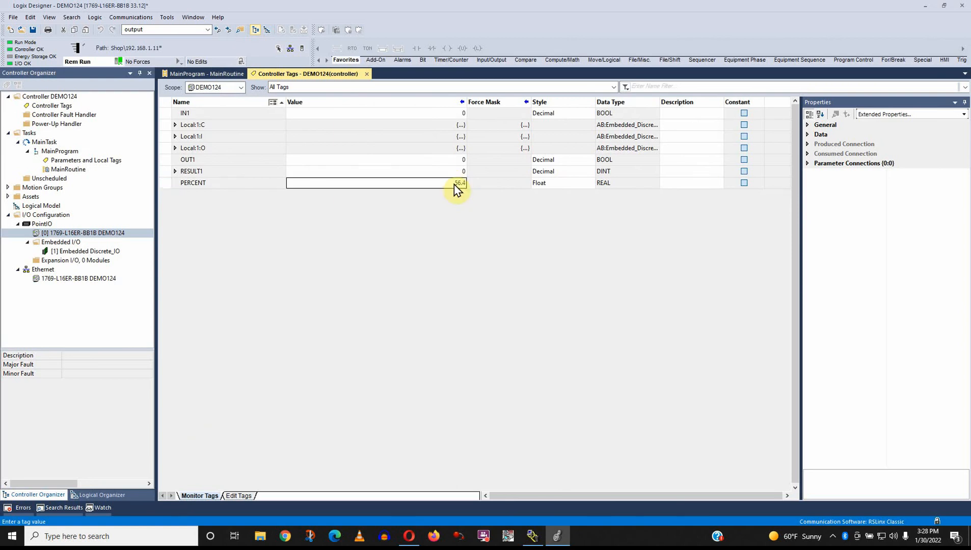
mouse_move(385, 257)
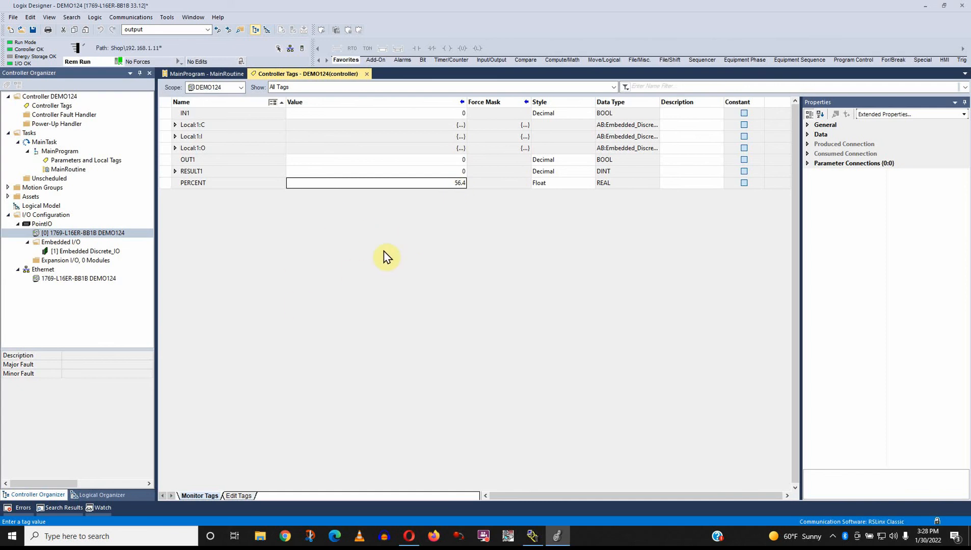
Step: In MainRoutine, add a GRT on rung 1 comparing PERCENT against 25 to drive output GRT25
click(208, 73)
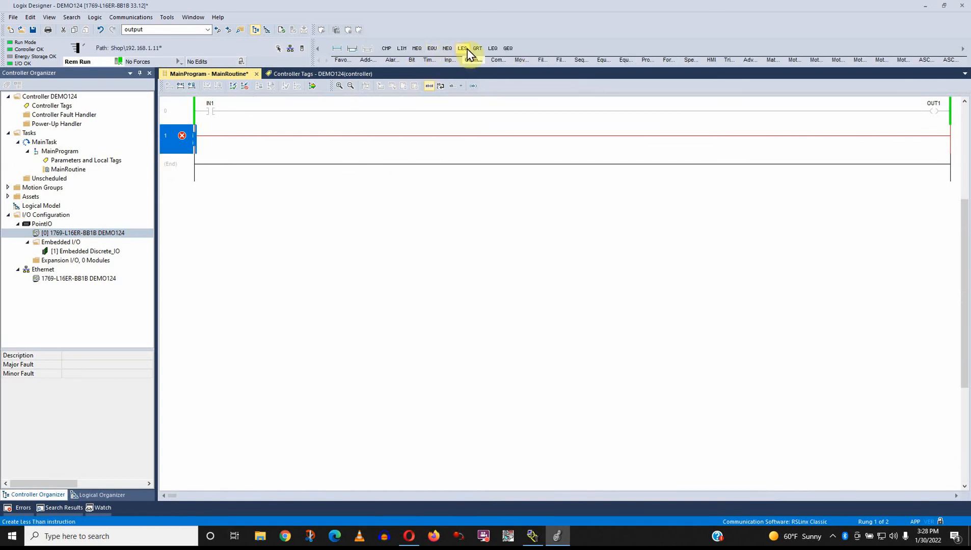
click(477, 48)
text(PERCENT)
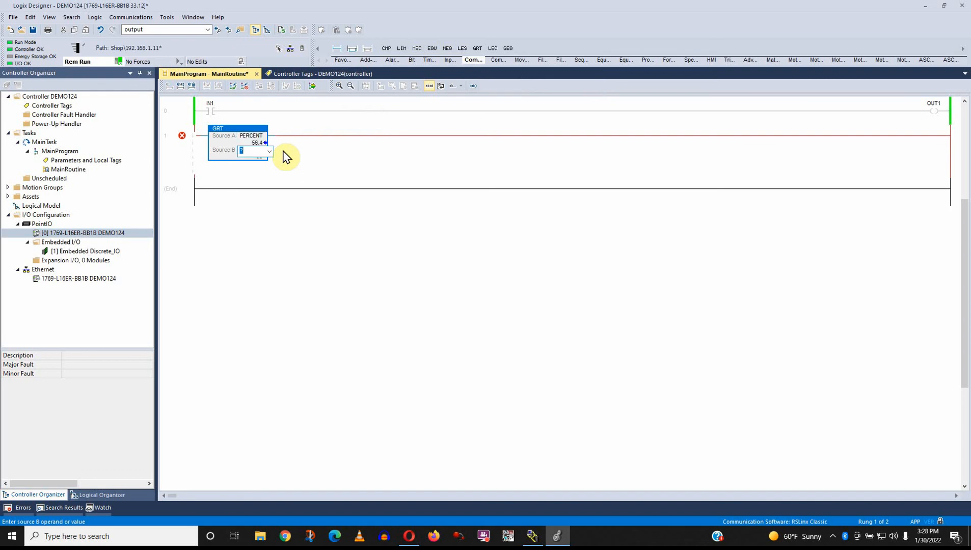
text(25.0)
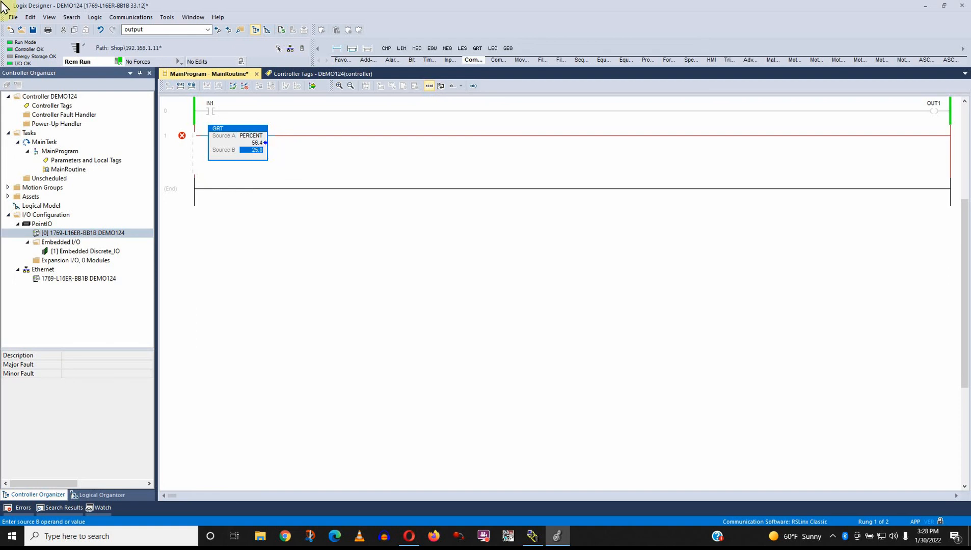
mouse_move(366, 60)
text(GRT25)
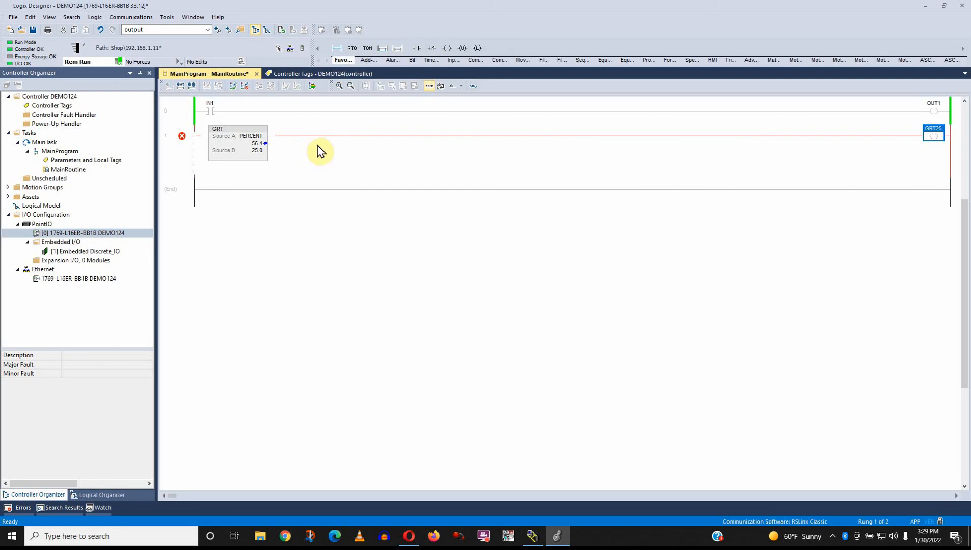
mouse_move(909, 144)
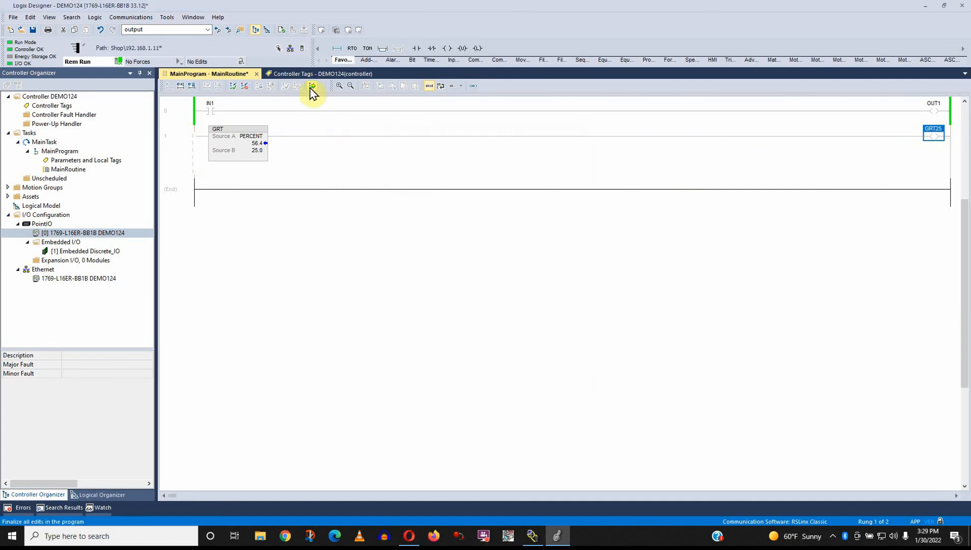
Step: Finalize all program edits for the GRT rung, then view controller tags where GRT25 reads 1
click(313, 86)
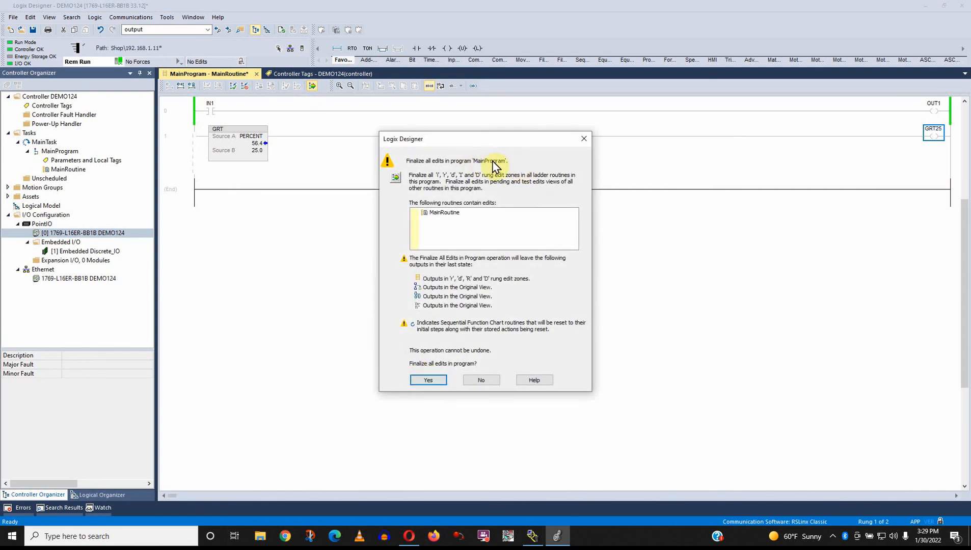
click(426, 380)
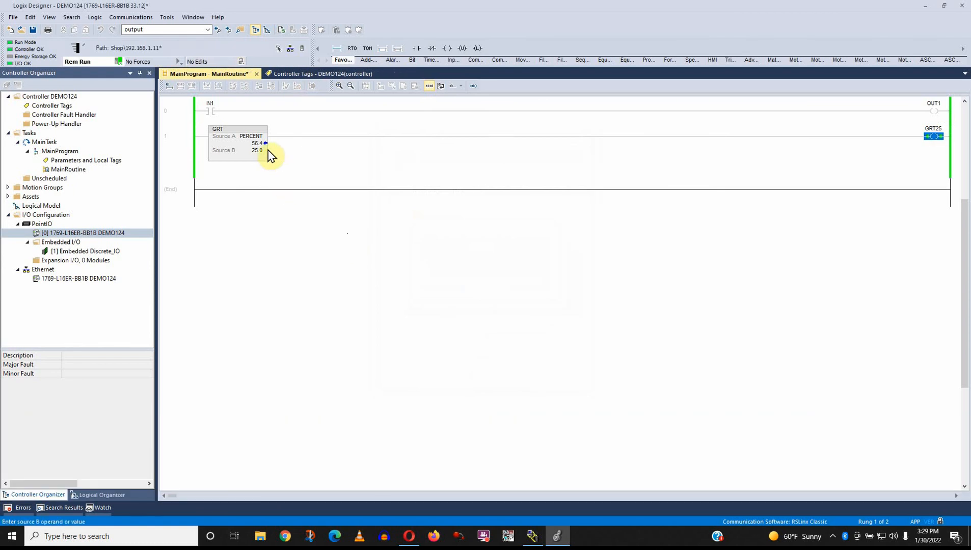
click(934, 132)
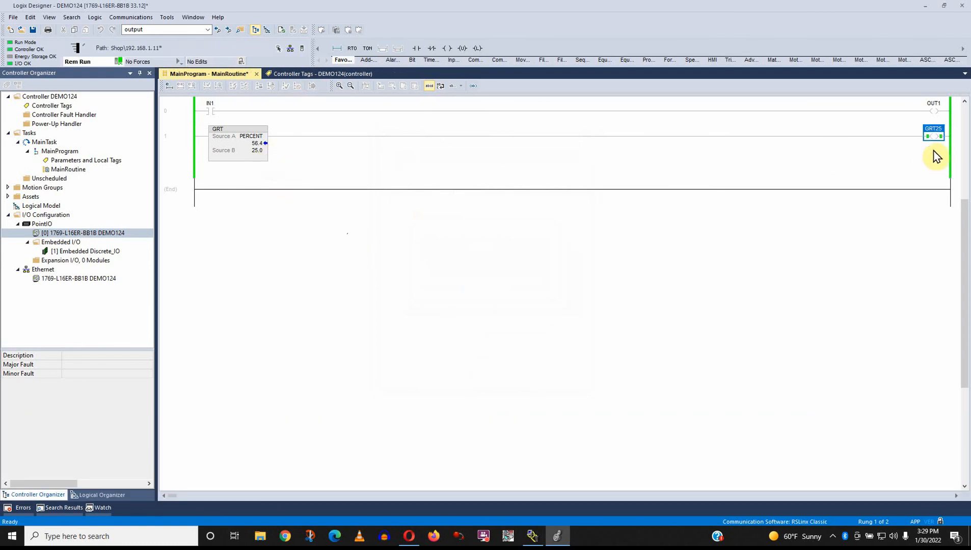
mouse_move(308, 220)
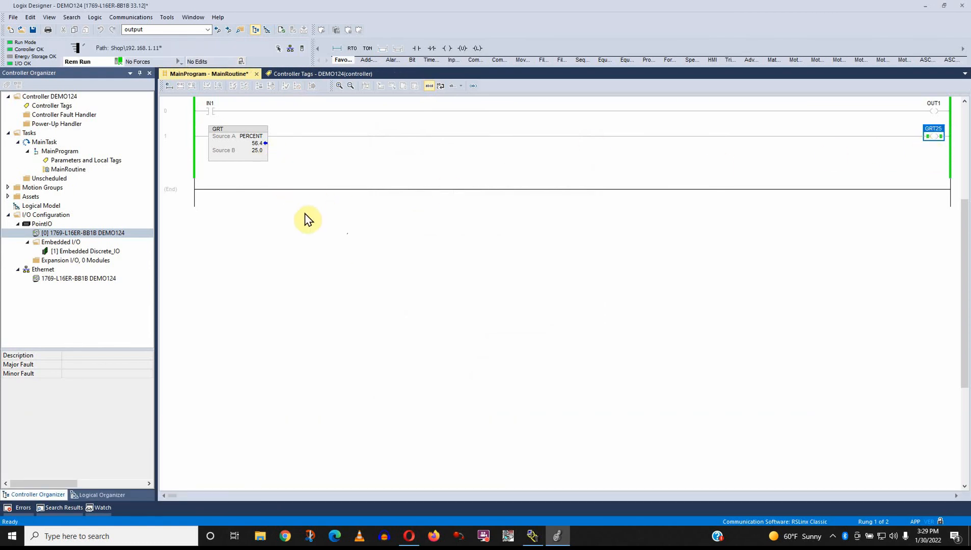
click(254, 135)
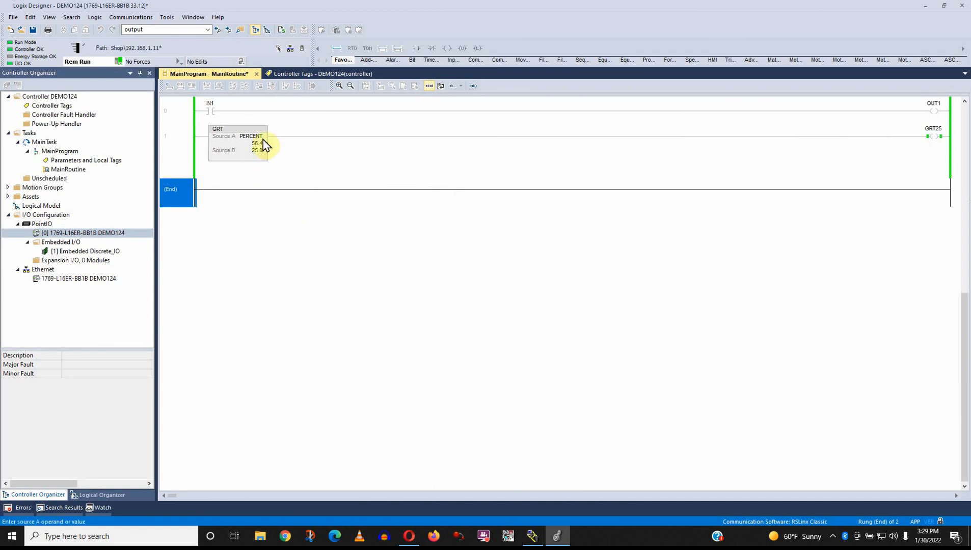
click(312, 73)
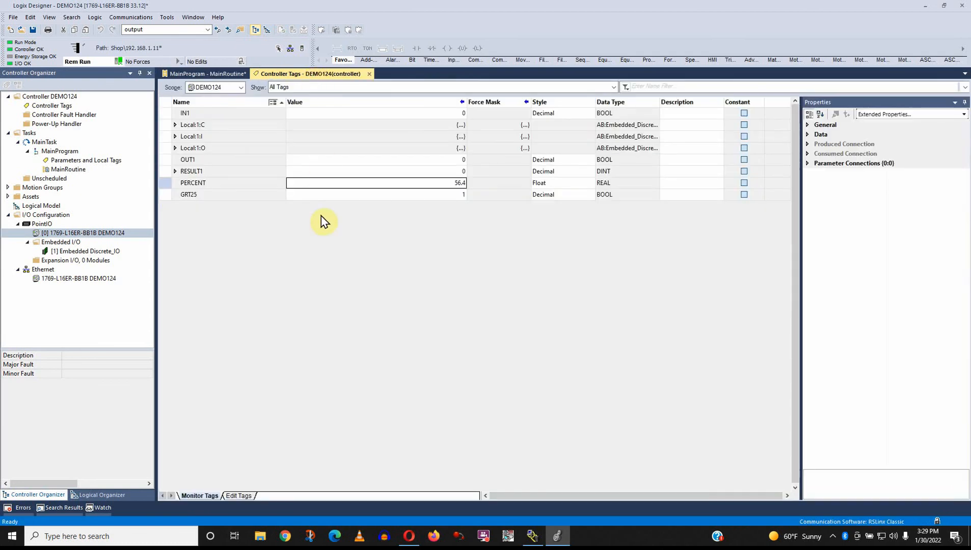
mouse_move(423, 209)
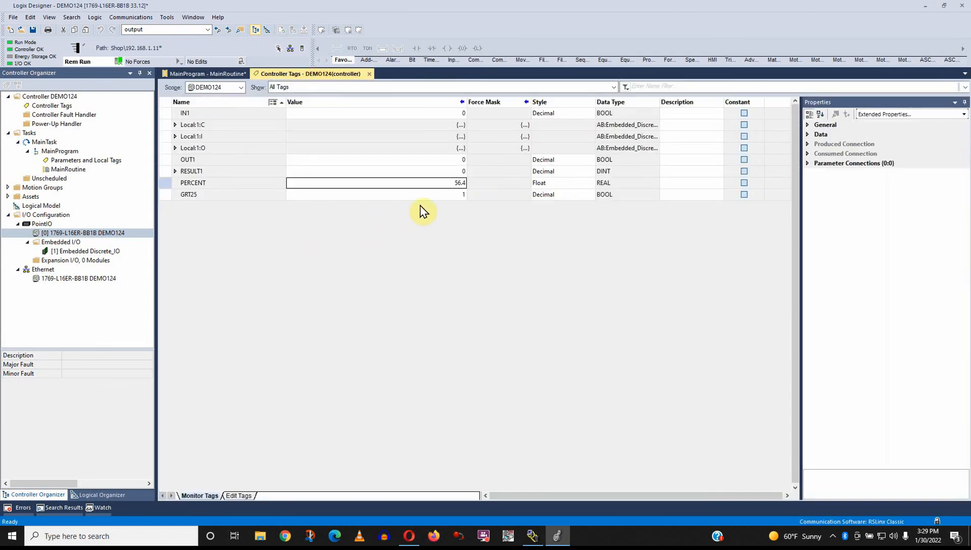
mouse_move(461, 191)
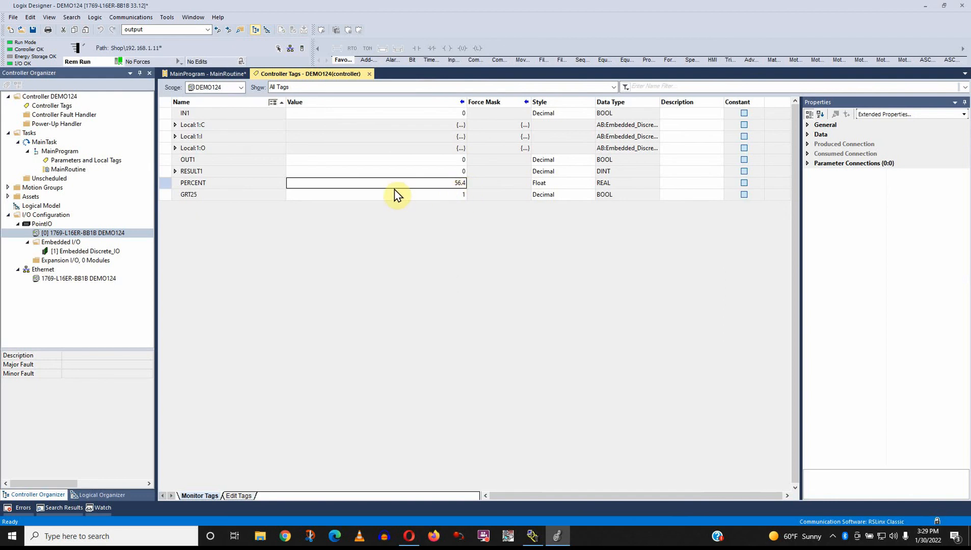
Step: Set PERCENT's External Access to Read Only in its tag properties and return to MainRoutine
right_click(193, 182)
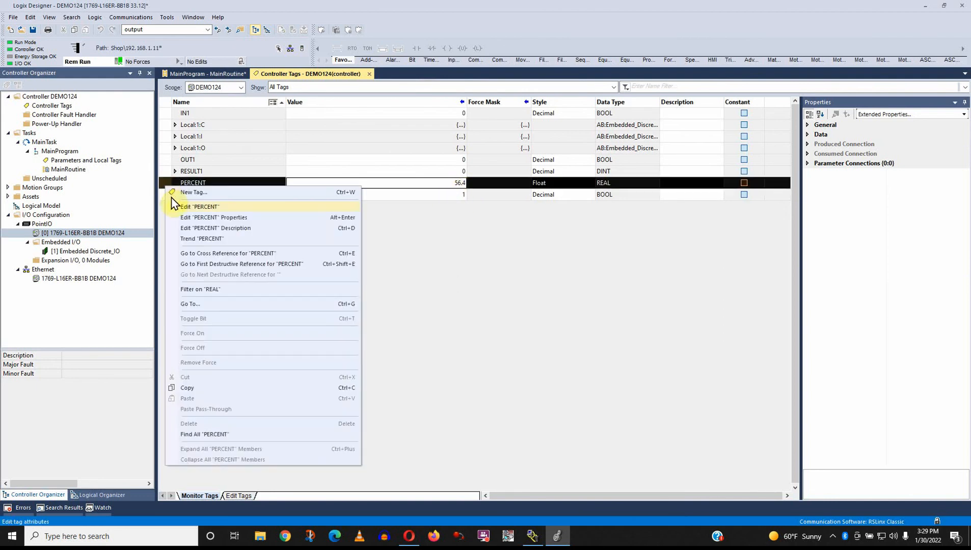
click(214, 217)
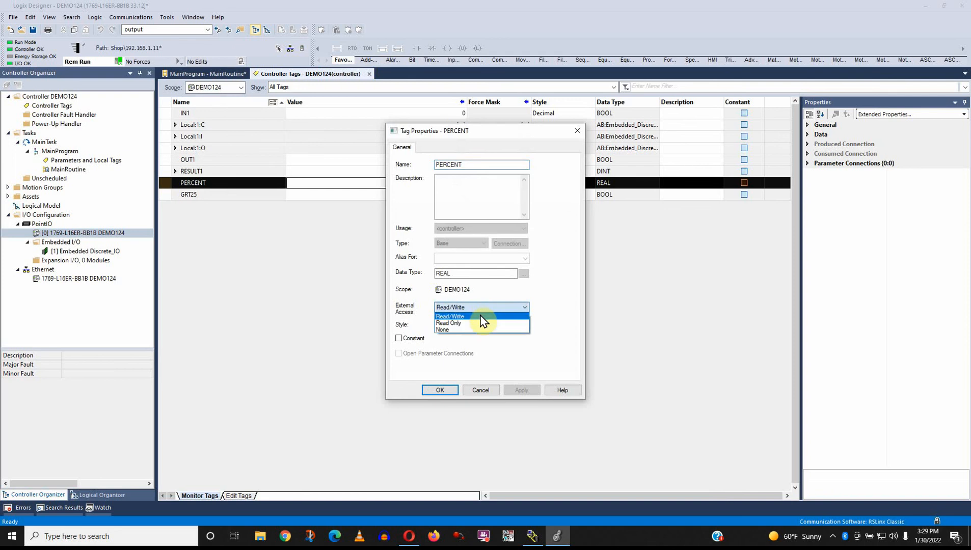
mouse_move(495, 299)
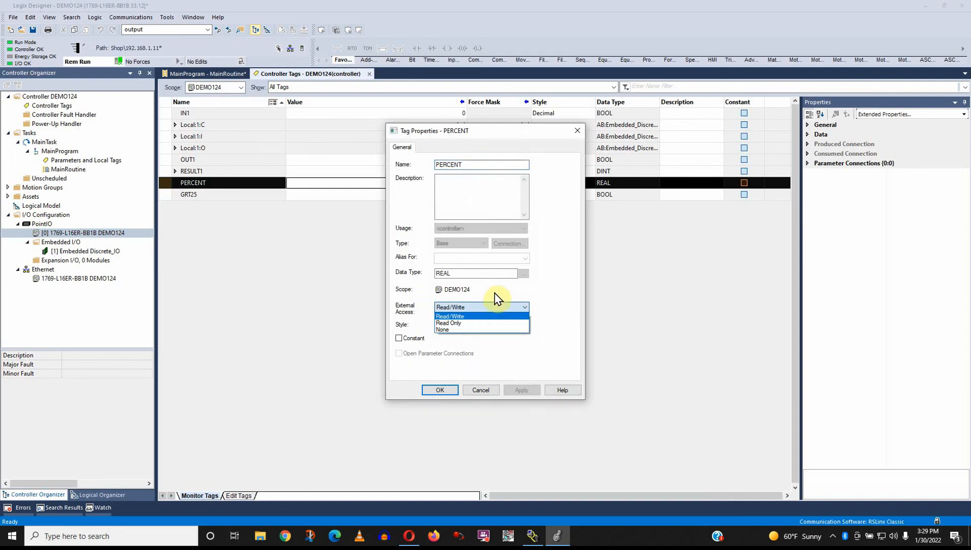
mouse_move(526, 309)
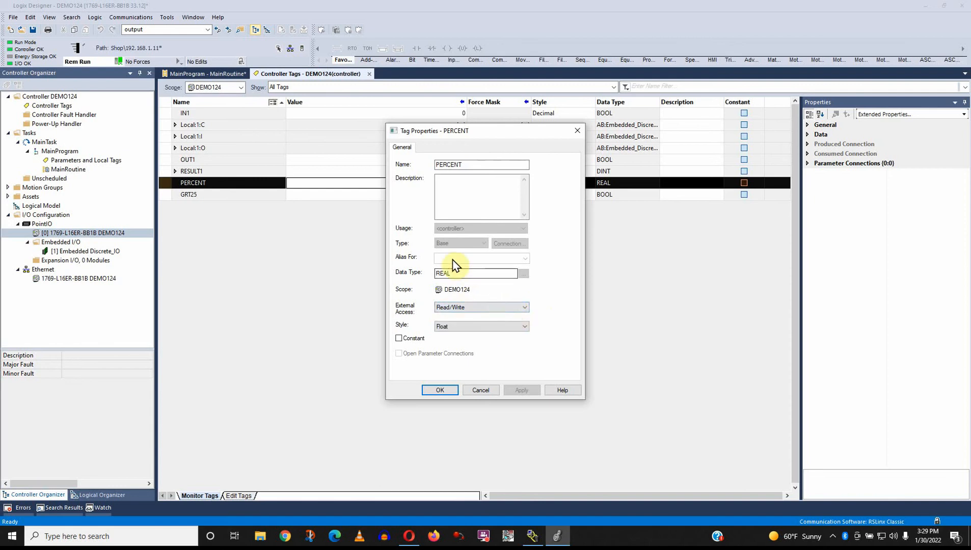
click(523, 308)
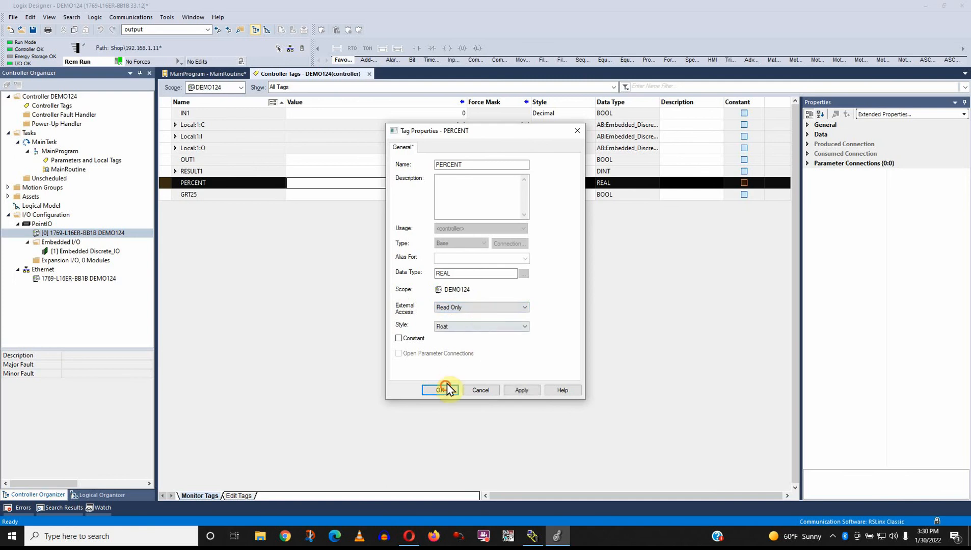
click(441, 390)
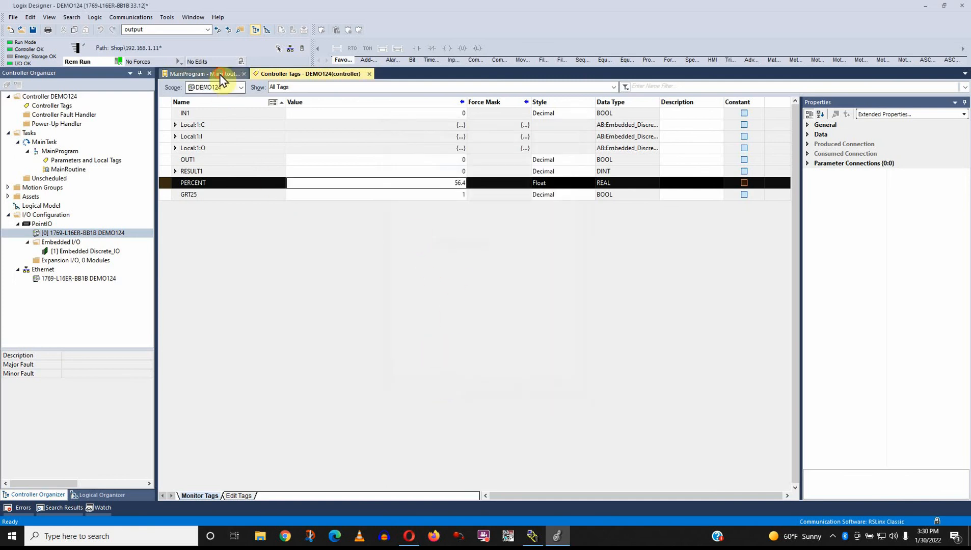
click(208, 73)
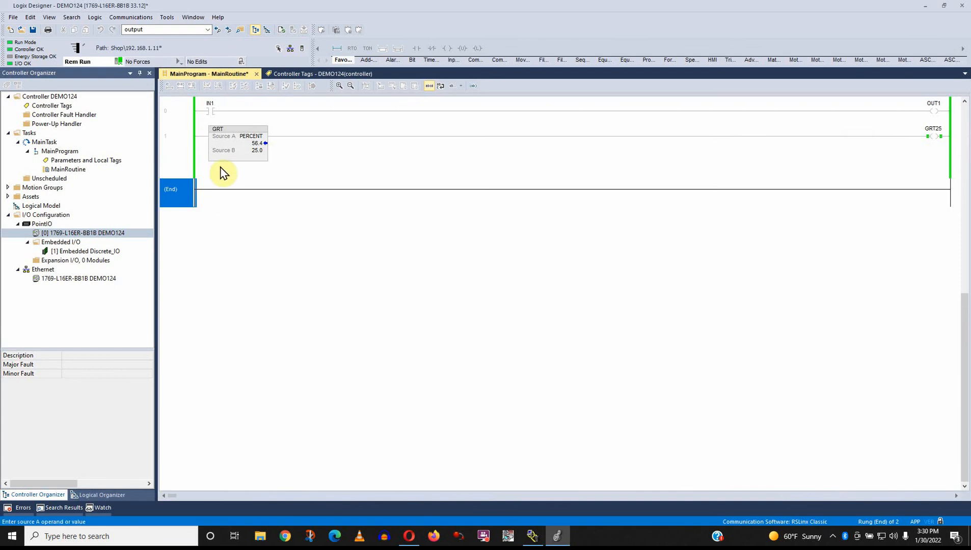
Step: Review Source B and the controller tags, then confirm PERCENT's Read Only tag properties
click(254, 143)
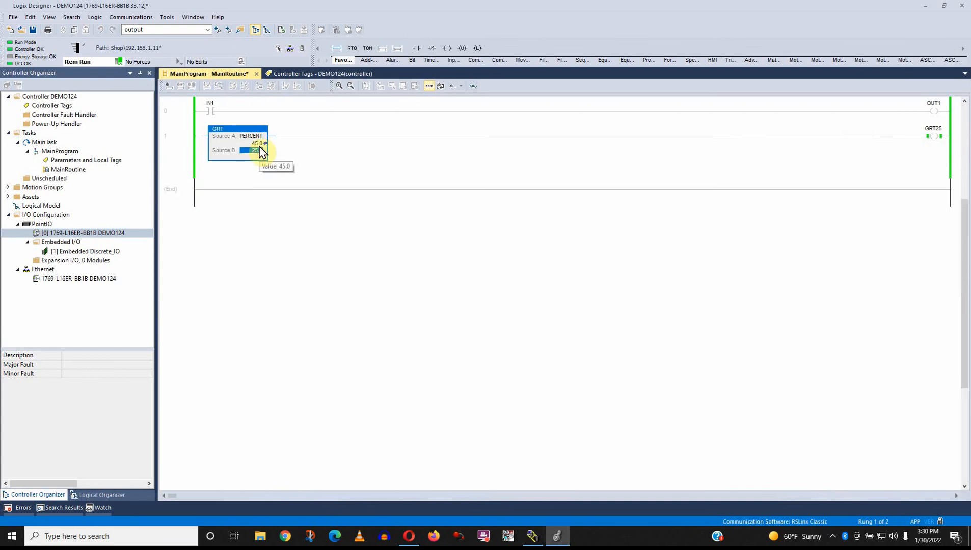
click(307, 73)
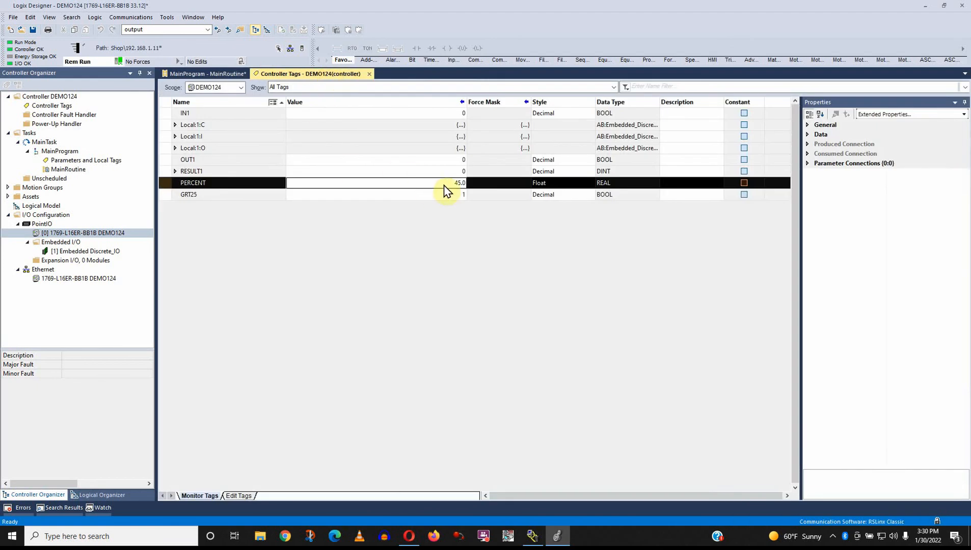
click(208, 73)
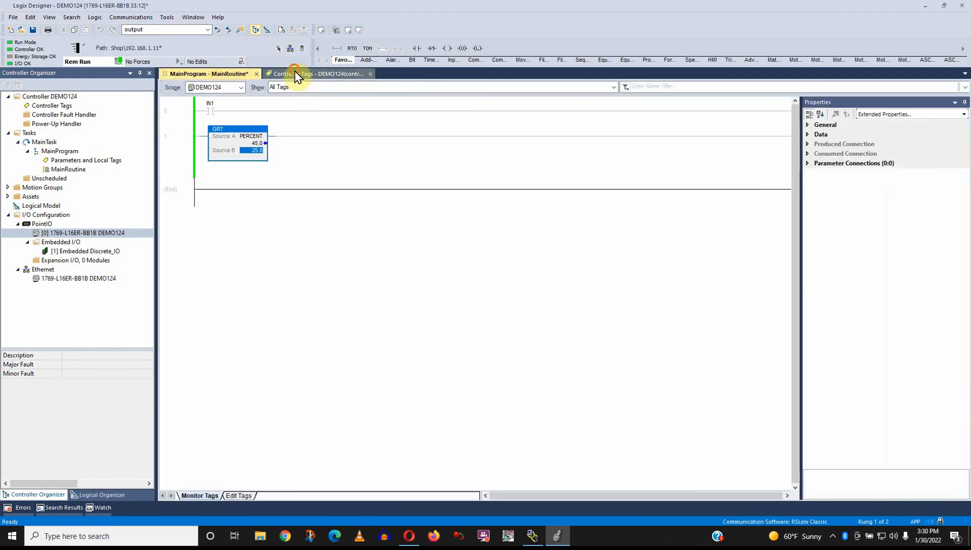
click(310, 73)
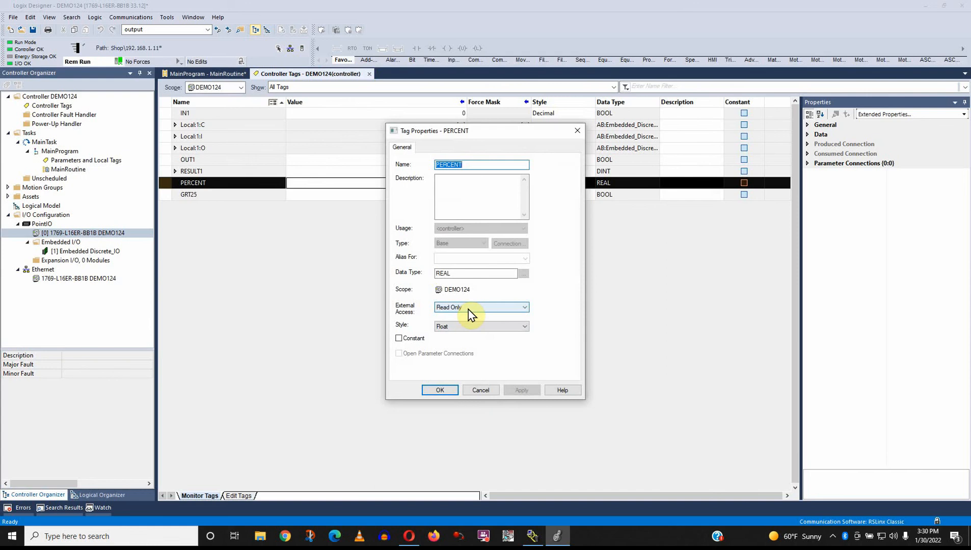
mouse_move(469, 317)
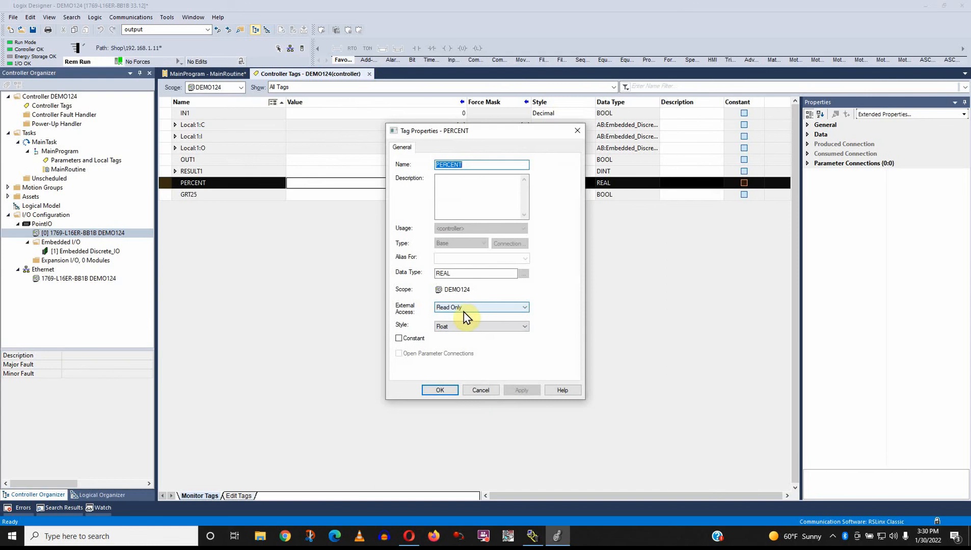
mouse_move(393, 316)
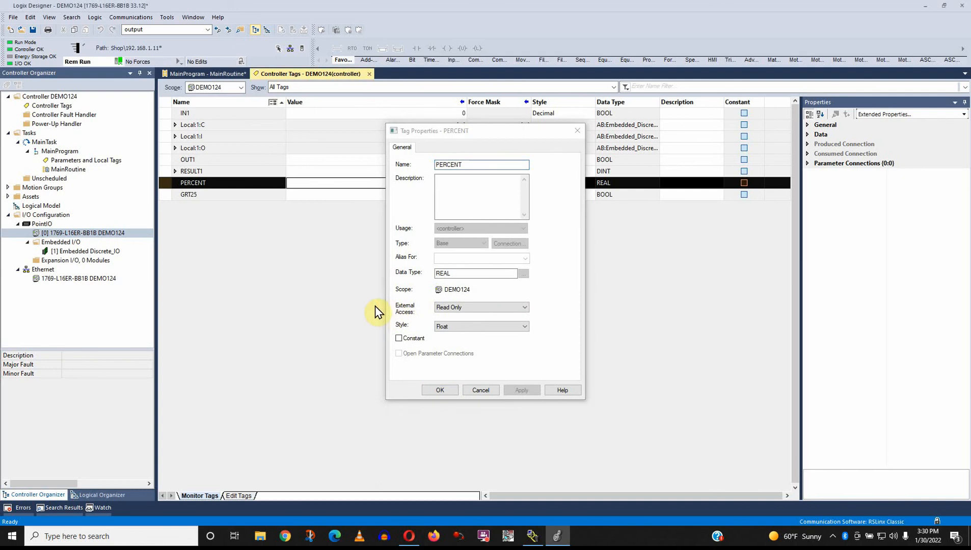
mouse_move(402, 347)
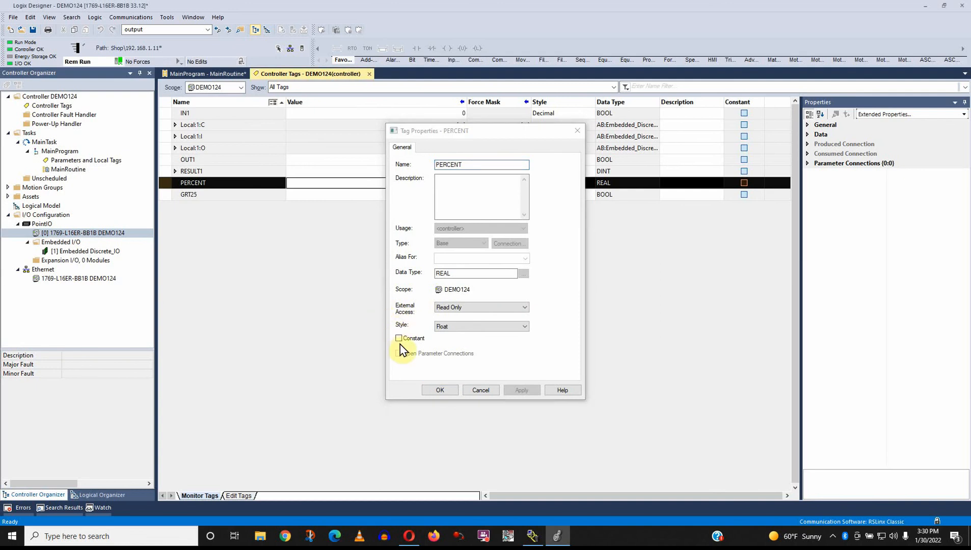
click(440, 389)
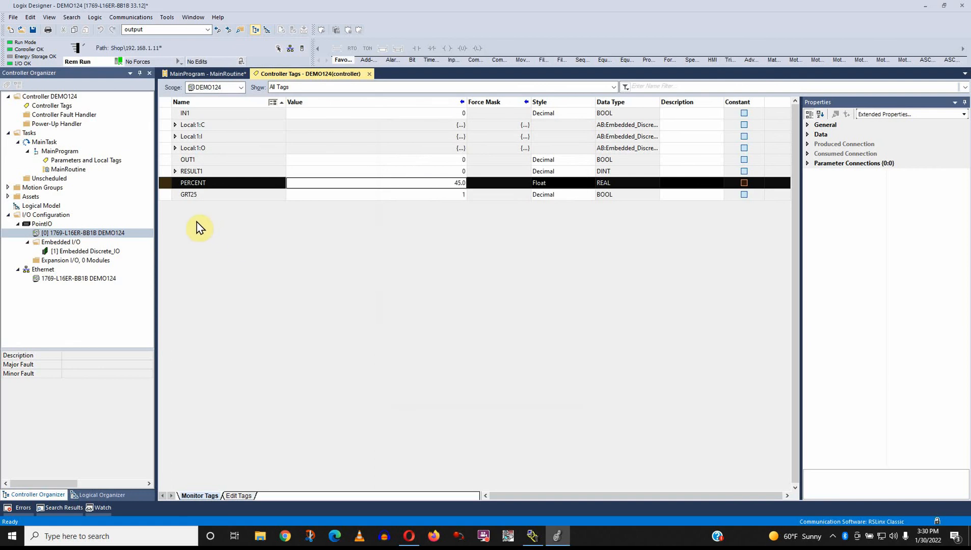
mouse_move(173, 190)
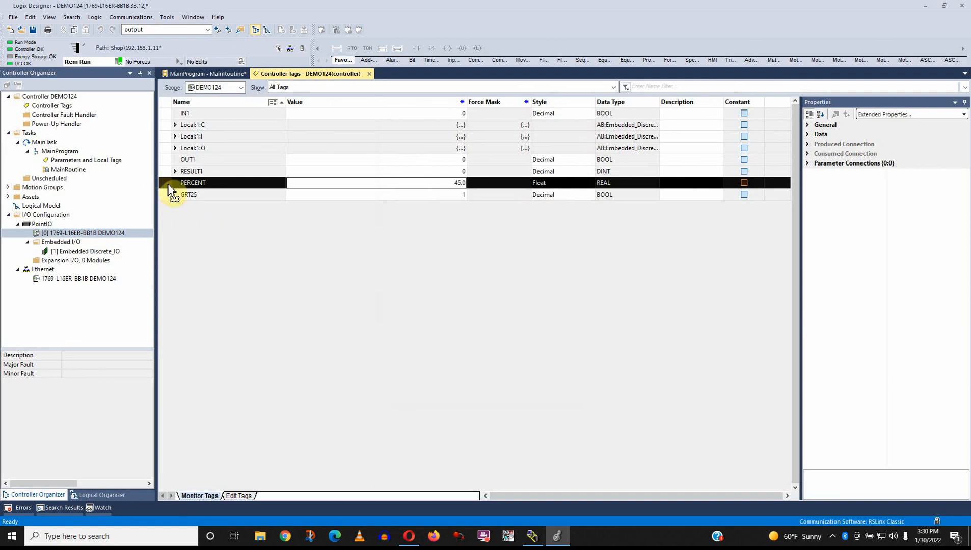
click(239, 495)
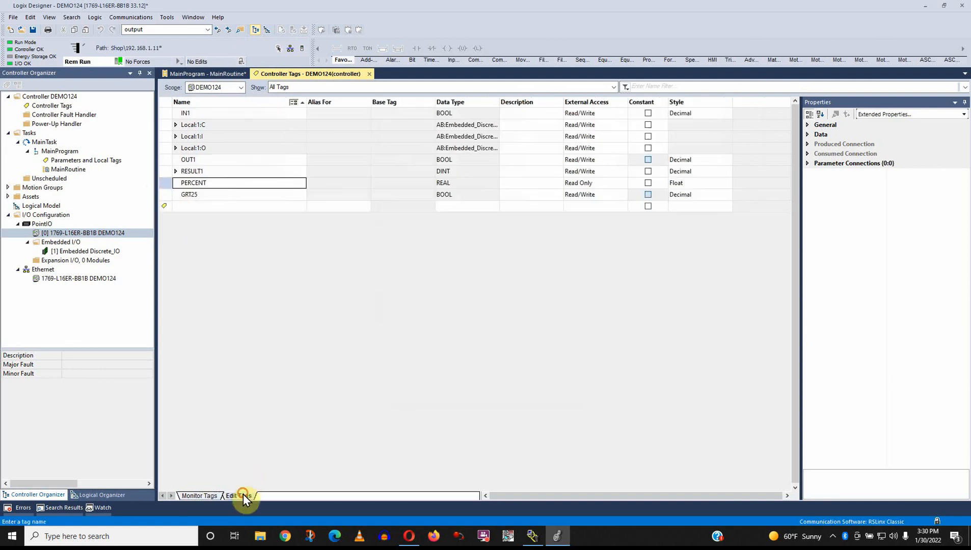
click(243, 496)
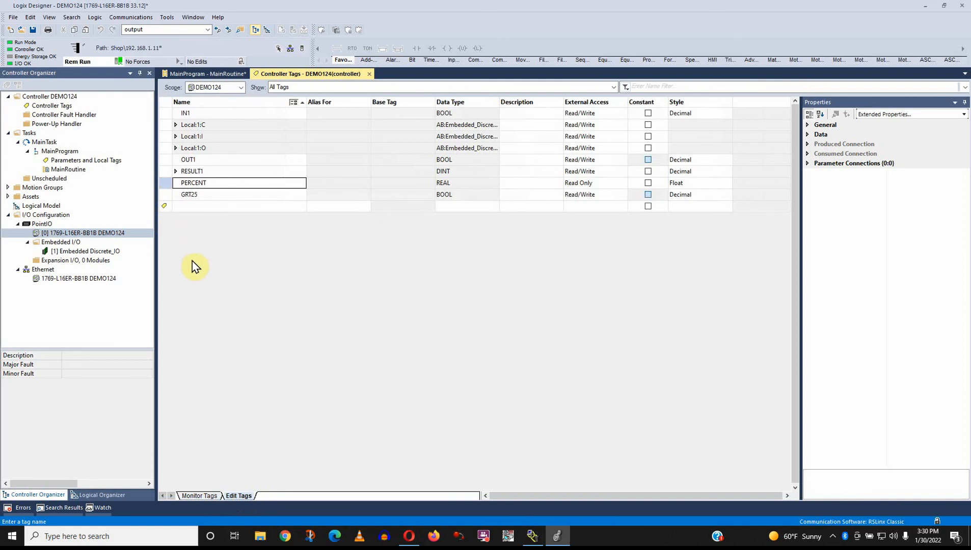
mouse_move(206, 480)
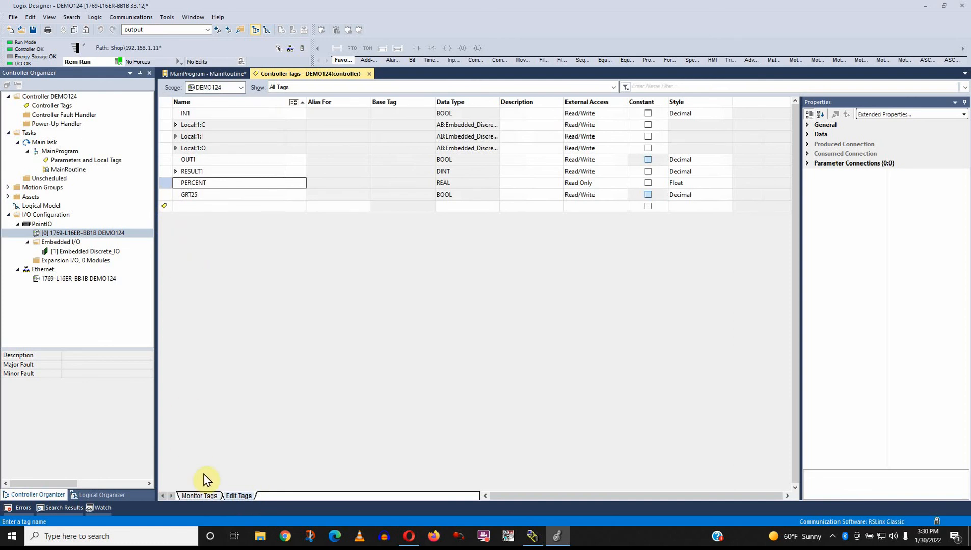
click(200, 495)
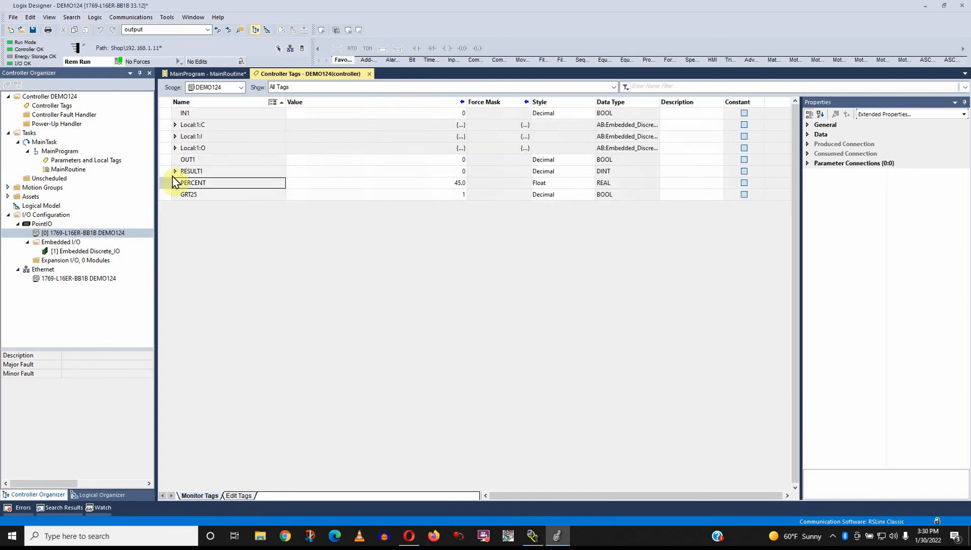
Step: Cross-reference PERCENT and jump to its GRT use on MainRoutine rung 1
right_click(193, 183)
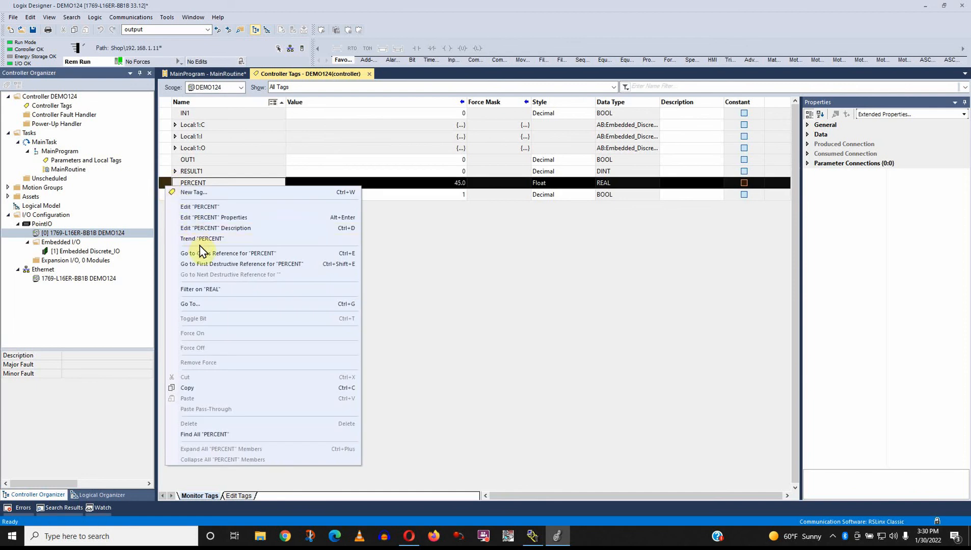
click(229, 252)
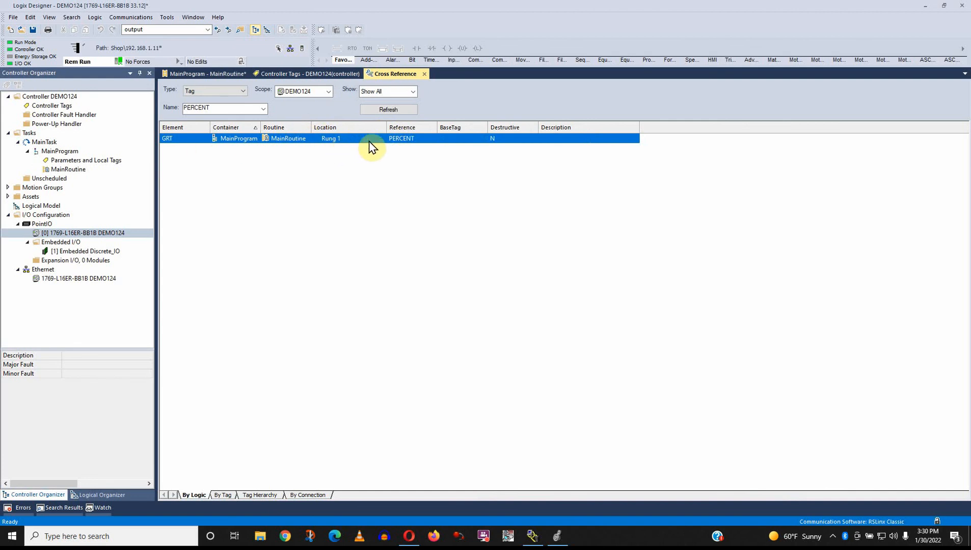
mouse_move(288, 149)
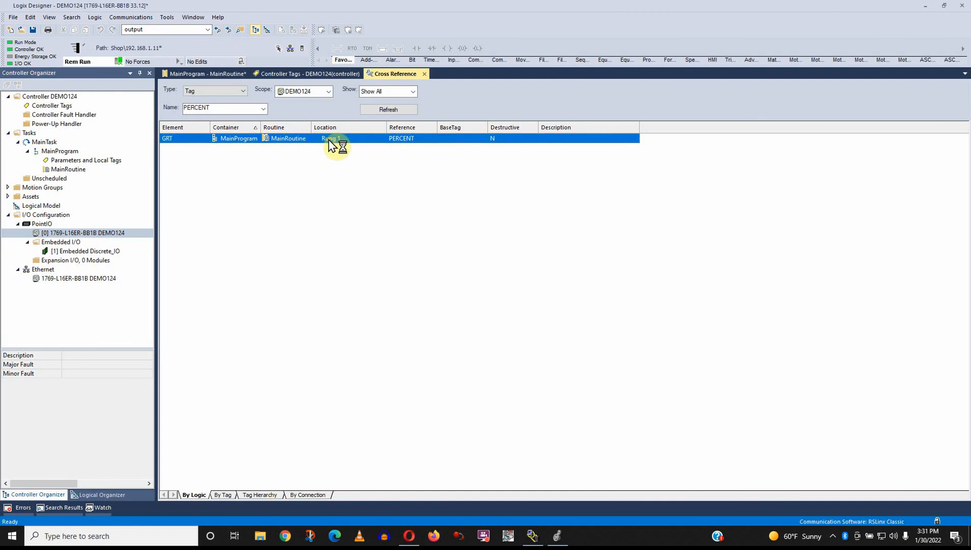
double_click(331, 139)
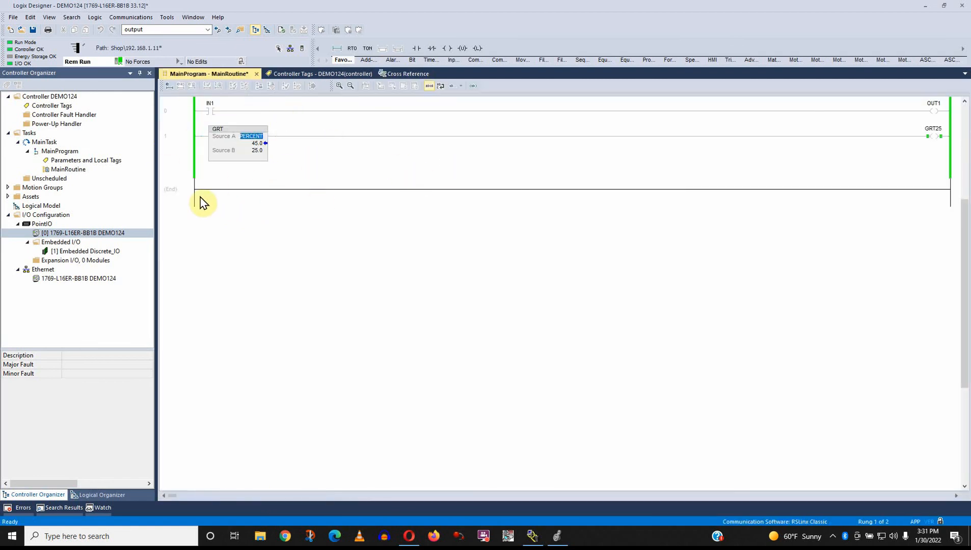
click(174, 188)
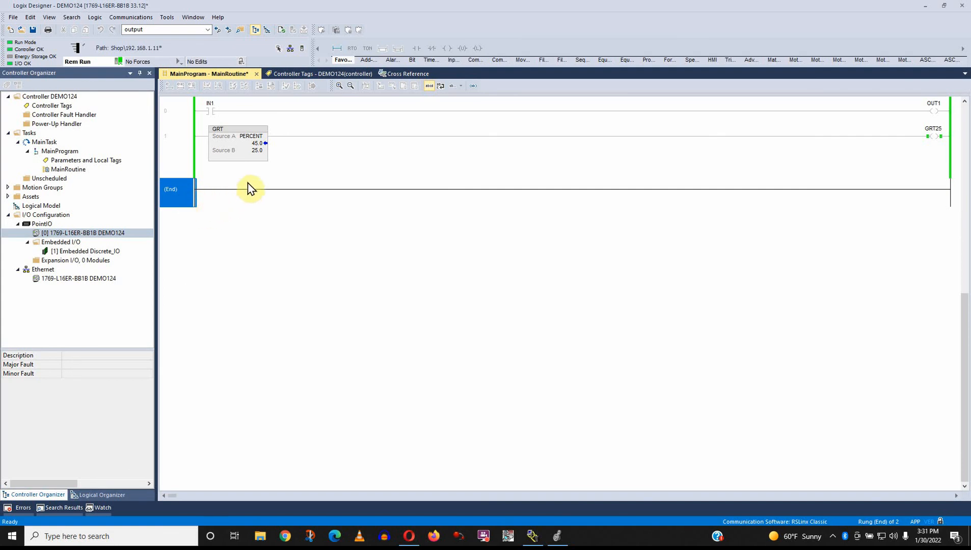
click(395, 73)
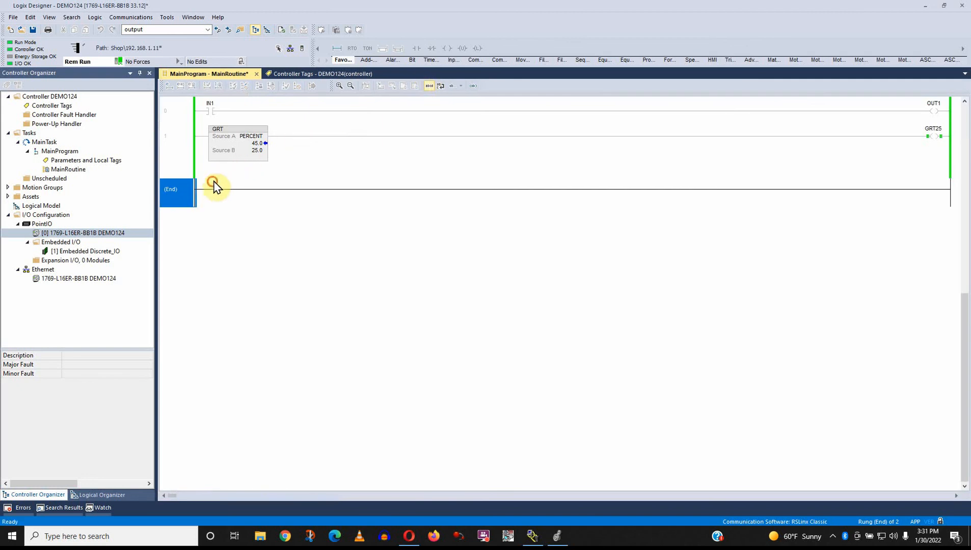
Step: Close the MainRoutine editor and the Controller Tags view
click(321, 73)
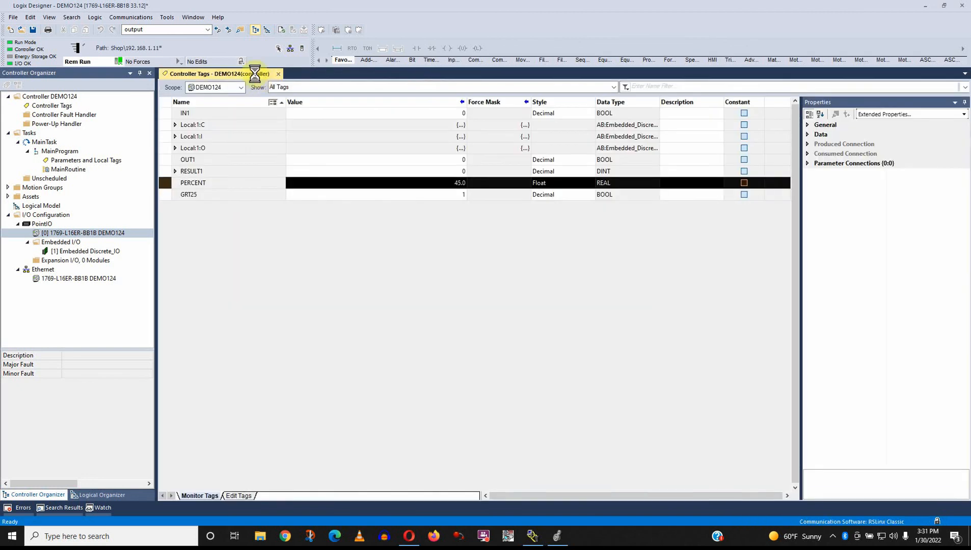
click(277, 73)
text(percent)
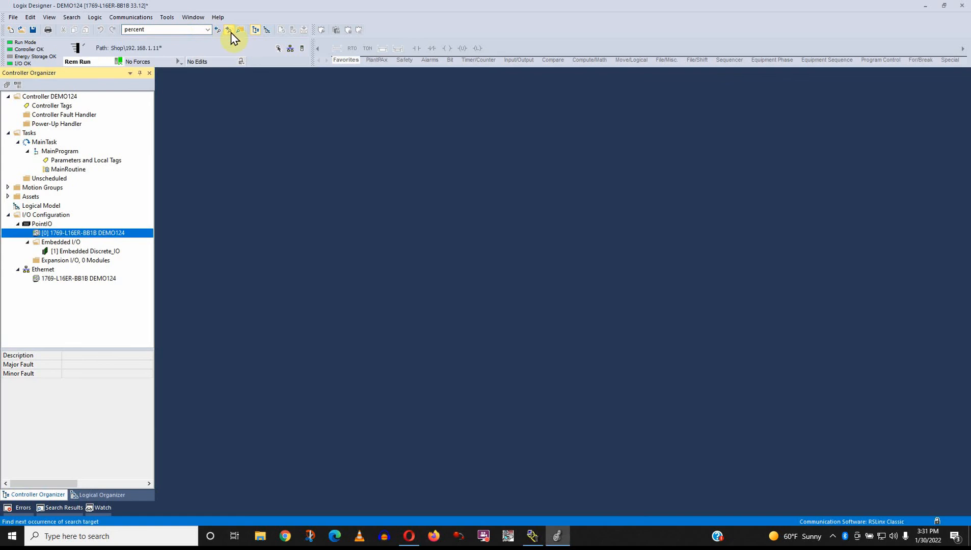
mouse_move(218, 30)
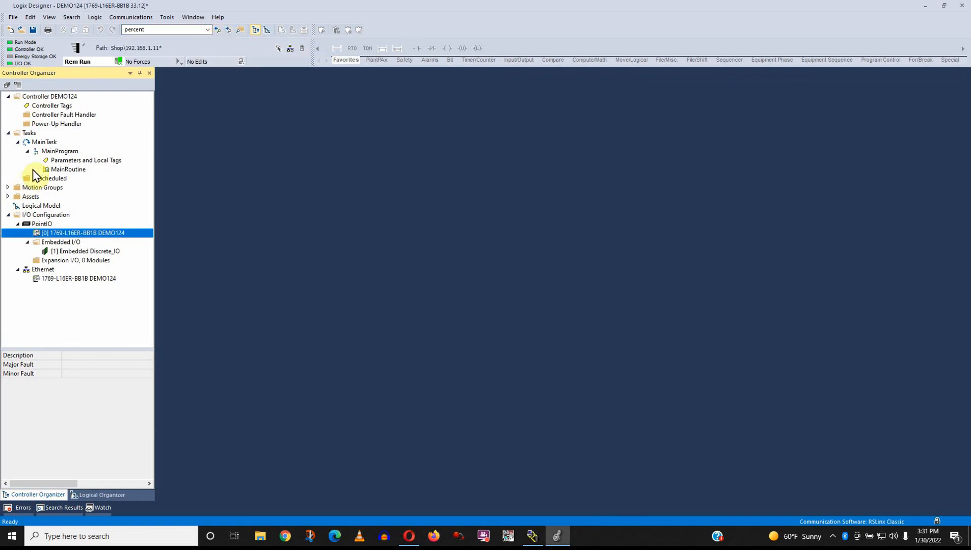
mouse_move(185, 41)
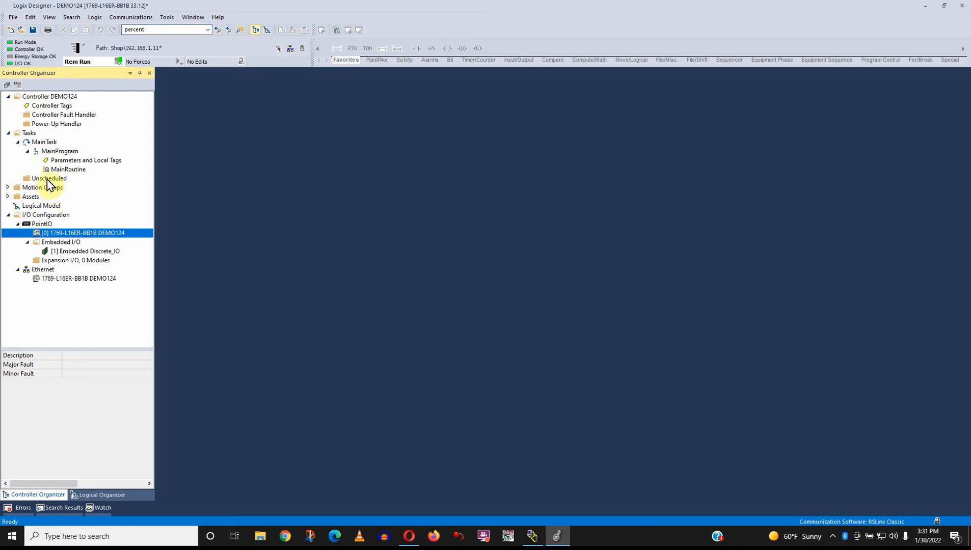
Step: Reopen MainRoutine from the Controller Organizer and find PERCENT on rung 1's GRT via toolbar search
double_click(68, 169)
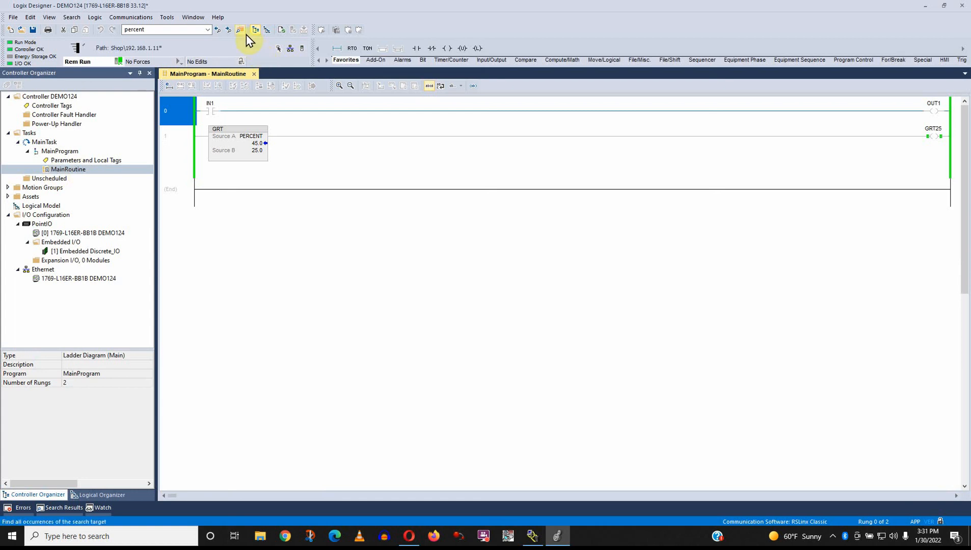
click(228, 29)
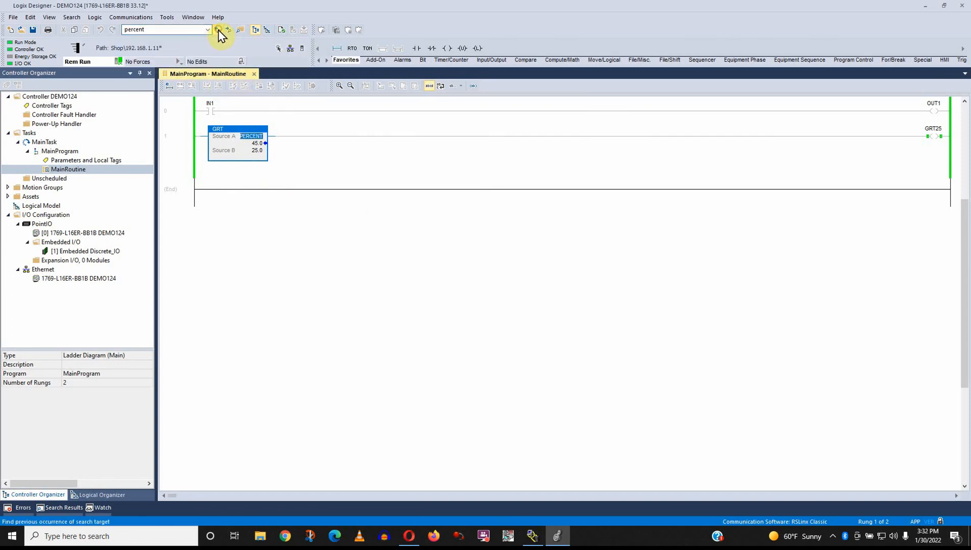
mouse_move(247, 136)
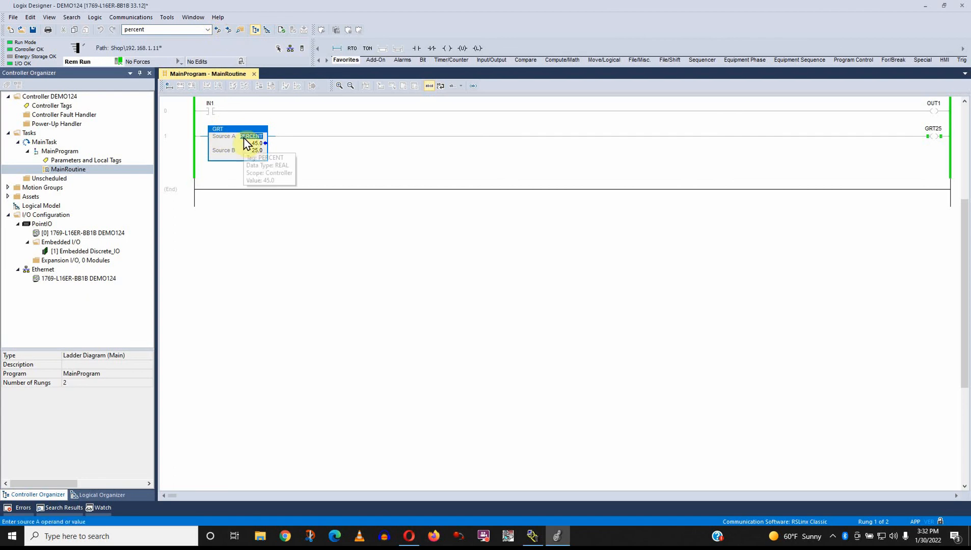
mouse_move(253, 182)
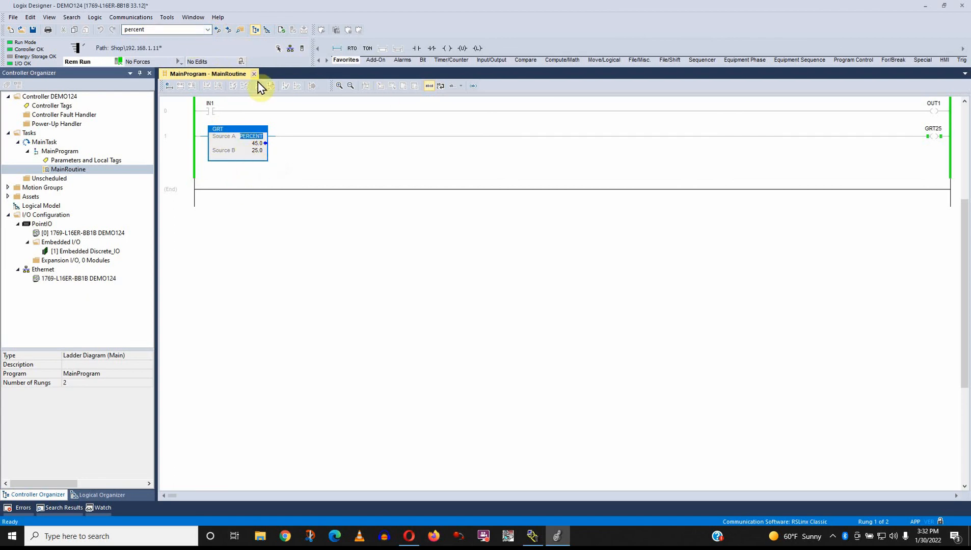
click(254, 73)
text(grt)
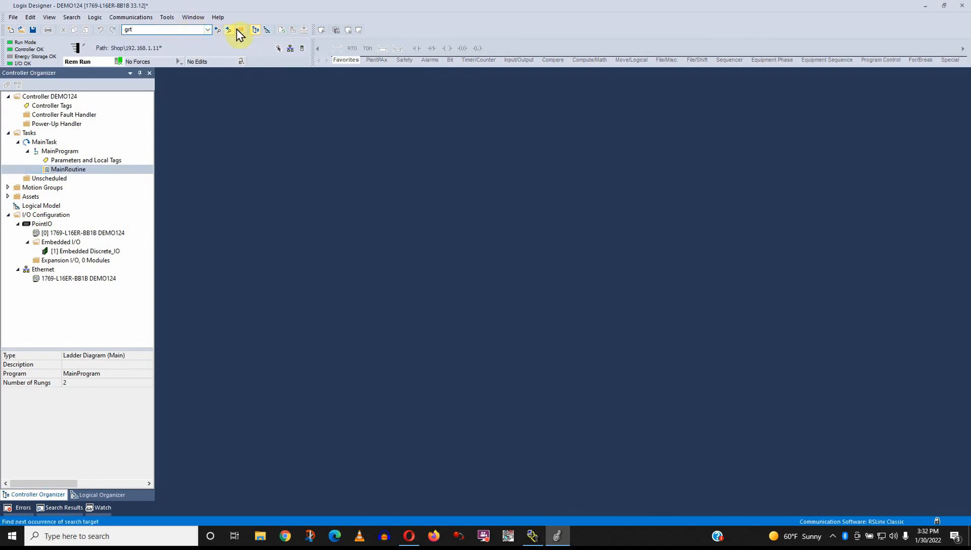
click(68, 169)
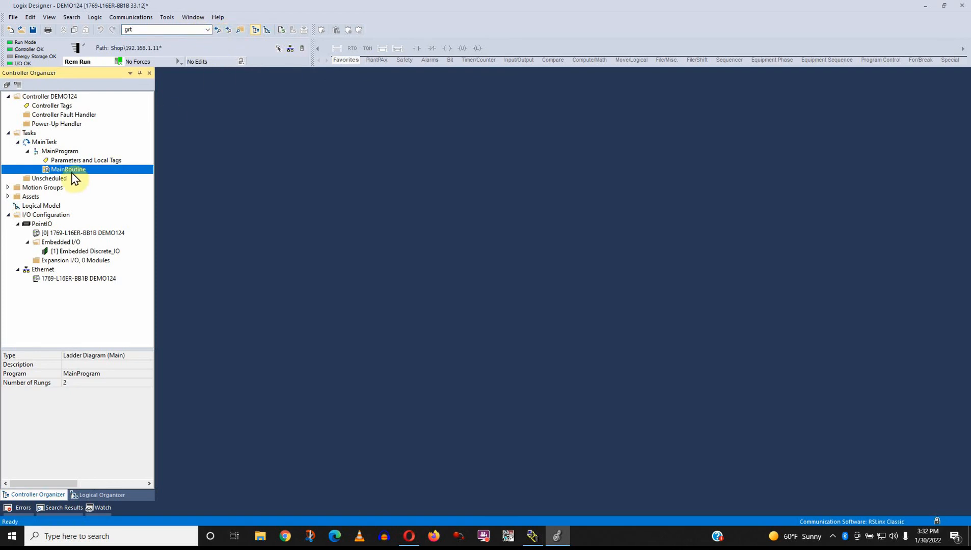
double_click(68, 169)
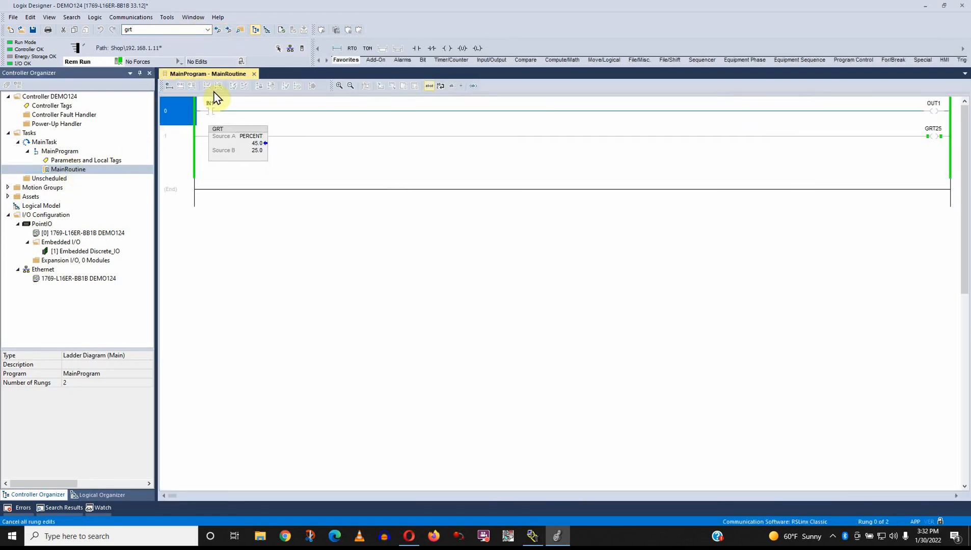
click(935, 136)
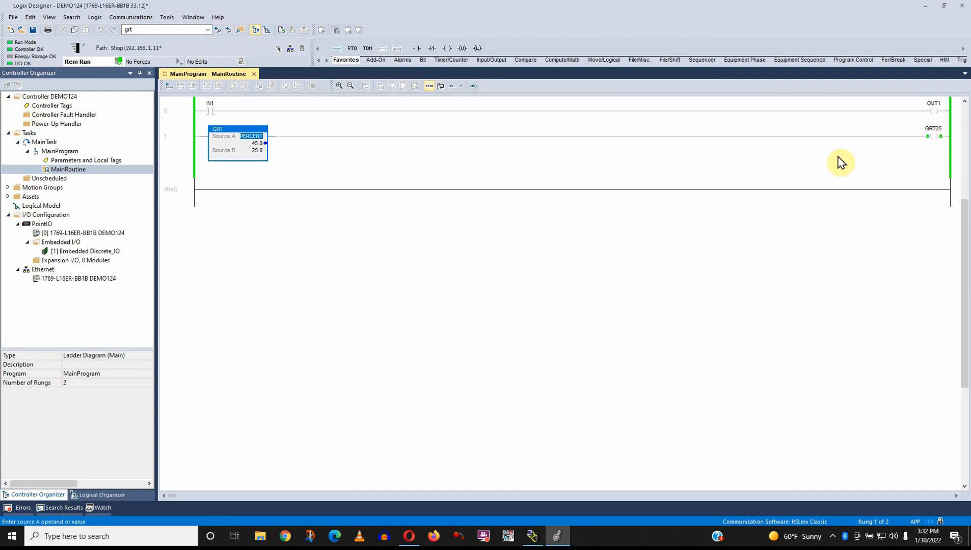
mouse_move(256, 215)
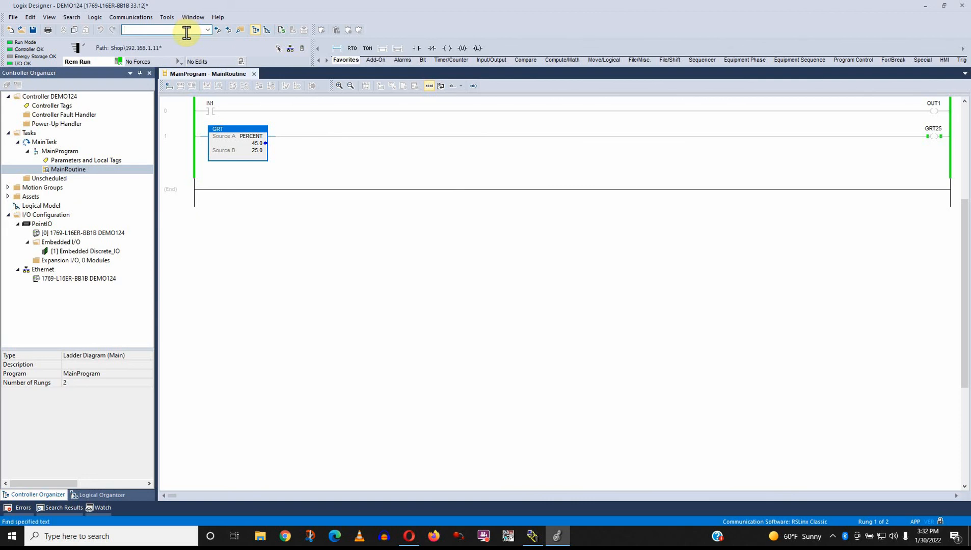
Step: Use Find in Routines to search for PERCENT and highlight it in the GRT comparison
click(255, 143)
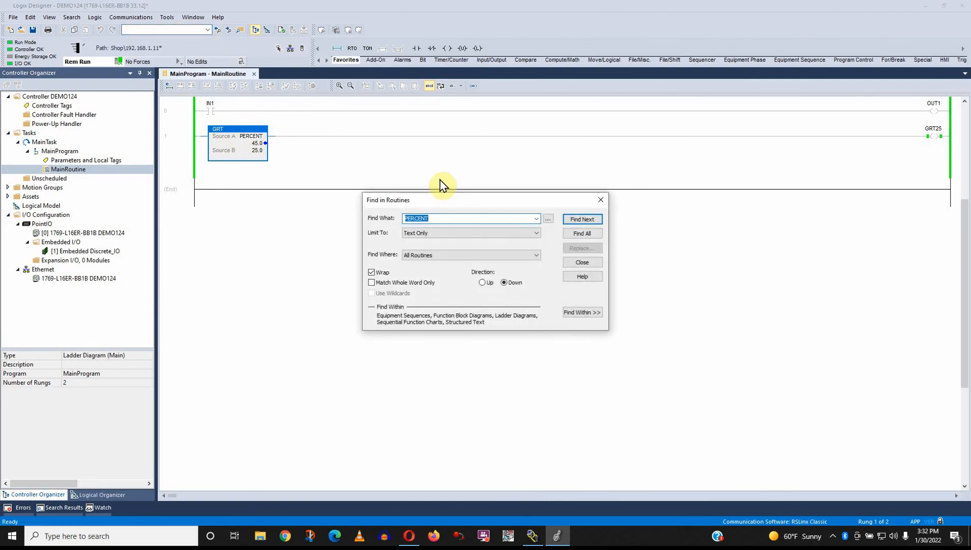
click(581, 219)
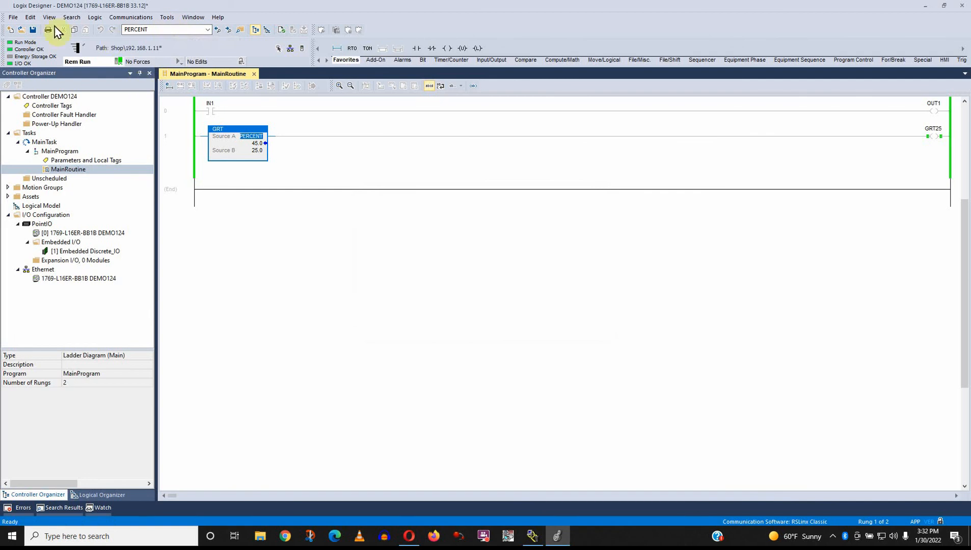
click(176, 189)
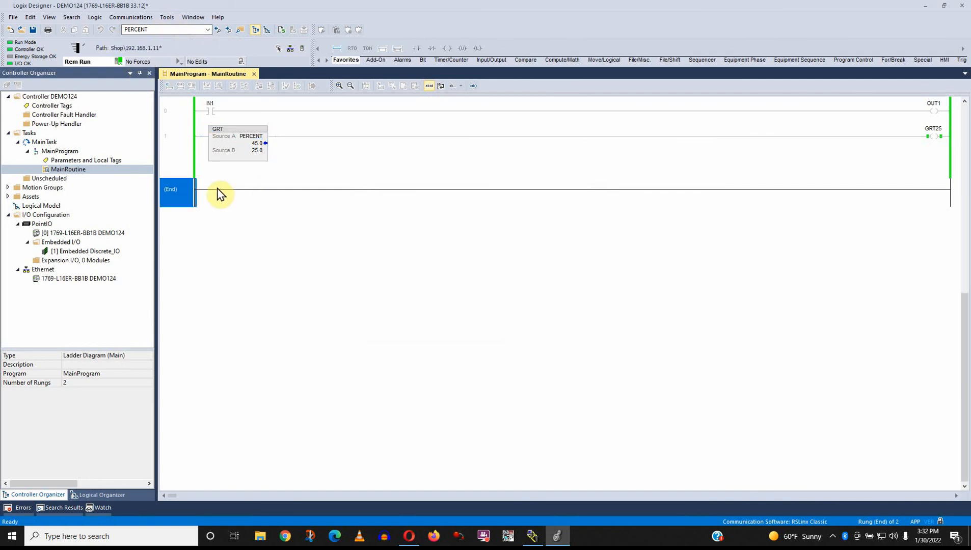
click(257, 143)
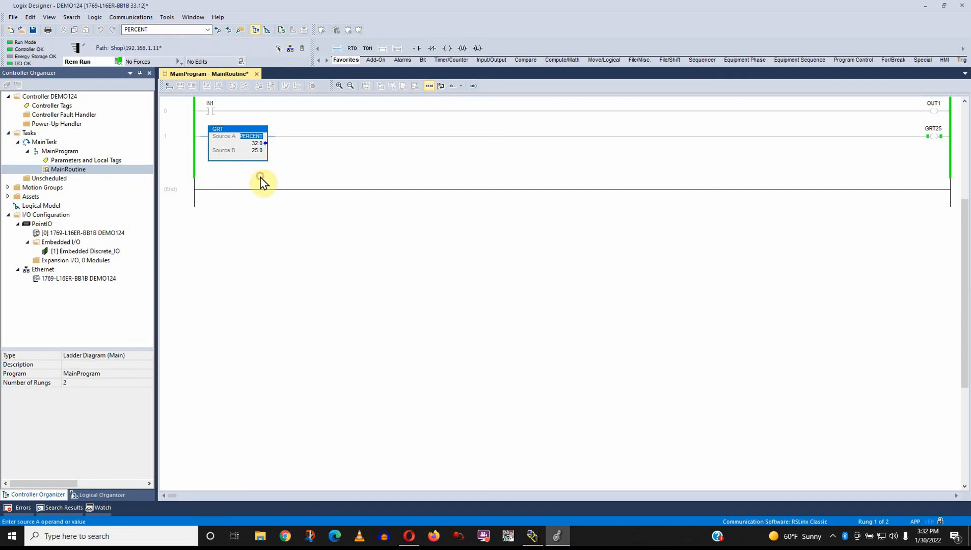
Step: Cancel the incomplete rung entry and finalize all pending program edits
click(253, 149)
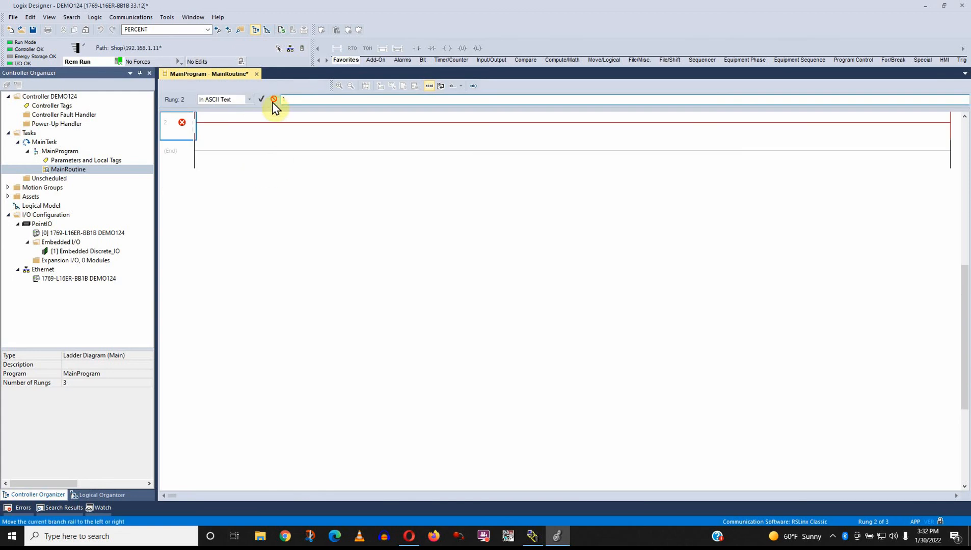
click(274, 99)
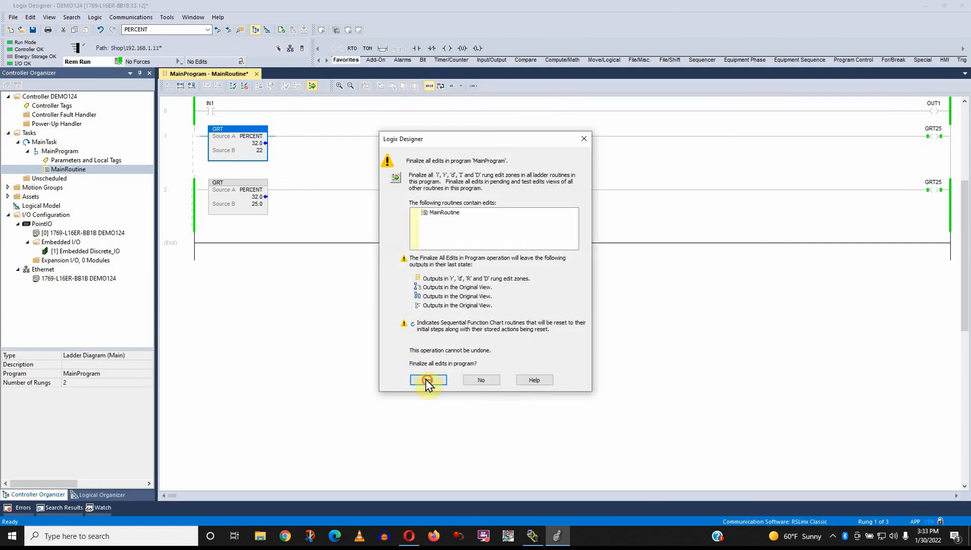
click(427, 380)
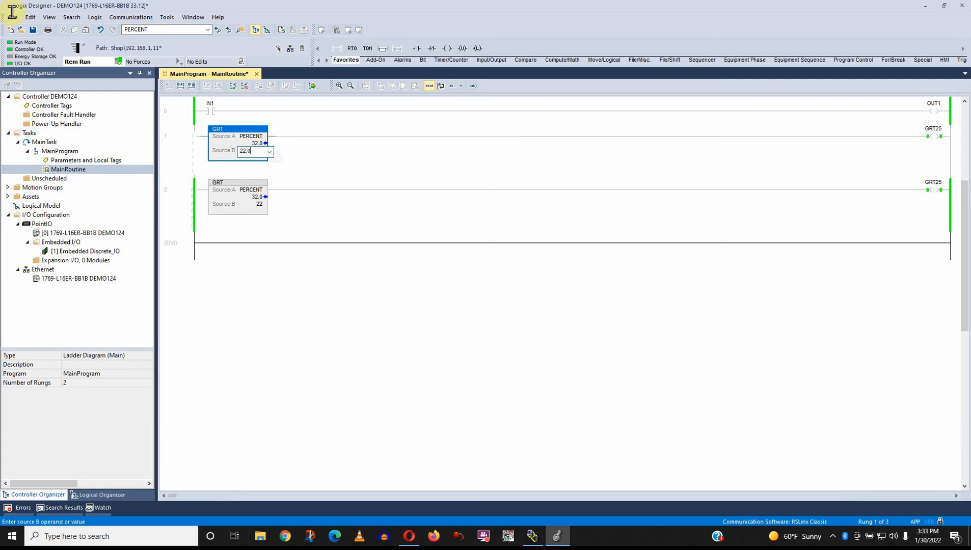
Step: Finalize the online edit so rung 1's GRT compares PERCENT against 22.0
click(312, 85)
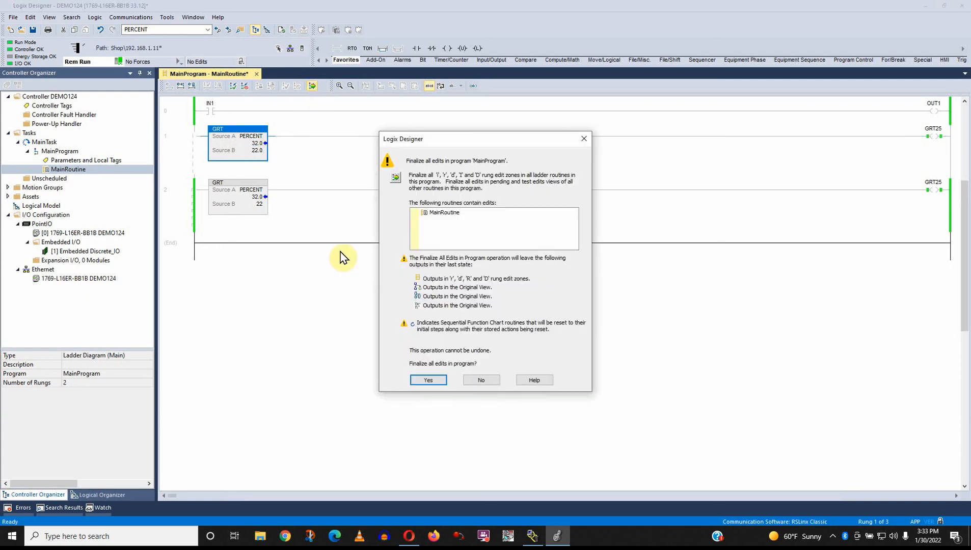
click(427, 380)
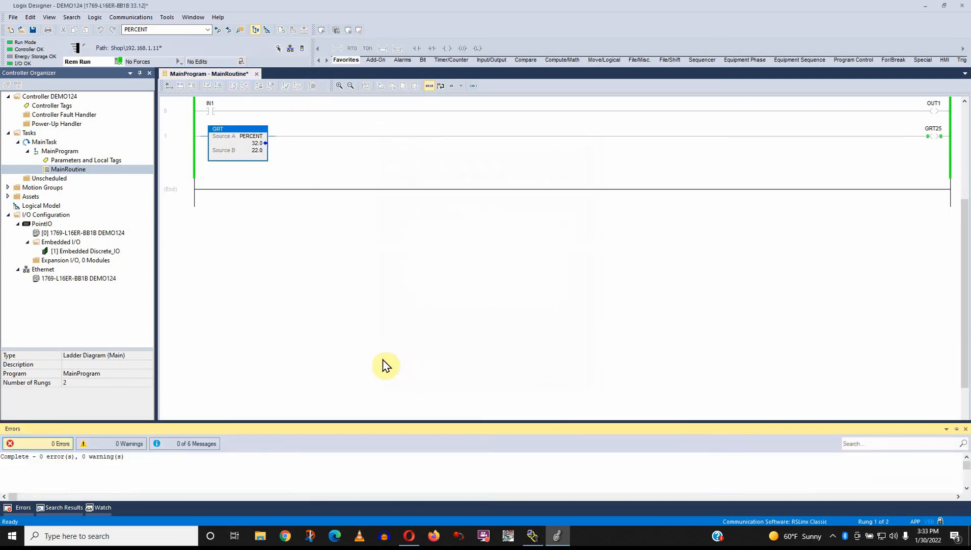
click(257, 143)
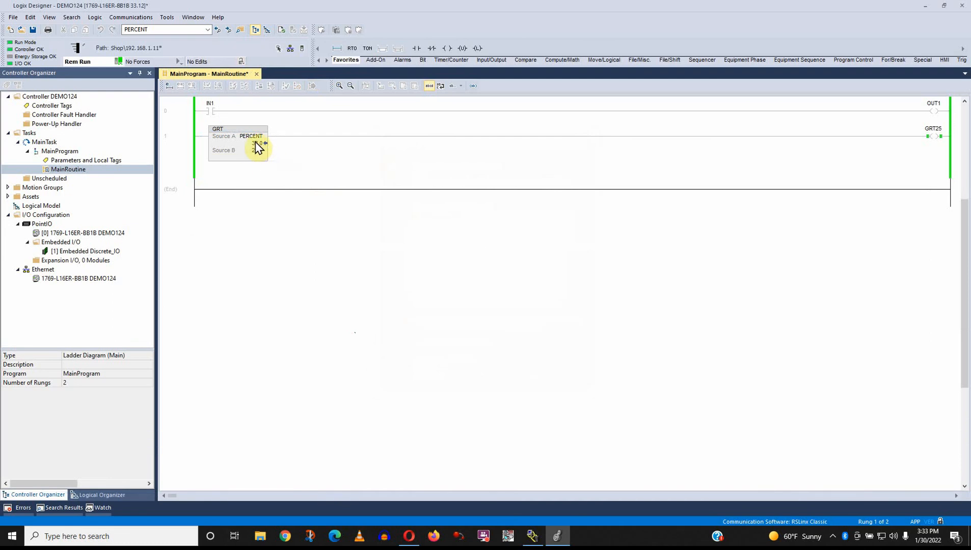
click(254, 149)
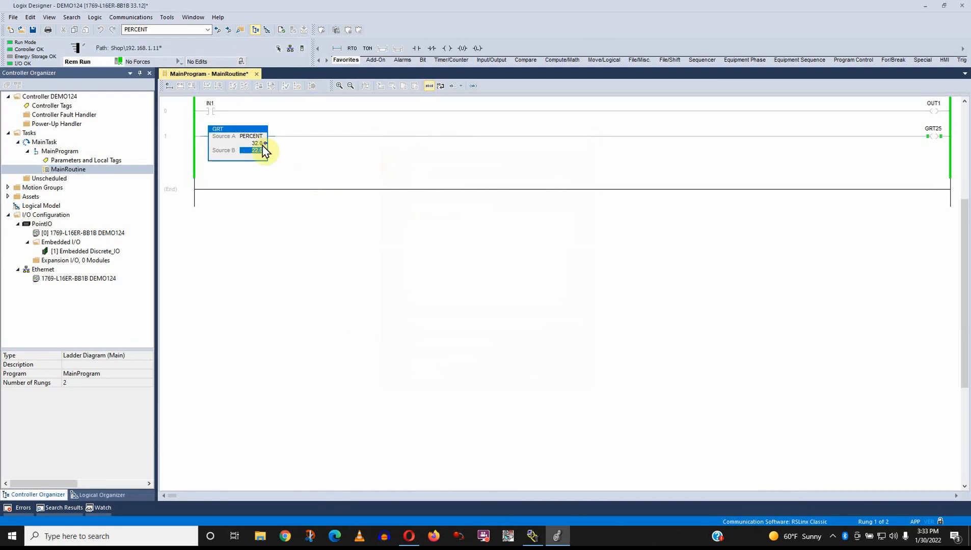
click(250, 135)
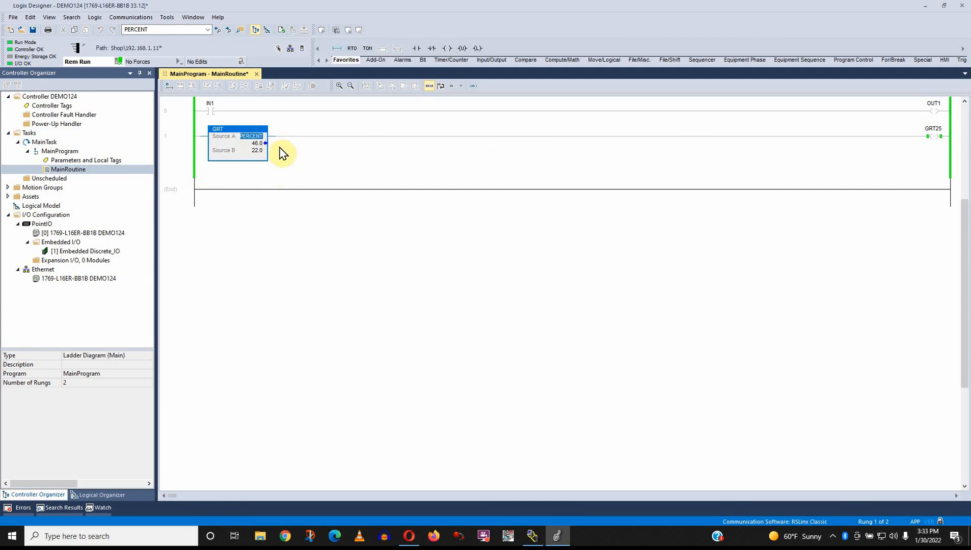
click(251, 135)
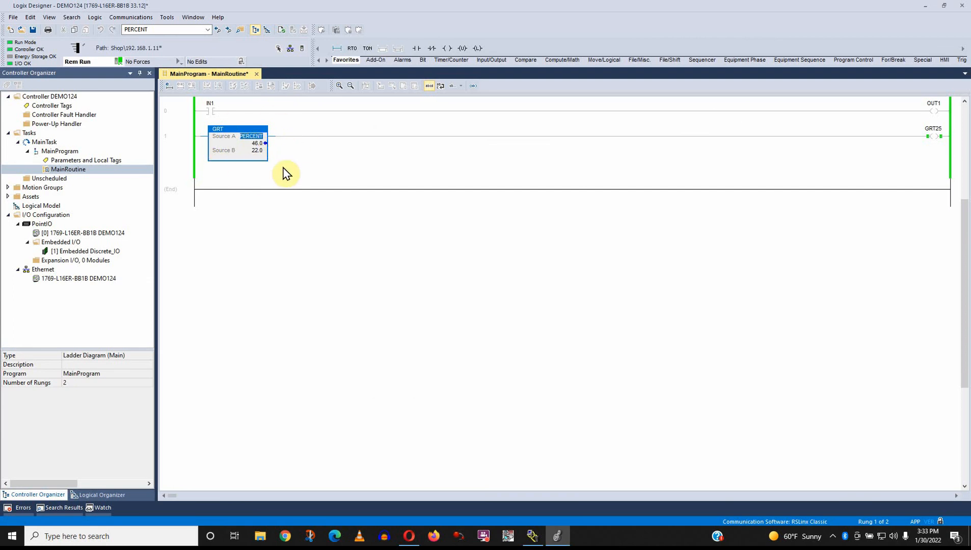
mouse_move(221, 217)
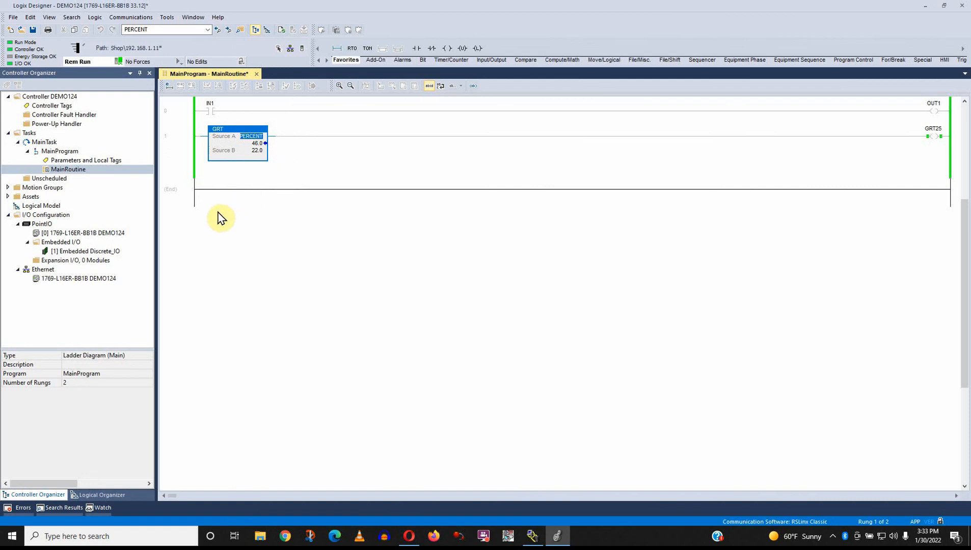
mouse_move(132, 101)
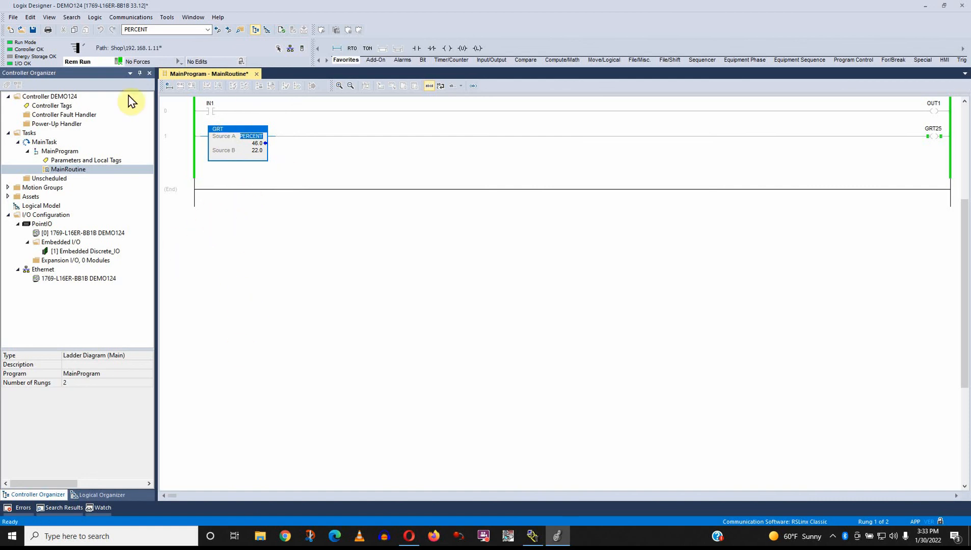
Step: Open Controller Tags and sort by Name descending, RESULT1 first down to GRT25
double_click(52, 105)
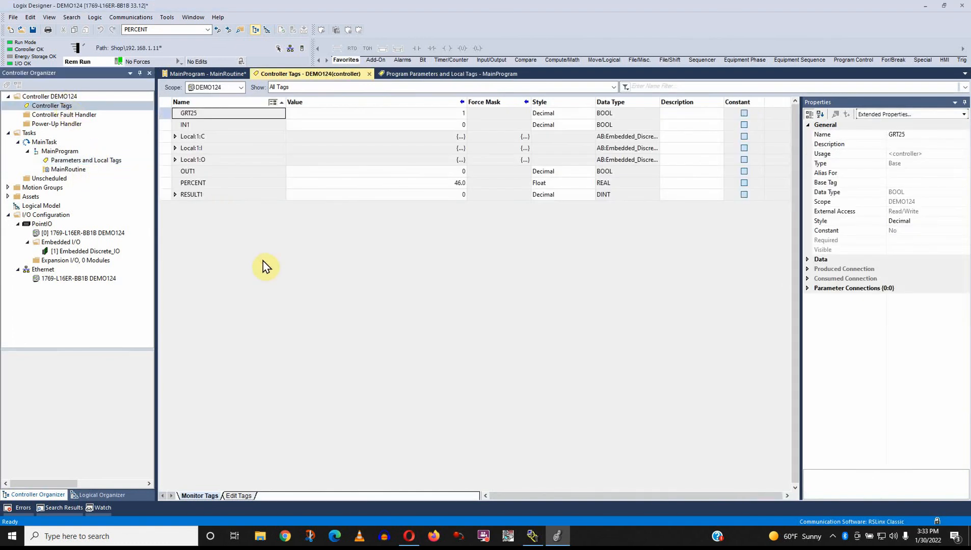
mouse_move(205, 135)
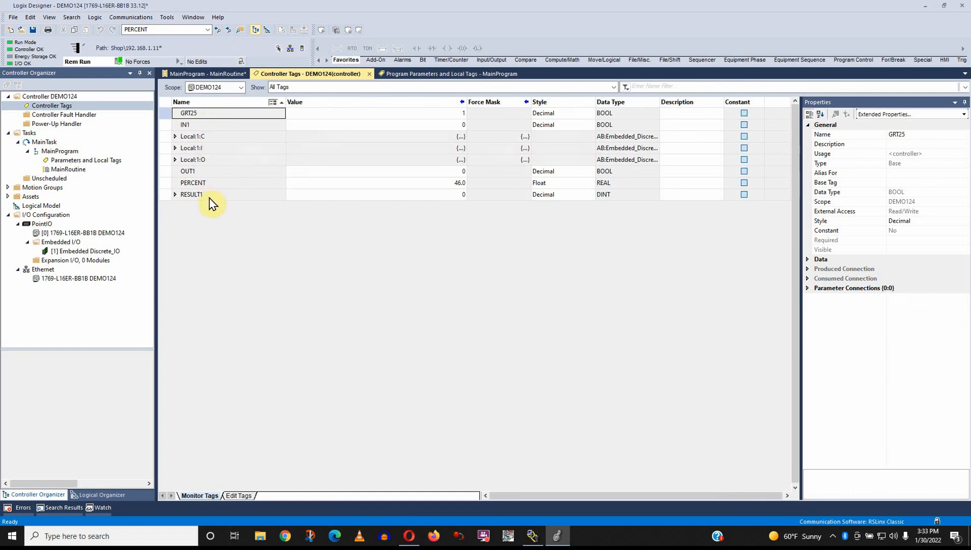
mouse_move(208, 224)
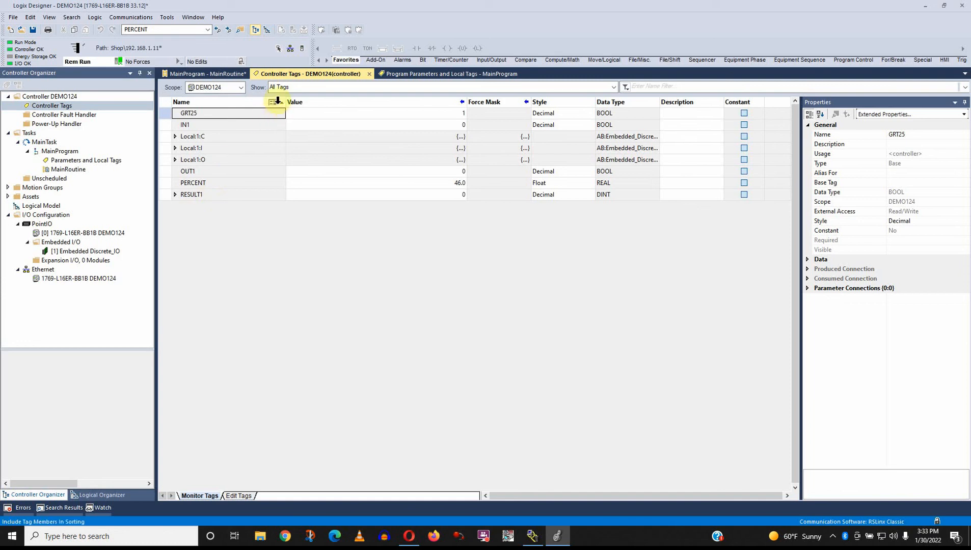
click(273, 102)
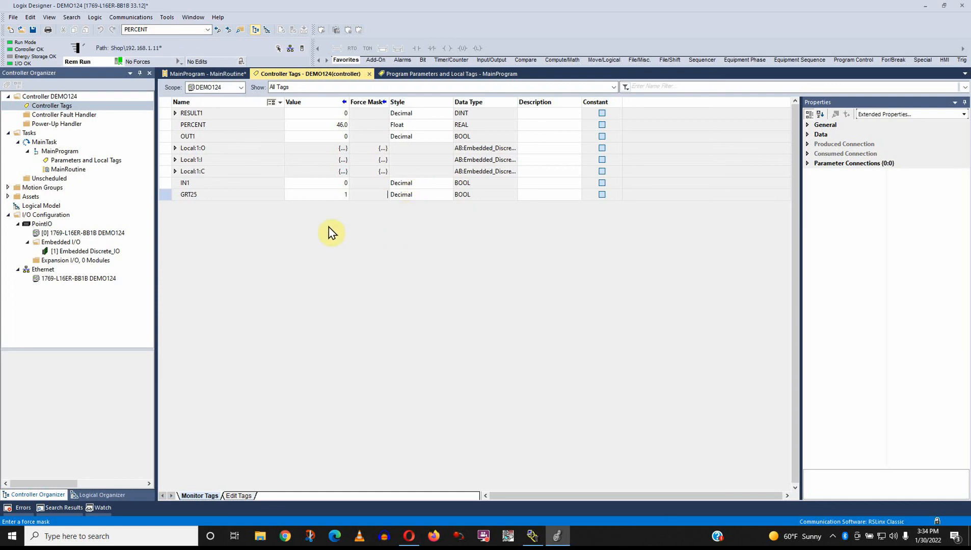
Step: Show GRT25 in Binary style, then return it to Decimal
click(420, 193)
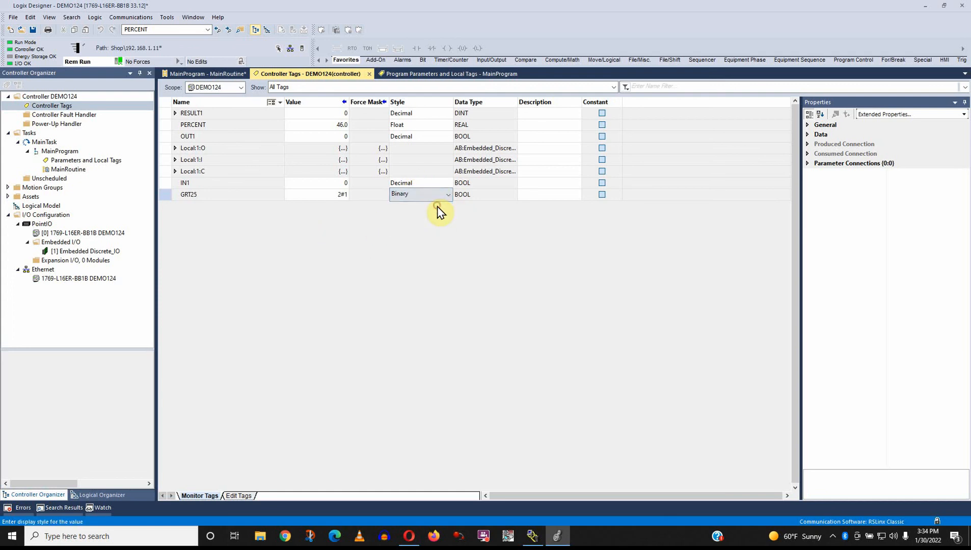
click(448, 193)
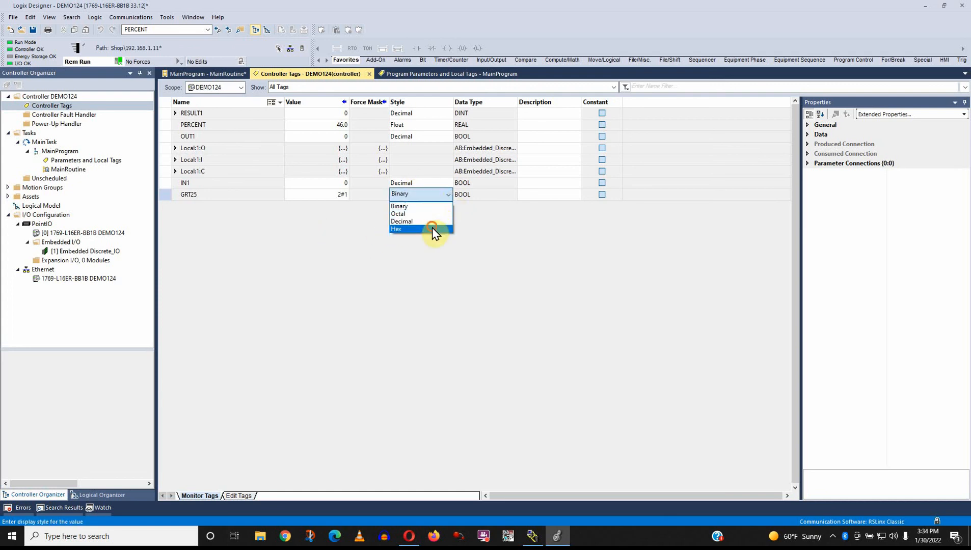
click(402, 221)
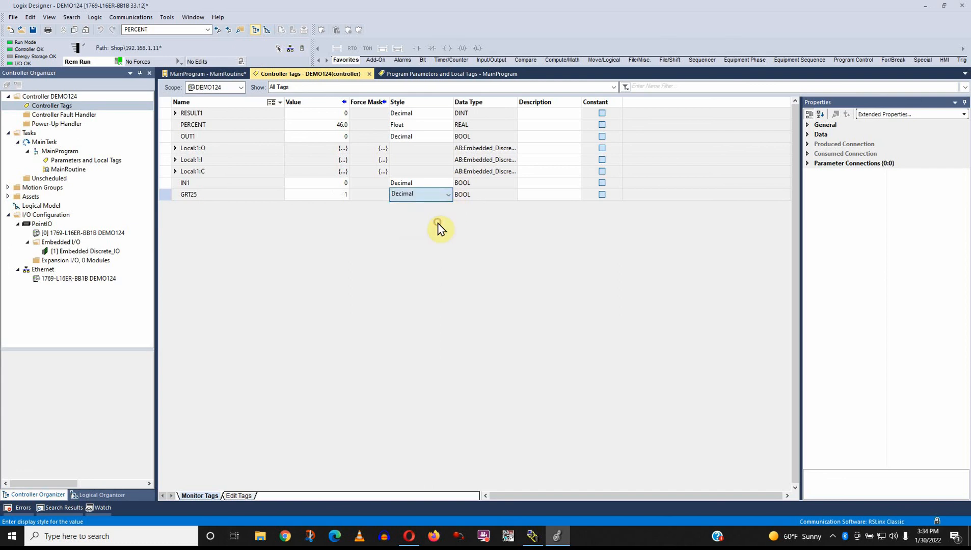
mouse_move(242, 151)
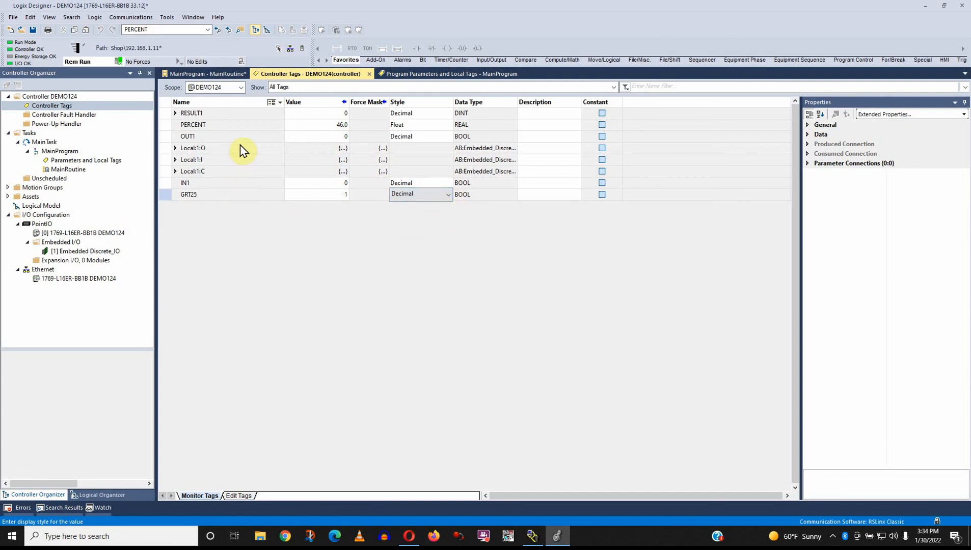
Step: Show PERCENT in Exponential style, then return it to Float
click(447, 124)
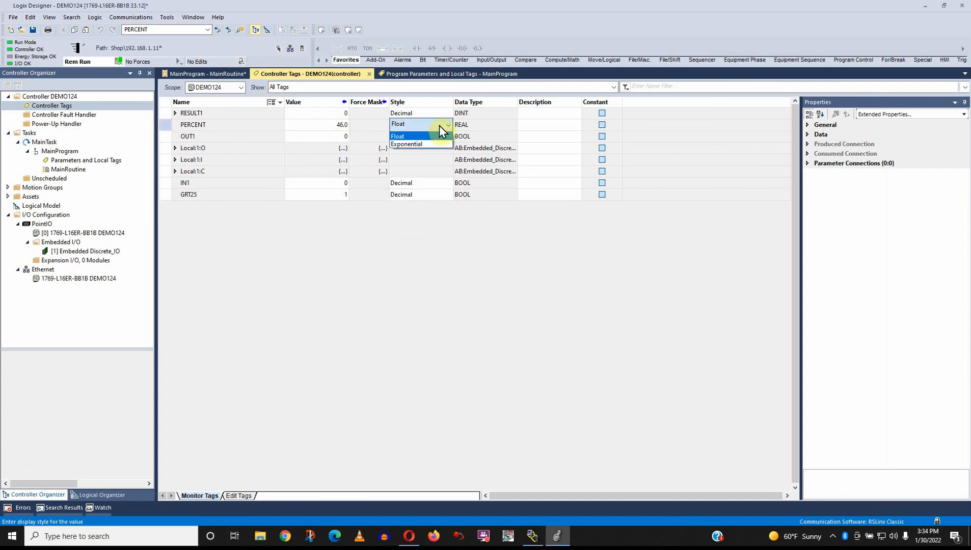
click(407, 144)
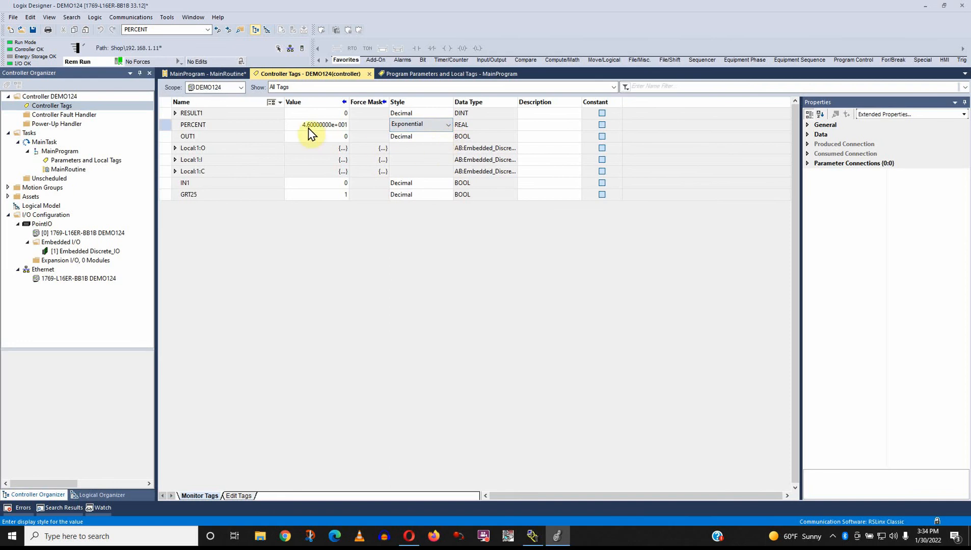
click(448, 124)
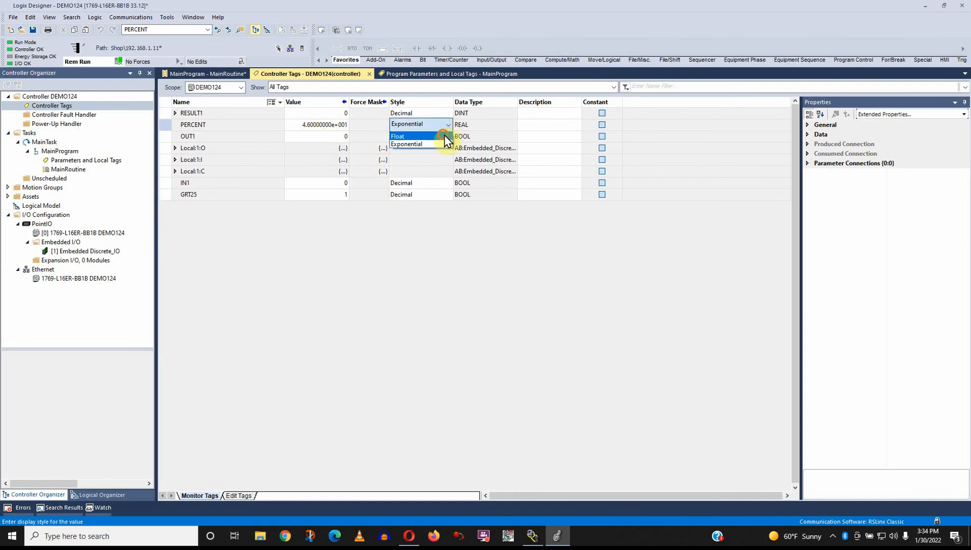
click(398, 135)
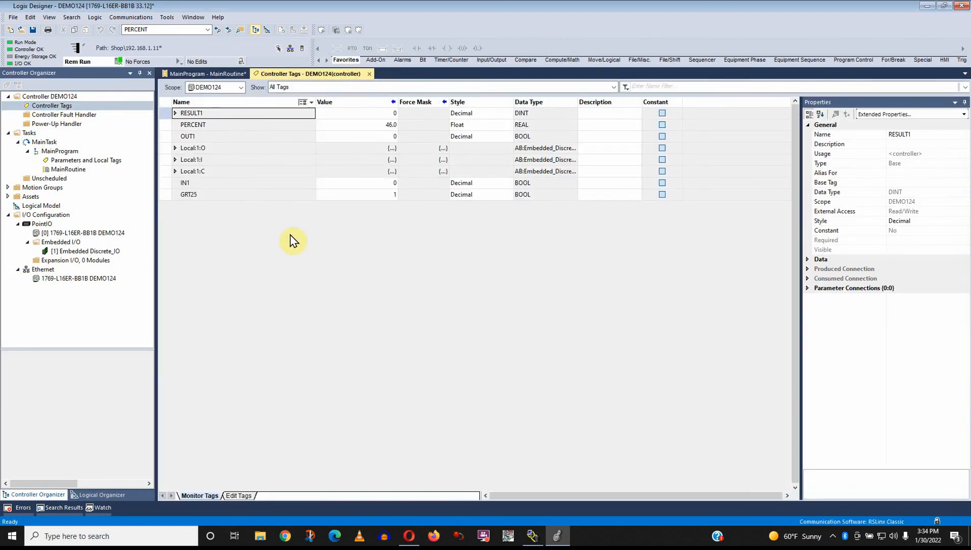
mouse_move(502, 191)
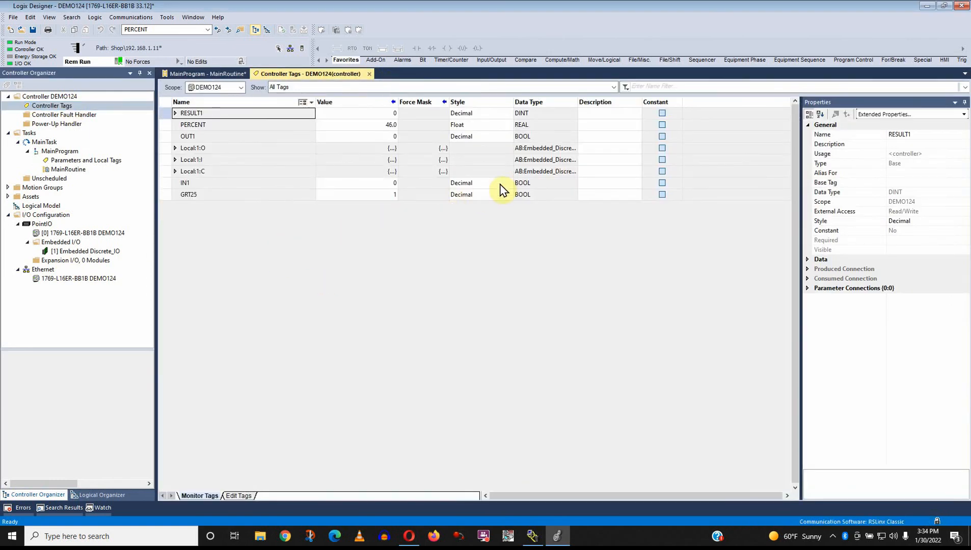
mouse_move(474, 217)
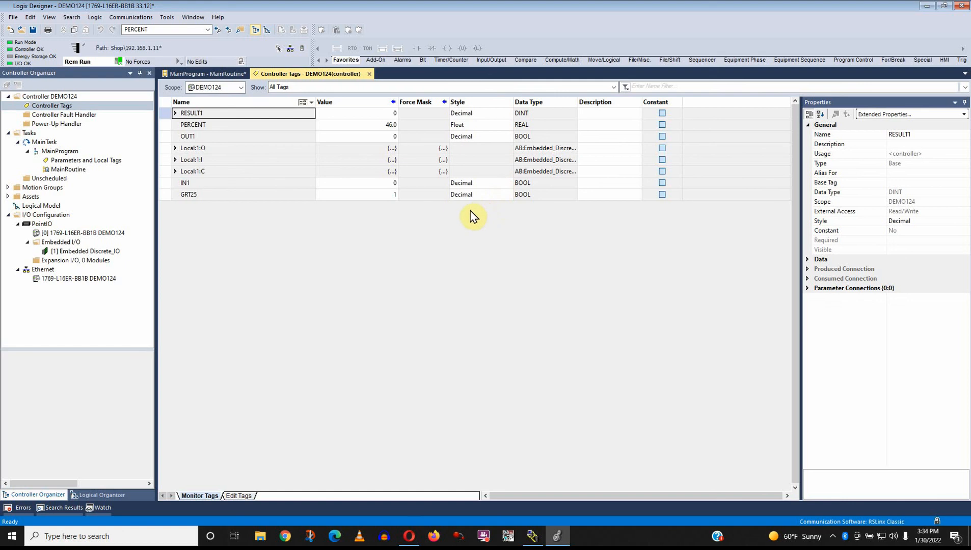
mouse_move(315, 233)
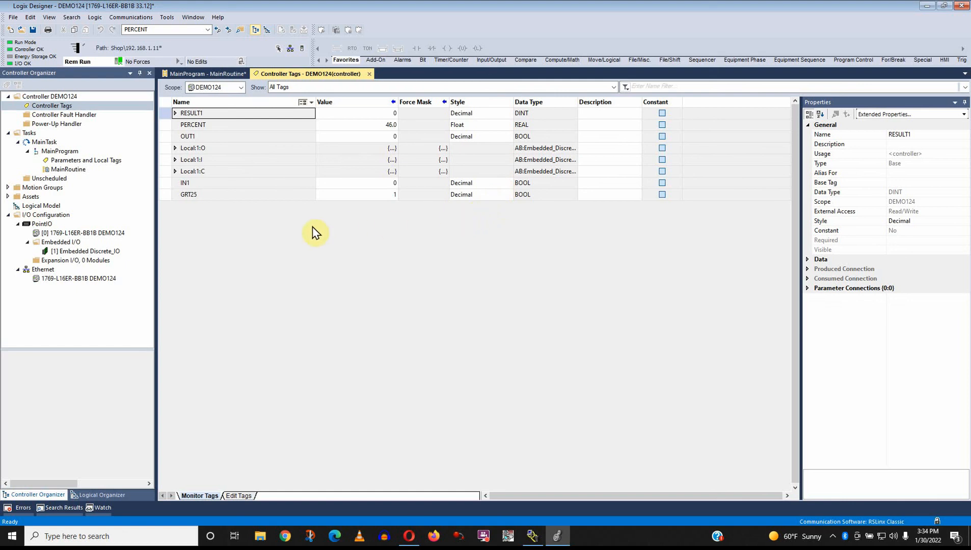
mouse_move(191, 193)
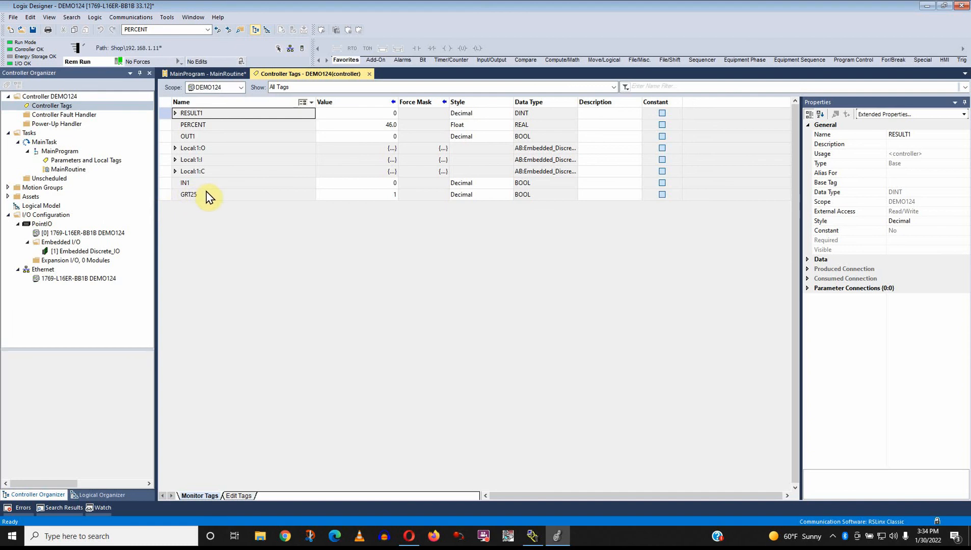
mouse_move(466, 193)
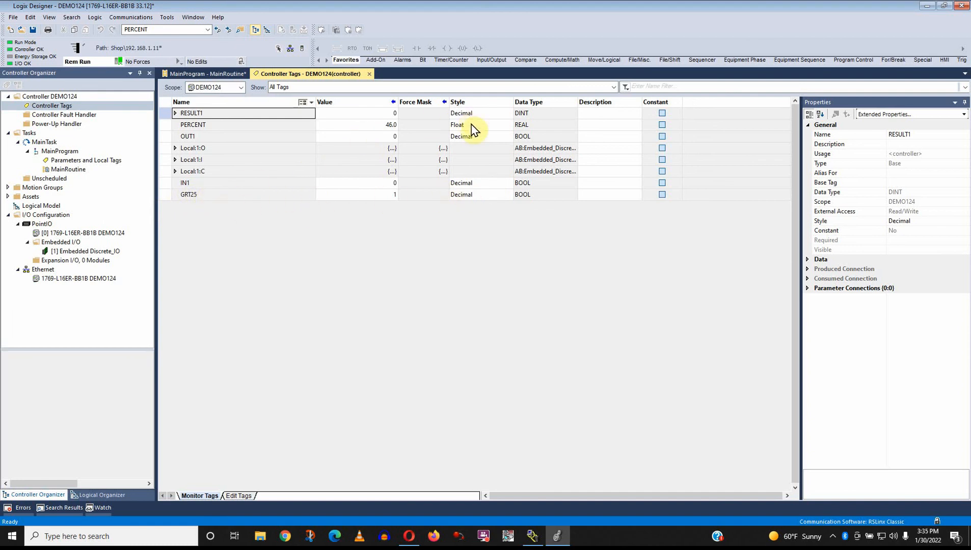
mouse_move(452, 191)
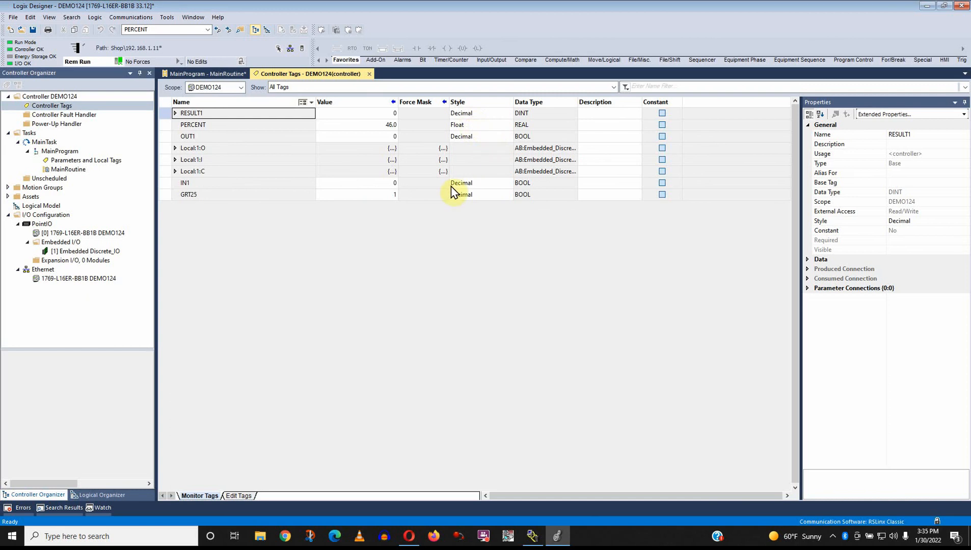